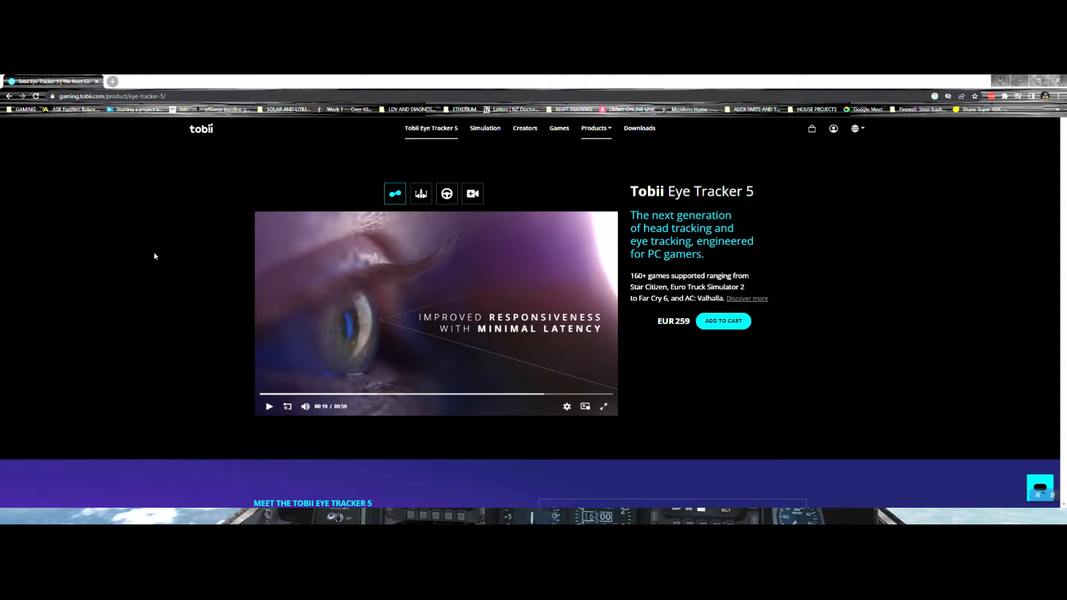
pyautogui.moveTo(174, 260)
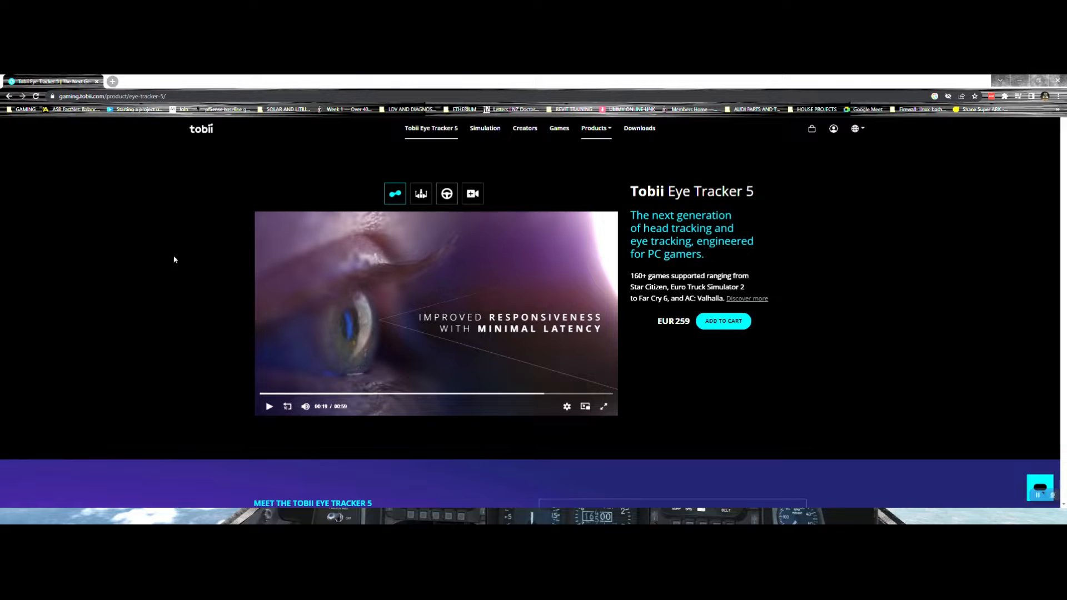
pyautogui.moveTo(172, 264)
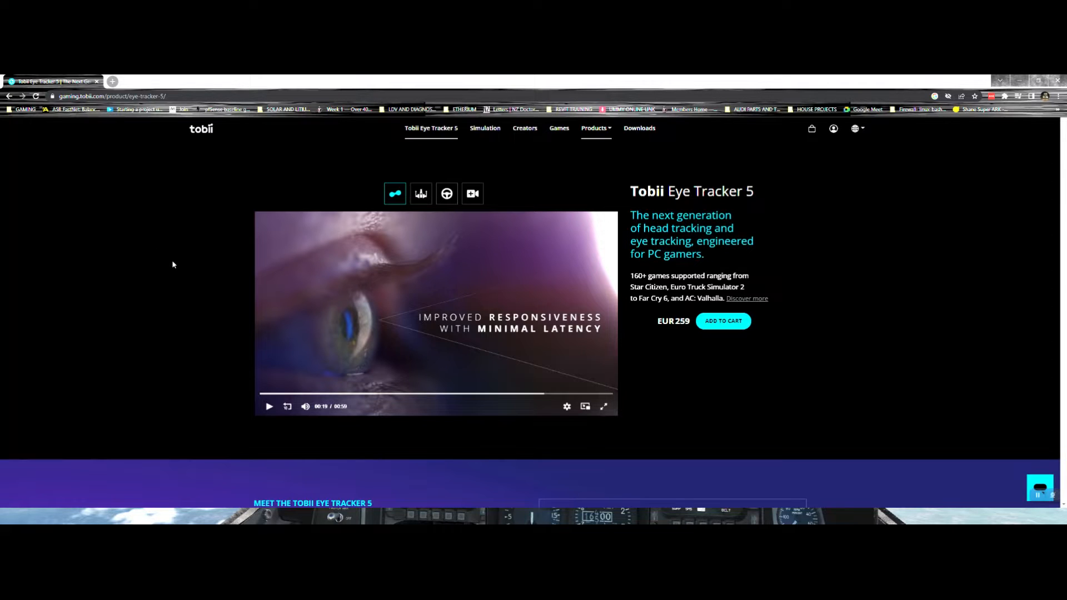
pyautogui.moveTo(188, 269)
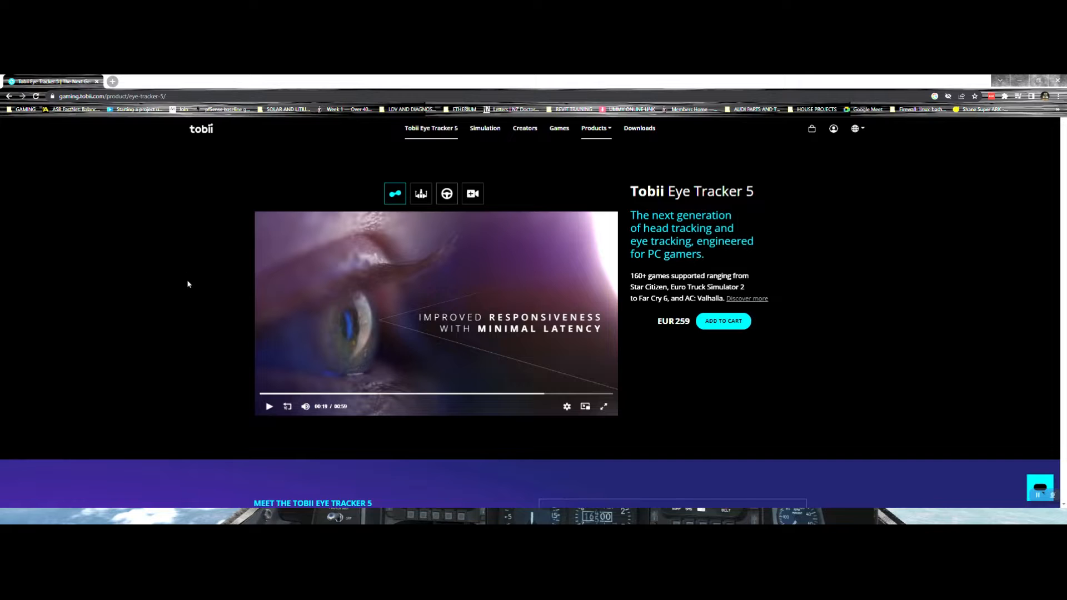
pyautogui.moveTo(189, 271)
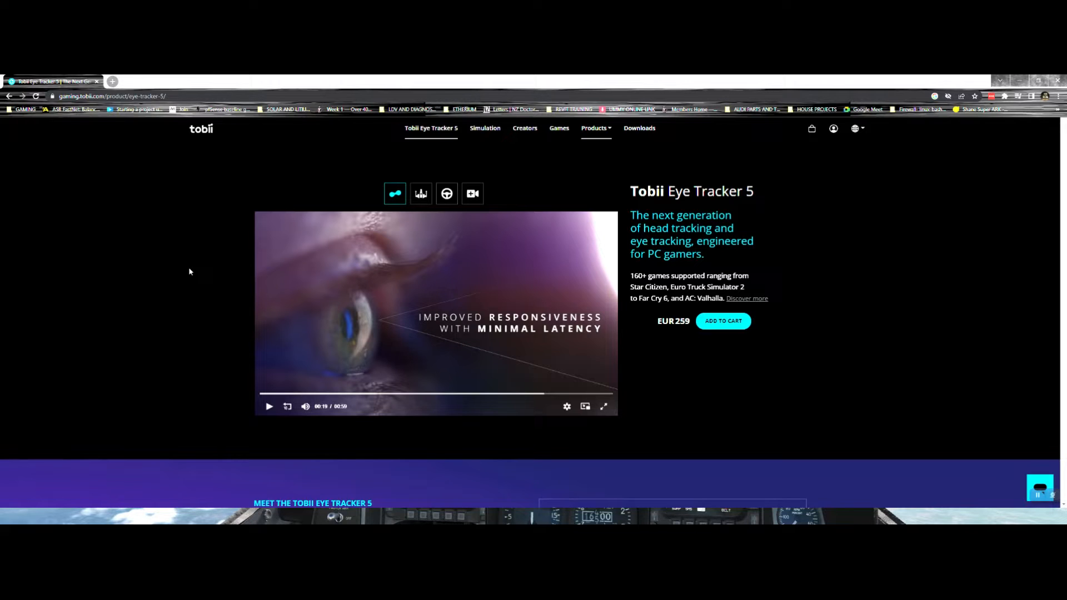
pyautogui.moveTo(262, 227)
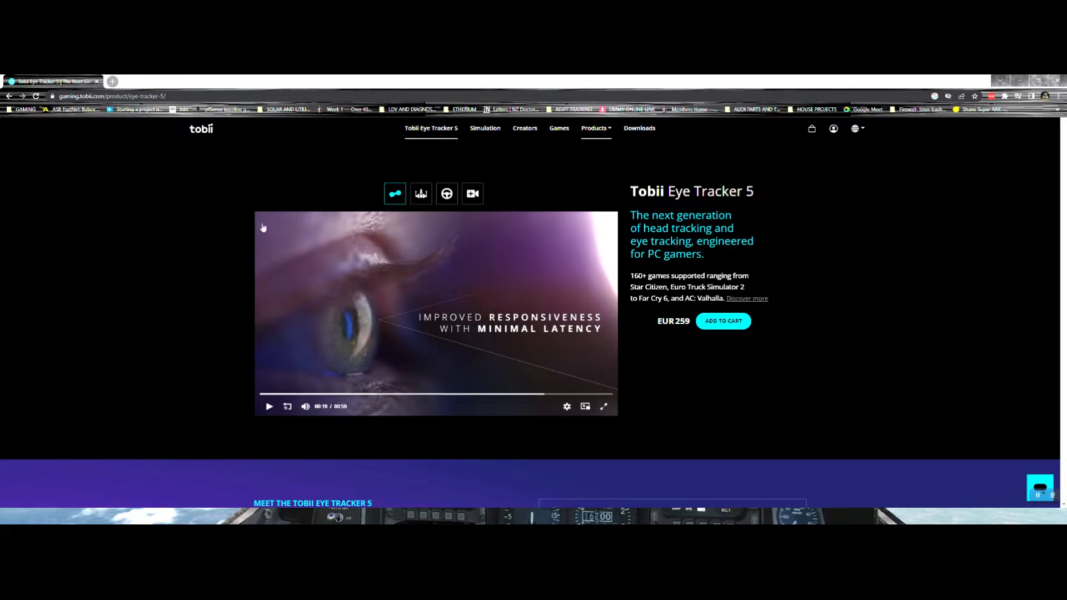
pyautogui.moveTo(220, 263)
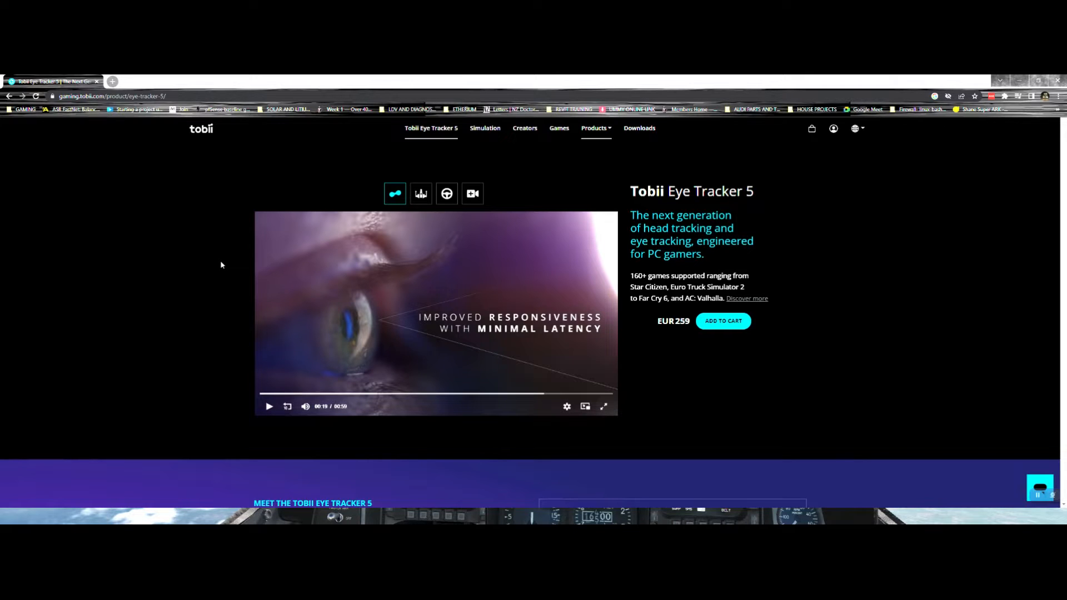
pyautogui.moveTo(200, 305)
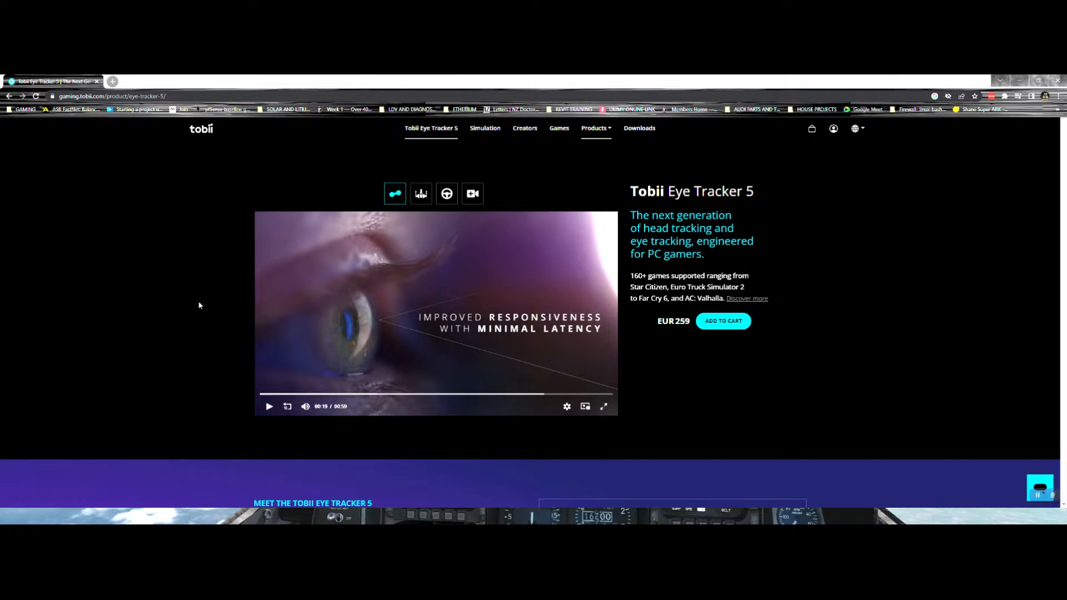
pyautogui.moveTo(203, 290)
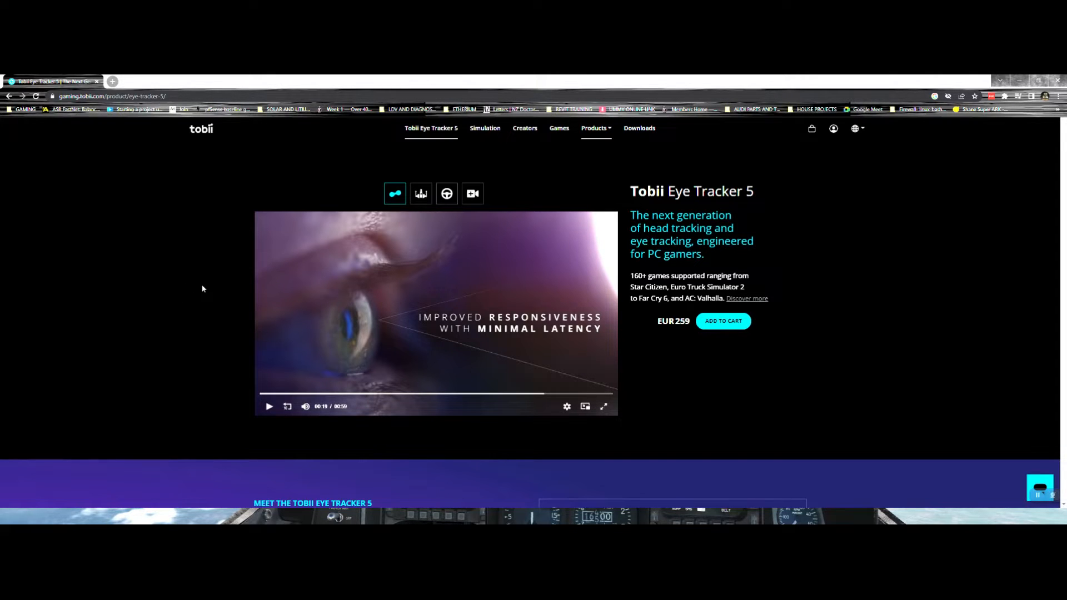
pyautogui.moveTo(177, 285)
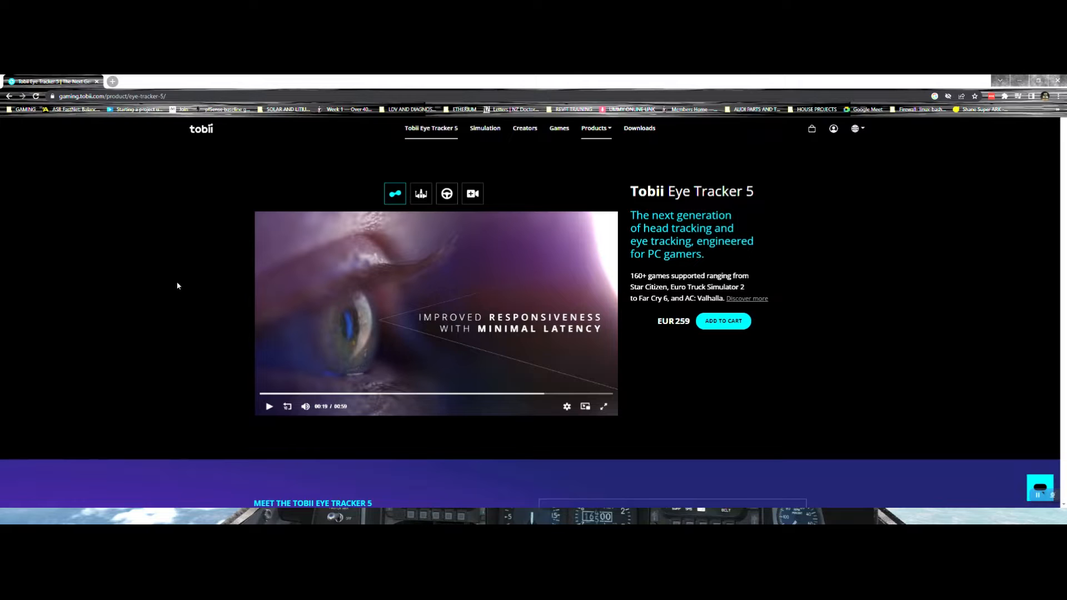
pyautogui.moveTo(184, 280)
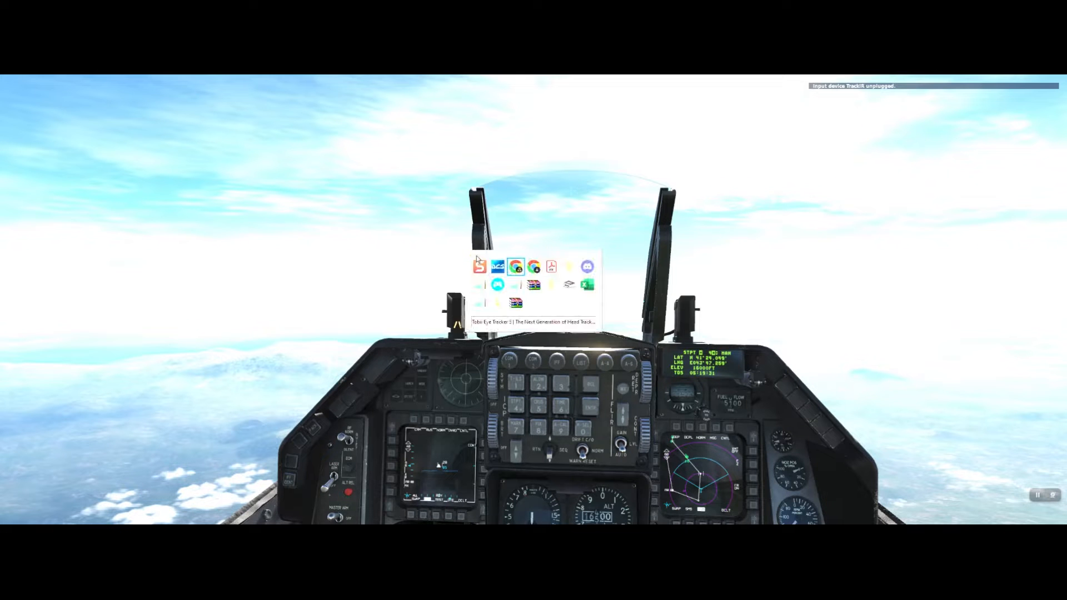
# Step: Switch from the flight simulator to the Chrome window playing the Tobii Eye Tracker 5 settings video
pyautogui.click(539, 321)
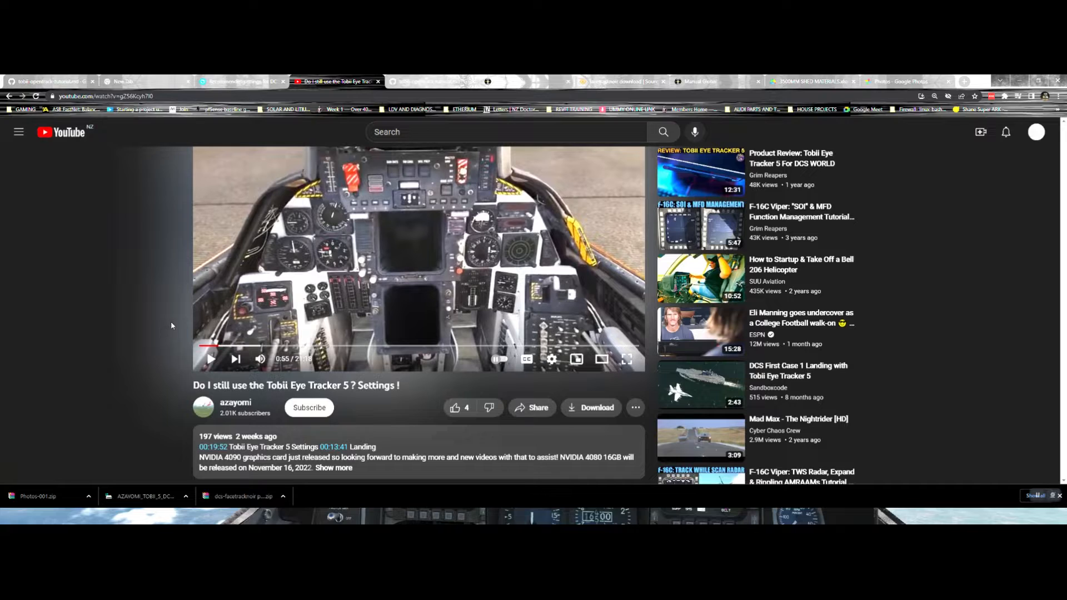
pyautogui.moveTo(185, 274)
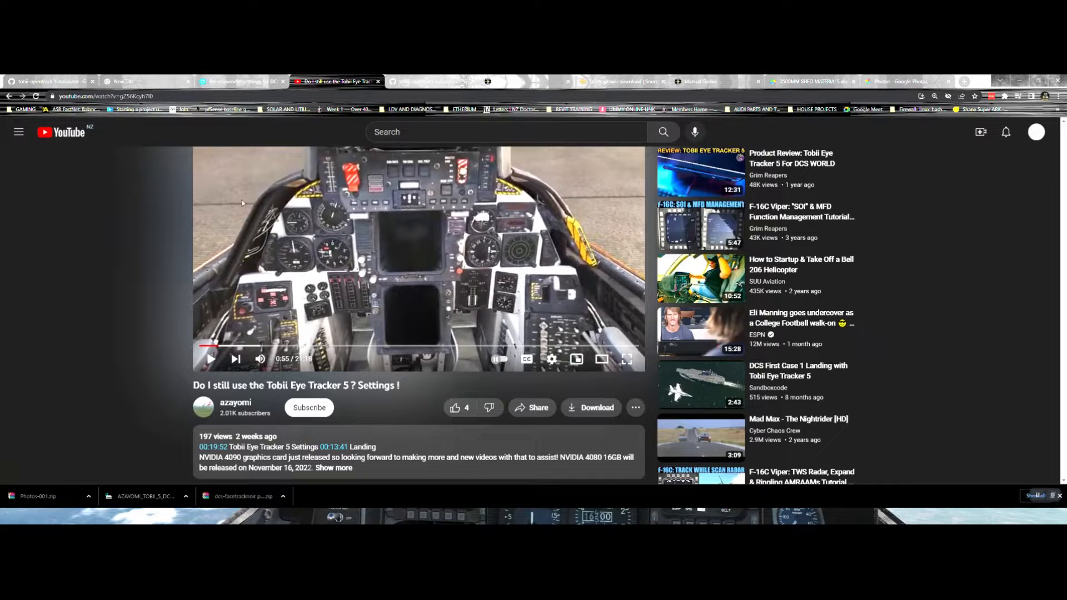
pyautogui.moveTo(127, 366)
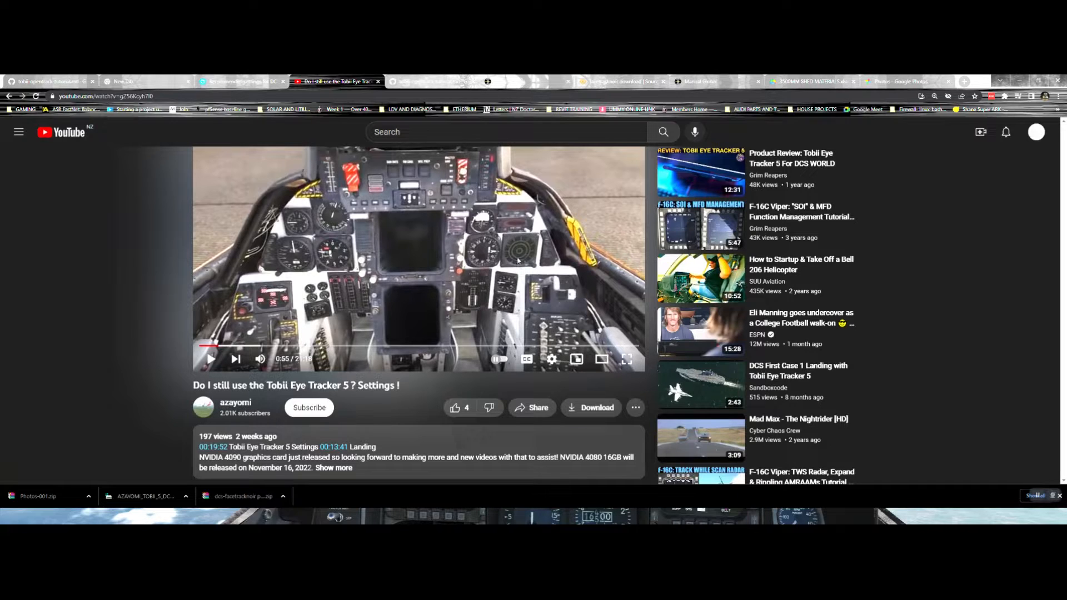
pyautogui.moveTo(473, 301)
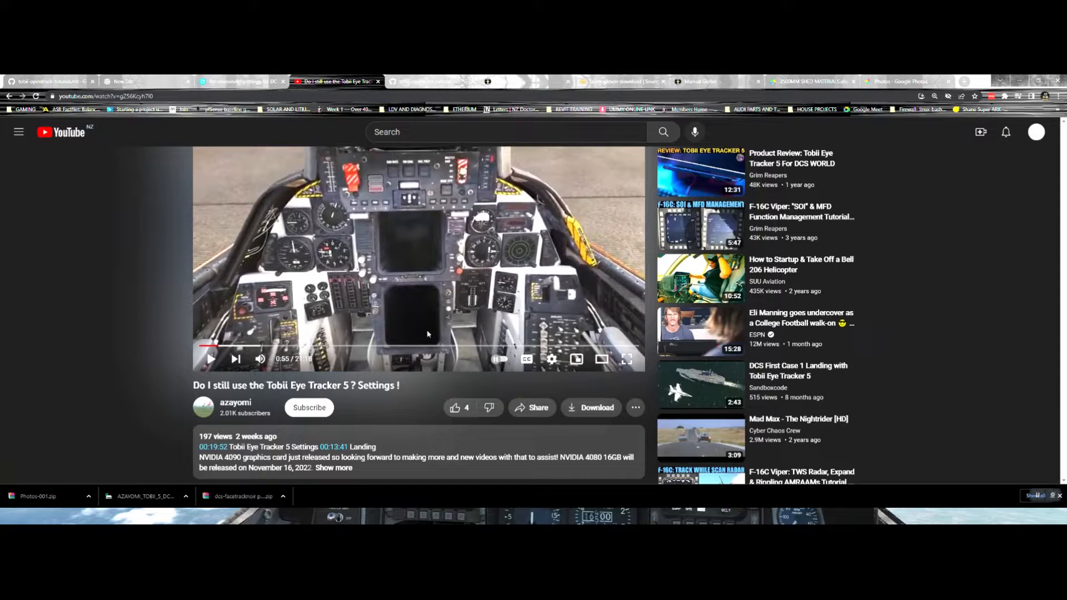
pyautogui.moveTo(479, 296)
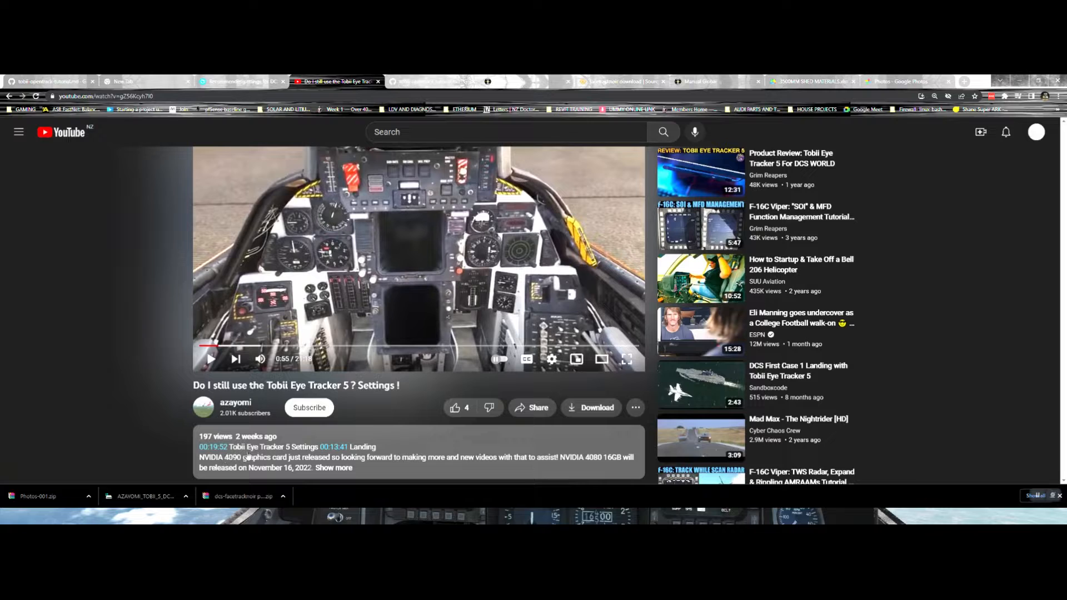
pyautogui.moveTo(209, 347)
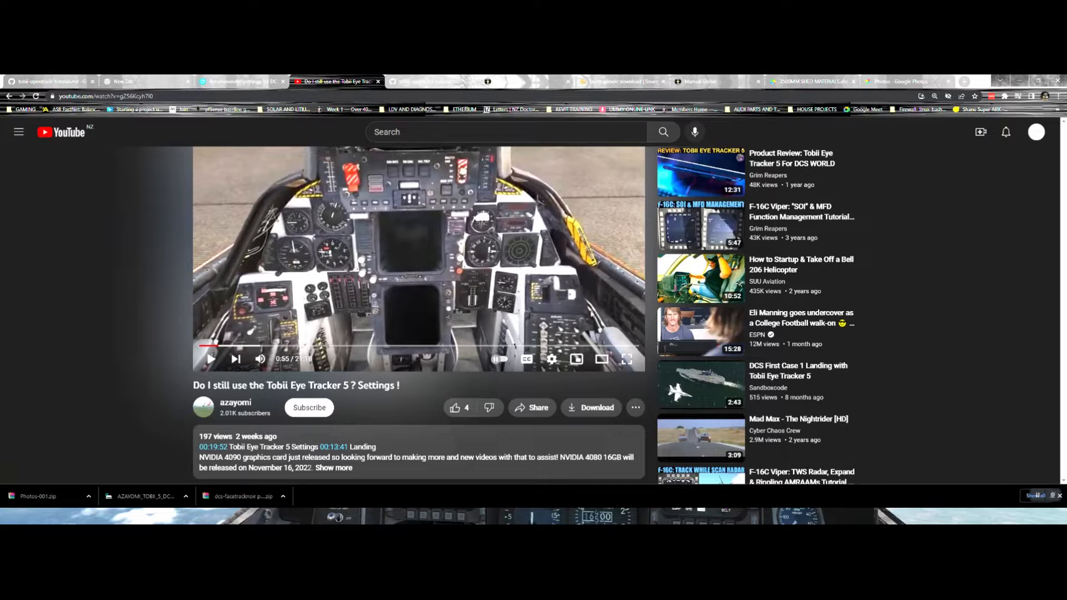
pyautogui.moveTo(171, 353)
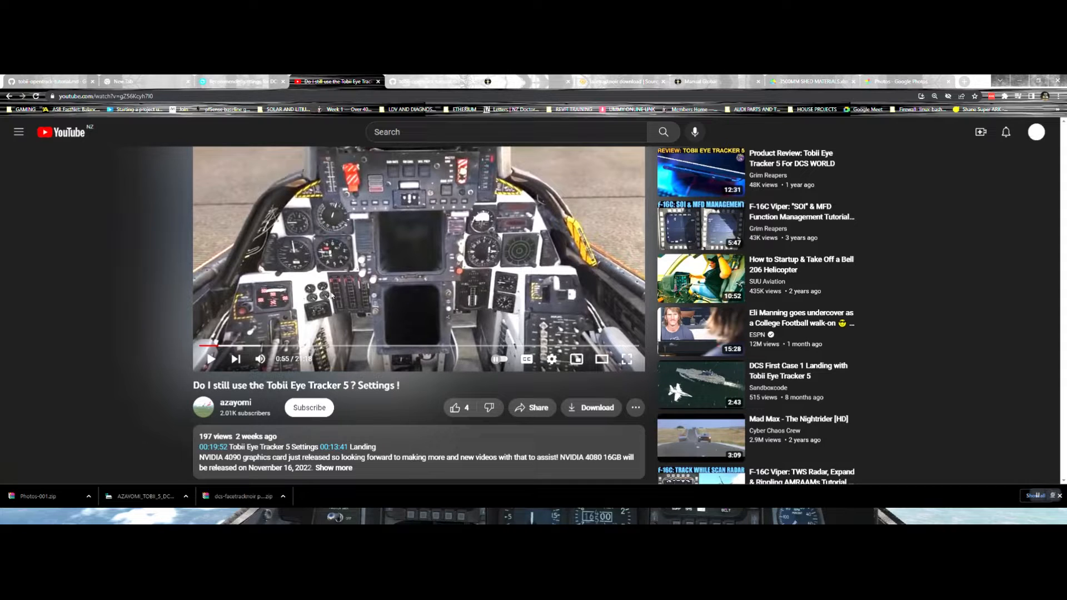
pyautogui.moveTo(442, 240)
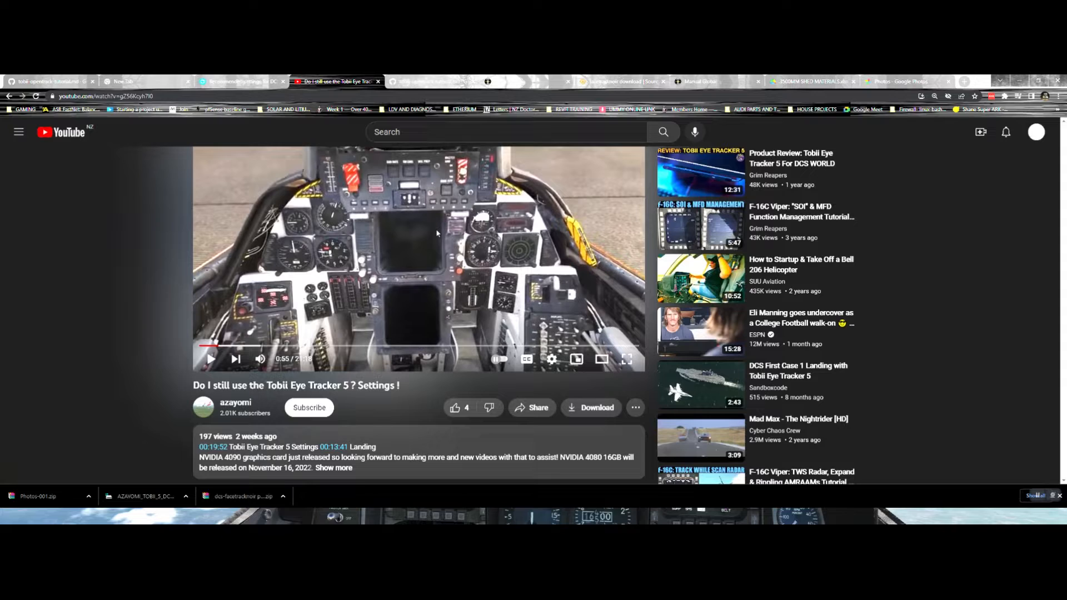
pyautogui.moveTo(507, 234)
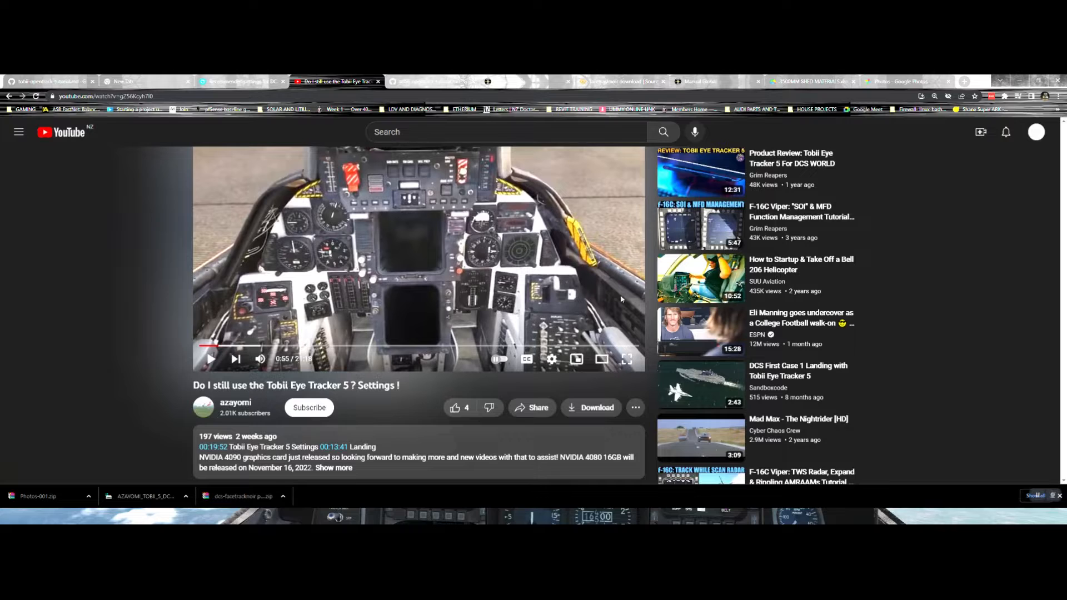
pyautogui.moveTo(604, 275)
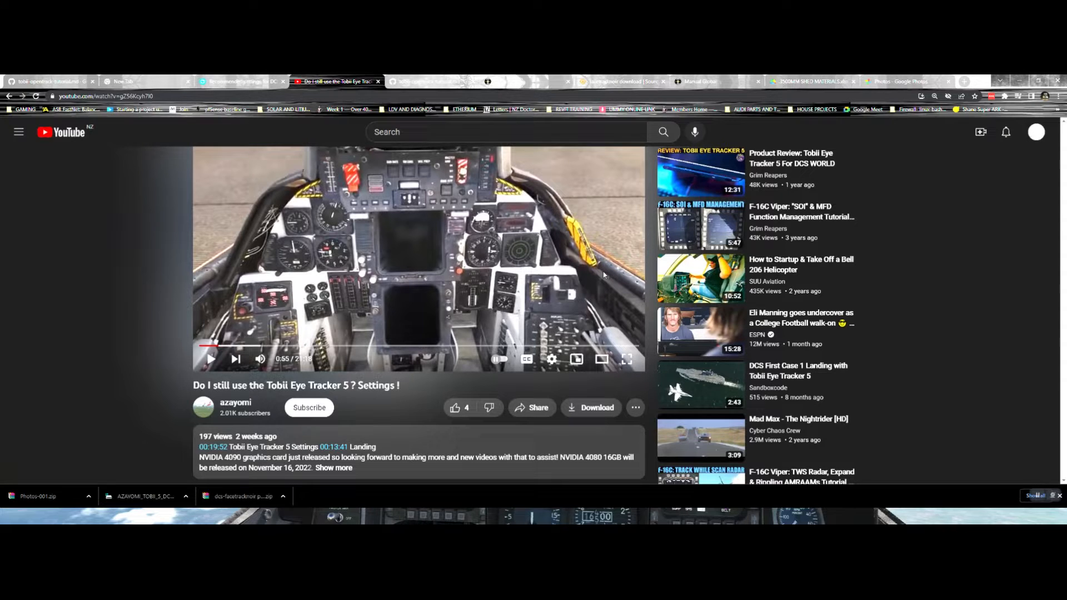
pyautogui.moveTo(591, 281)
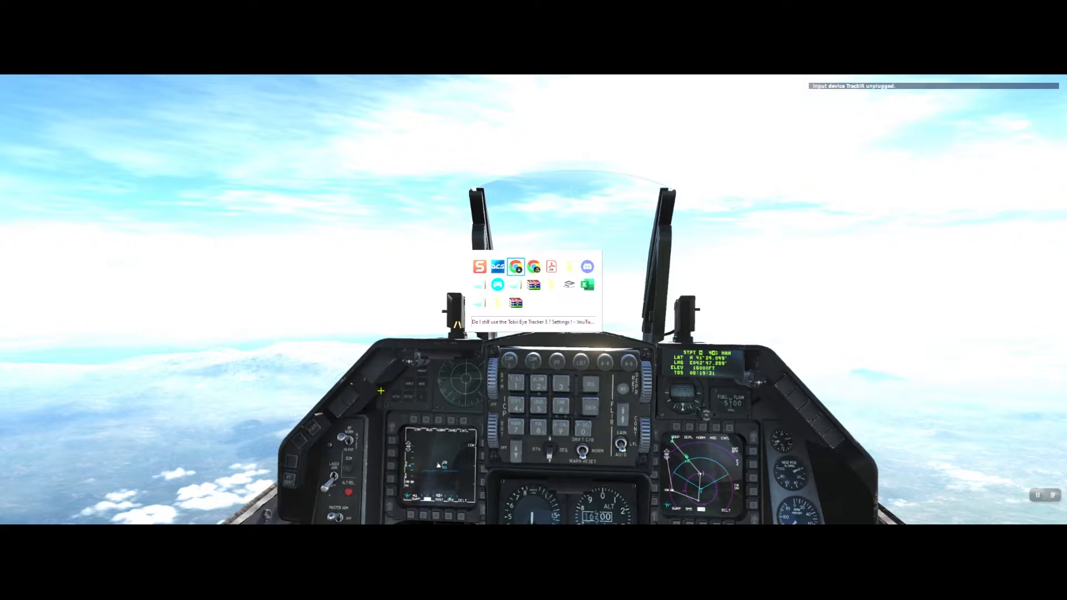
pyautogui.moveTo(549, 266)
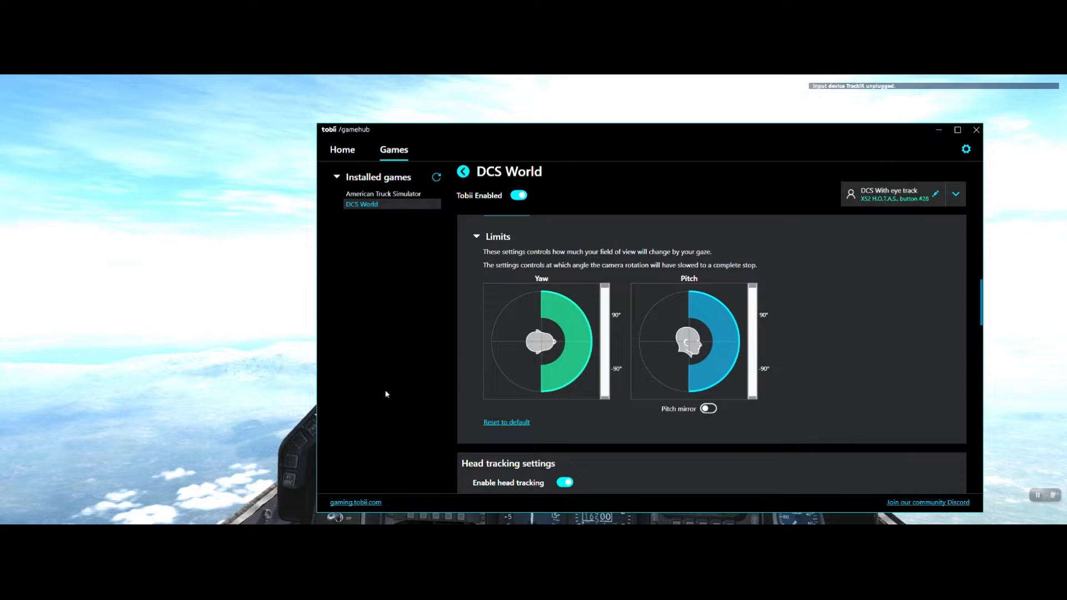
pyautogui.moveTo(804, 274)
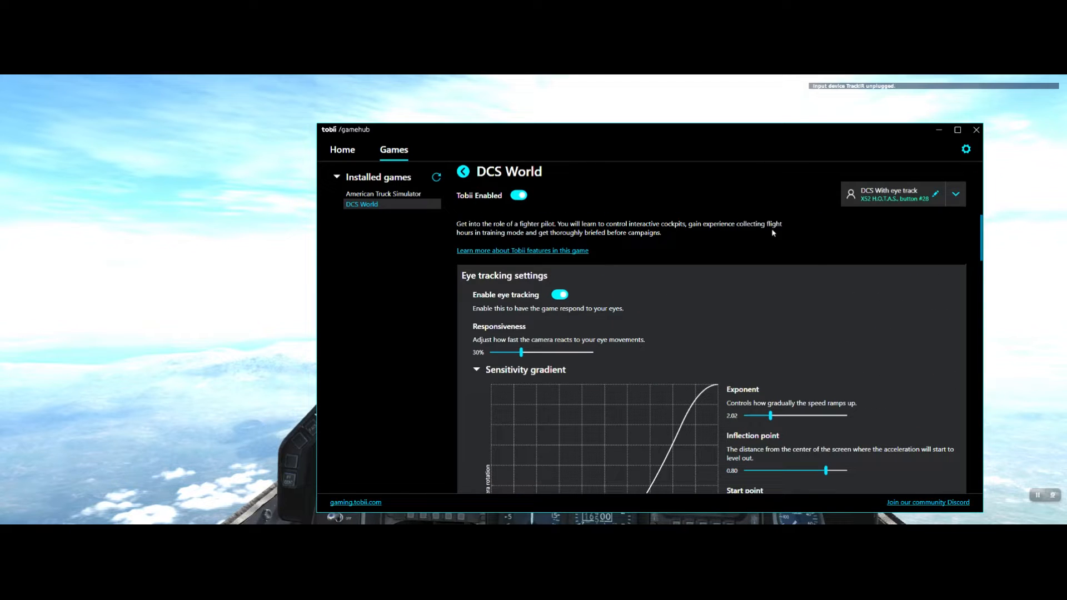
pyautogui.moveTo(770, 204)
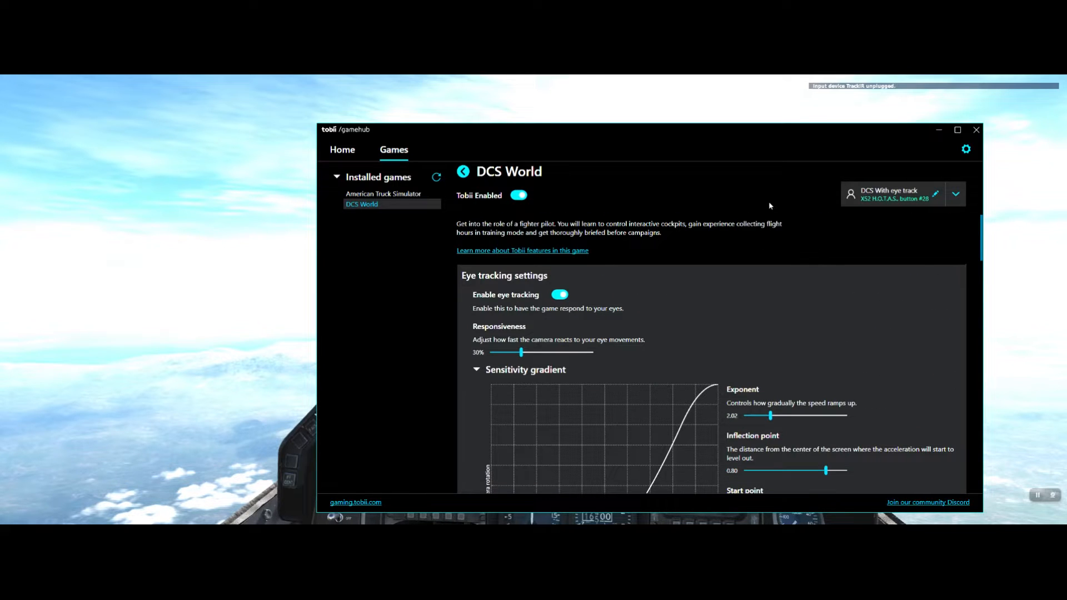
pyautogui.moveTo(943, 210)
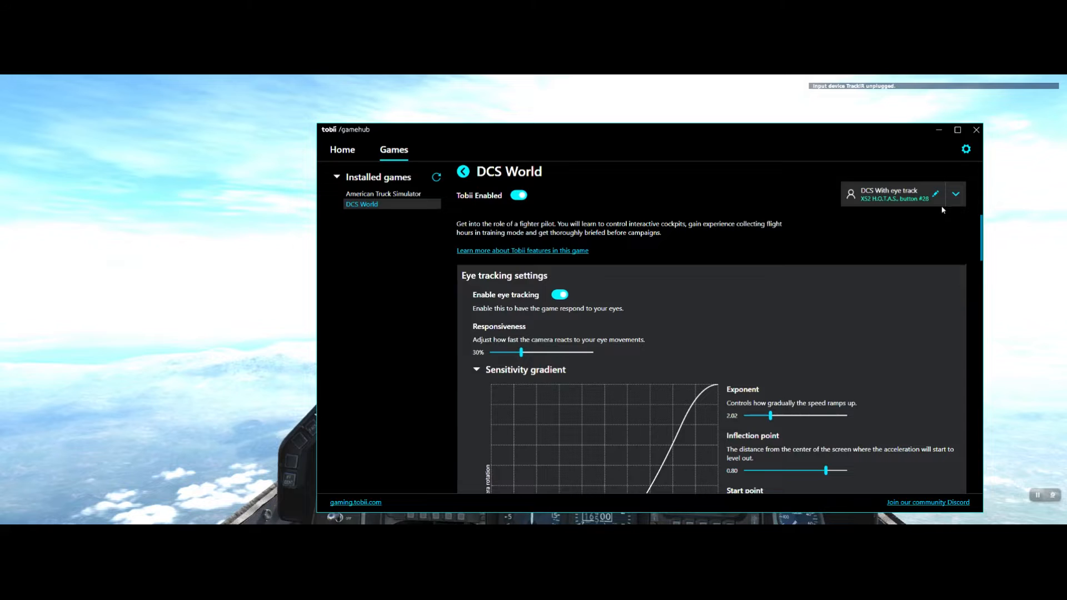
# Step: Select 'DCS With eye track' from the saved DCS World profiles as the active profile
pyautogui.click(956, 194)
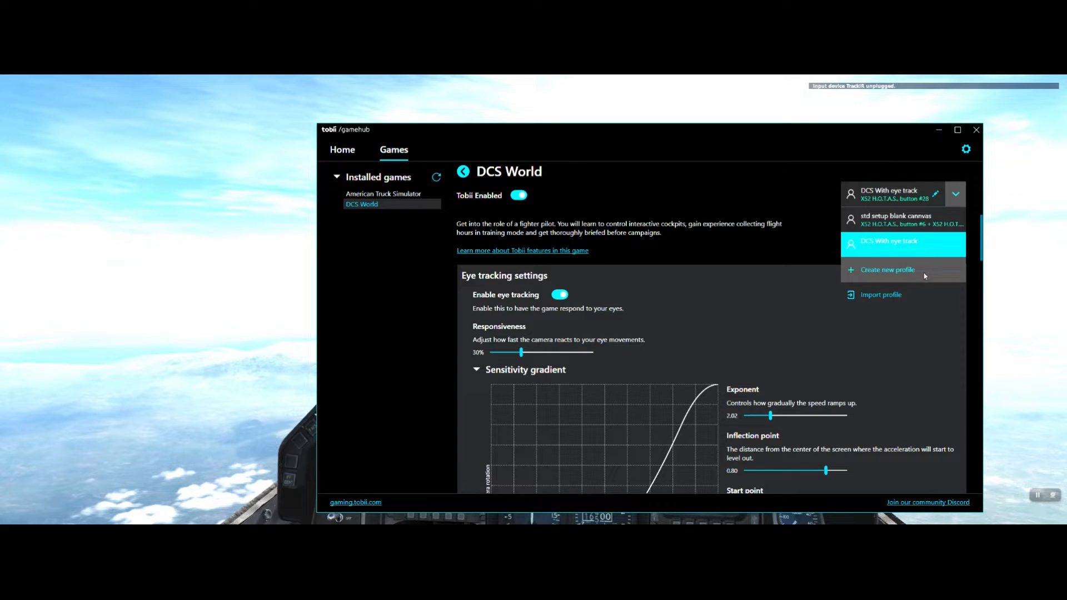
pyautogui.moveTo(916, 276)
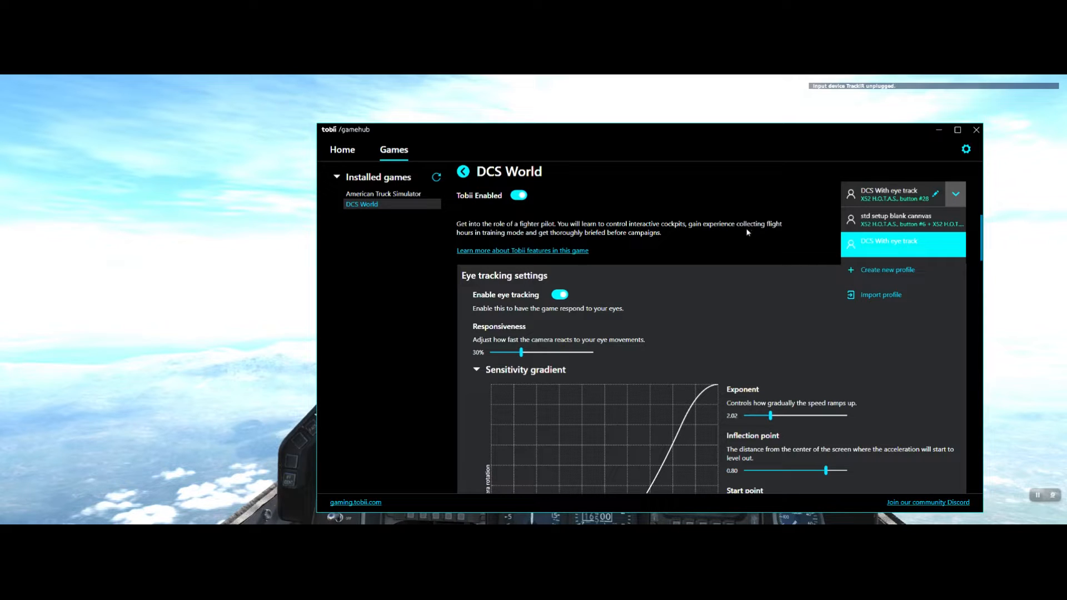
pyautogui.moveTo(807, 258)
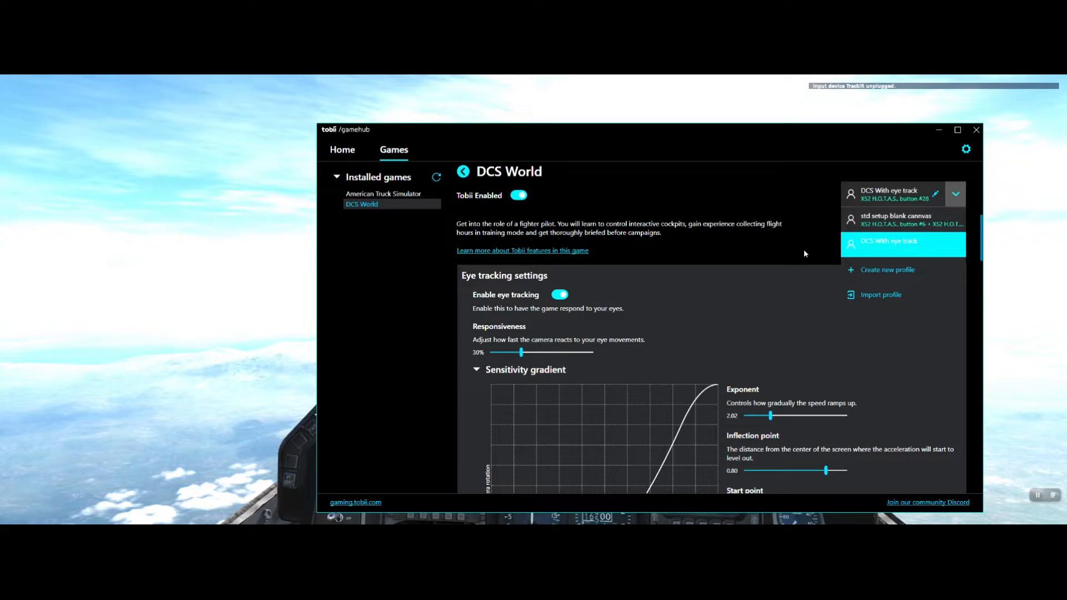
pyautogui.moveTo(685, 287)
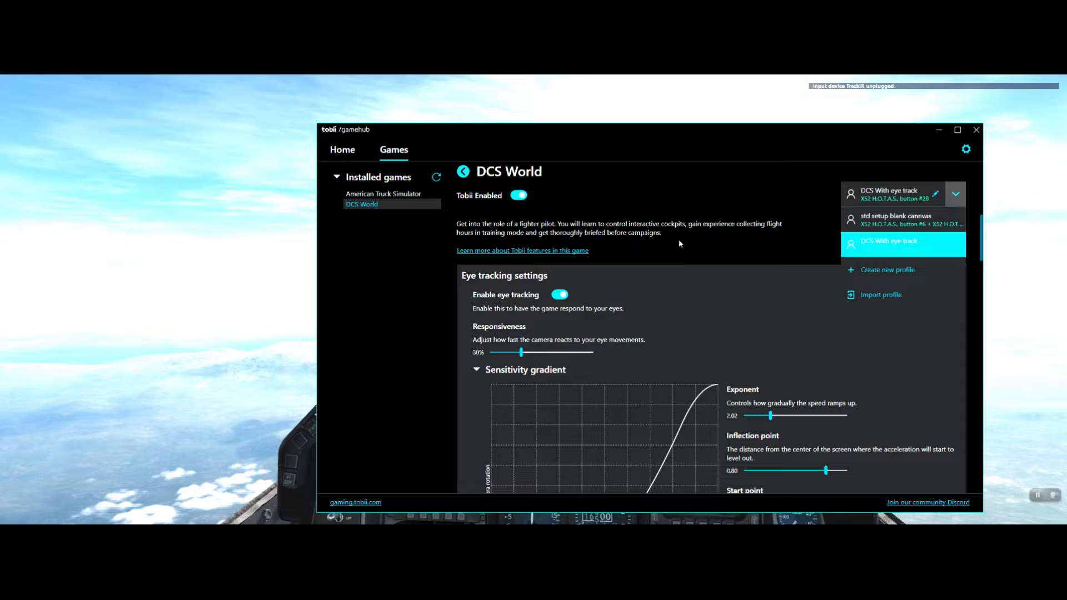
pyautogui.moveTo(727, 251)
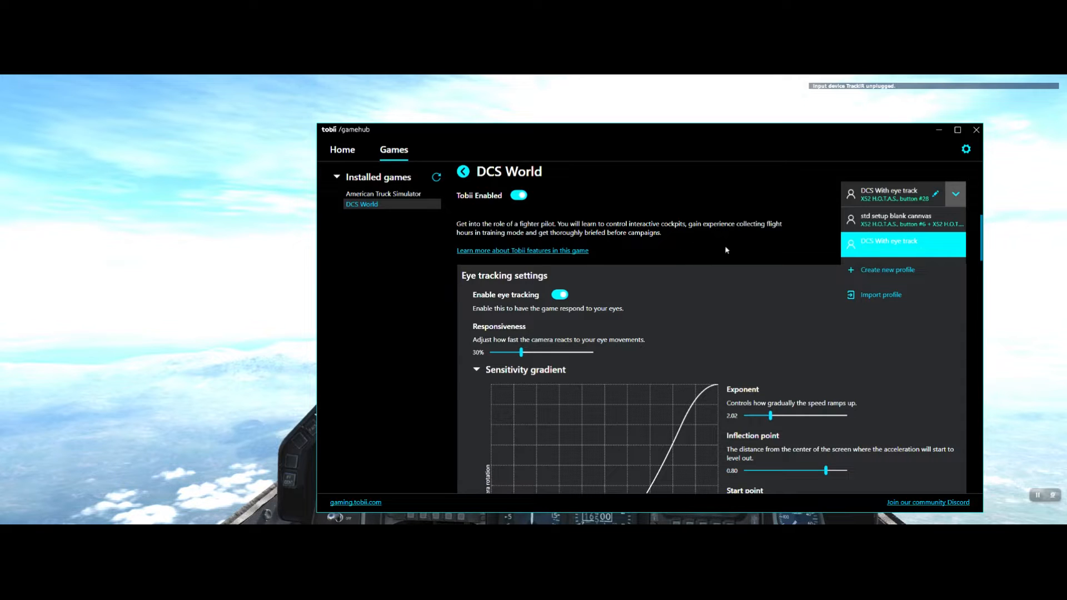
pyautogui.click(903, 243)
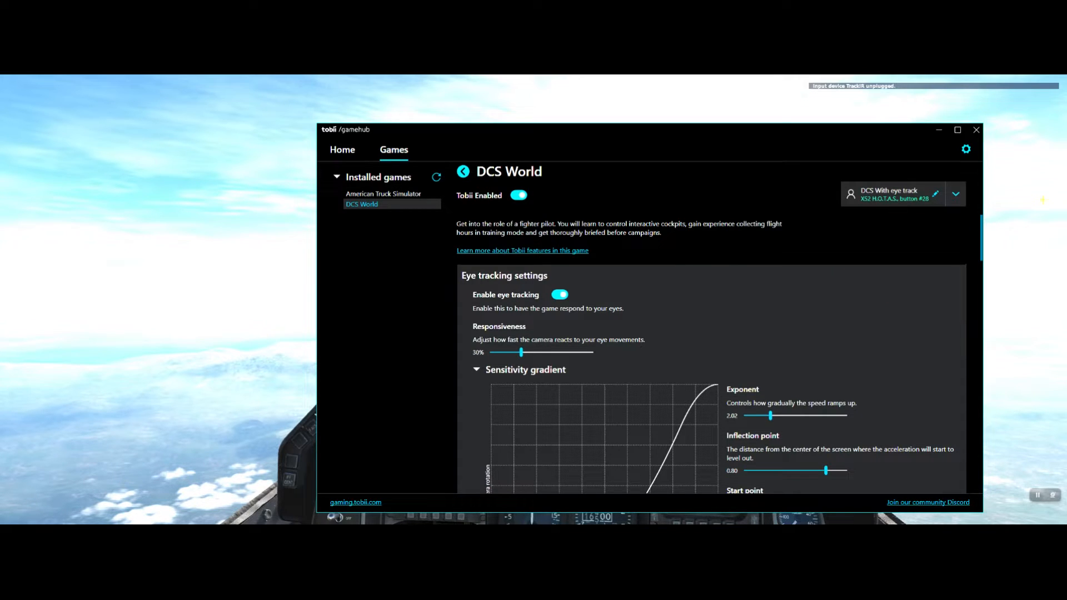
pyautogui.click(956, 194)
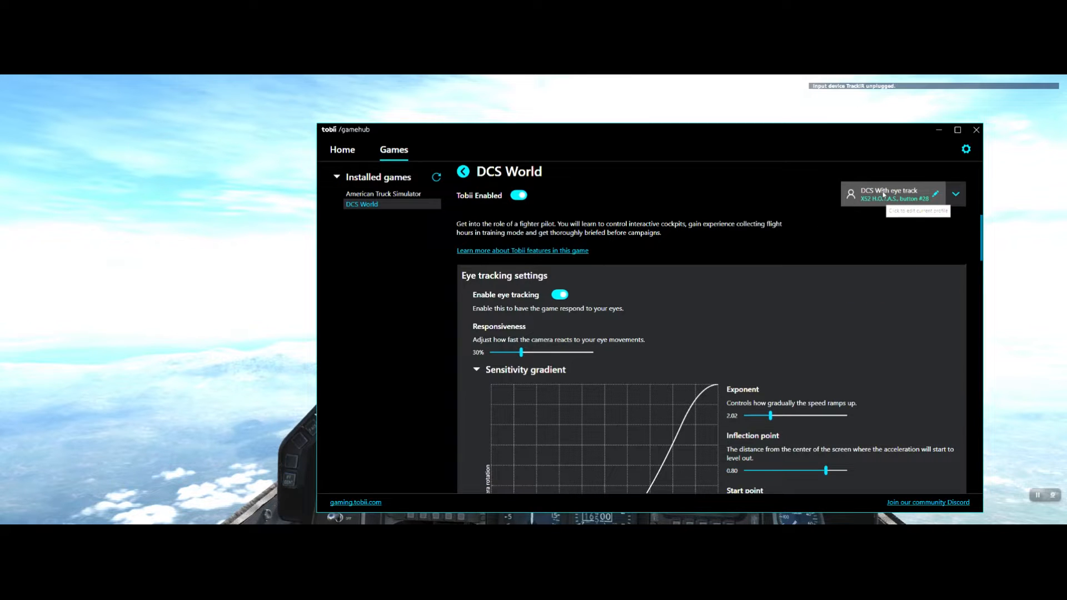
# Step: Edit the DCS With eye track profile to show its name and X52 H.O.T.A.S. button #28 hotkey
pyautogui.click(936, 193)
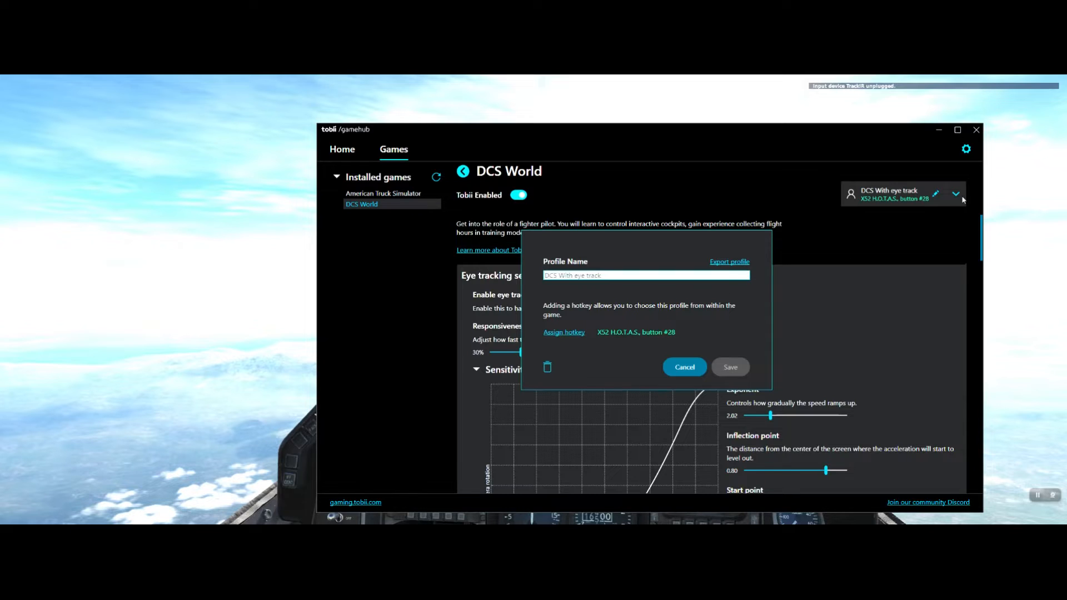
pyautogui.moveTo(640, 297)
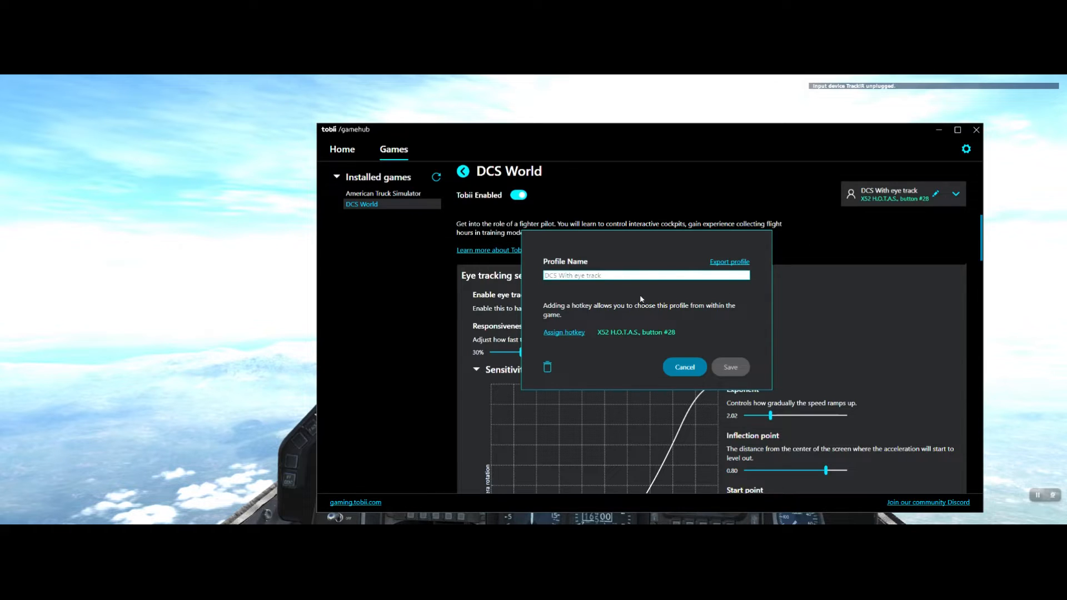
pyautogui.moveTo(618, 344)
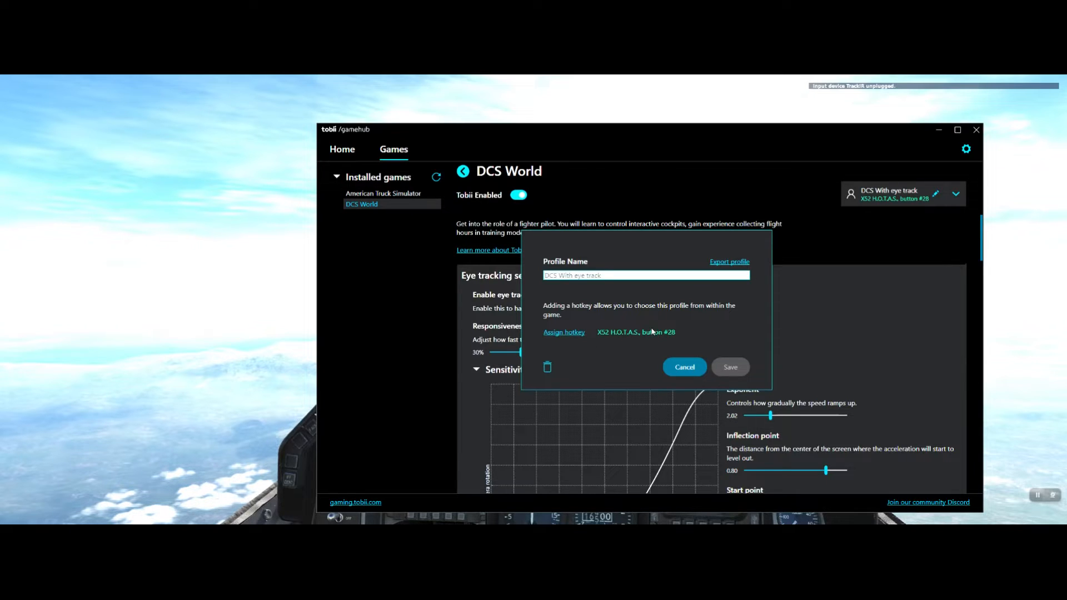
pyautogui.moveTo(666, 339)
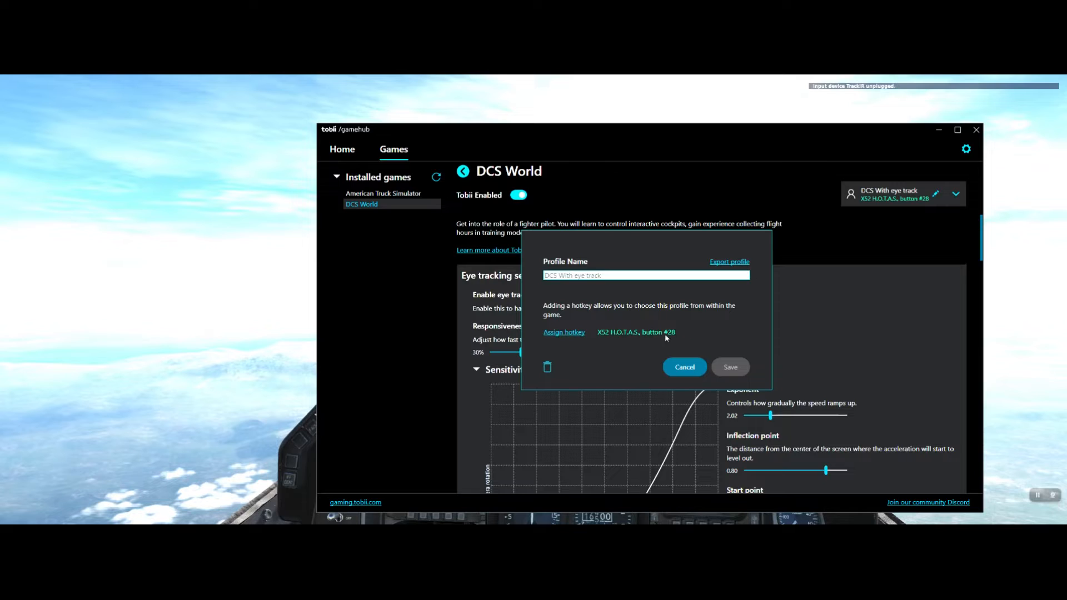
pyautogui.moveTo(885, 218)
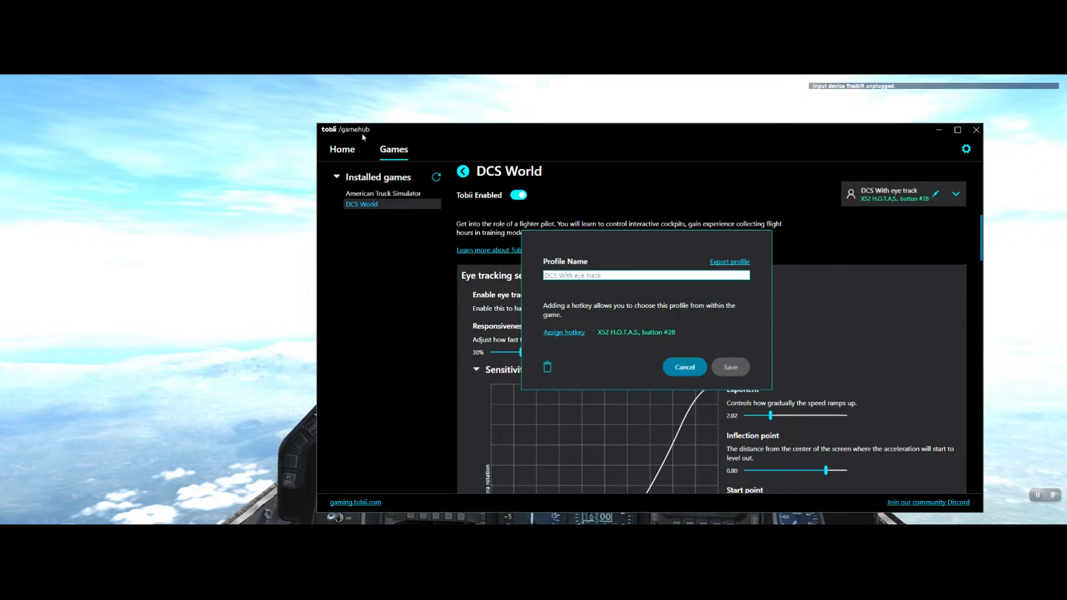
pyautogui.moveTo(613, 173)
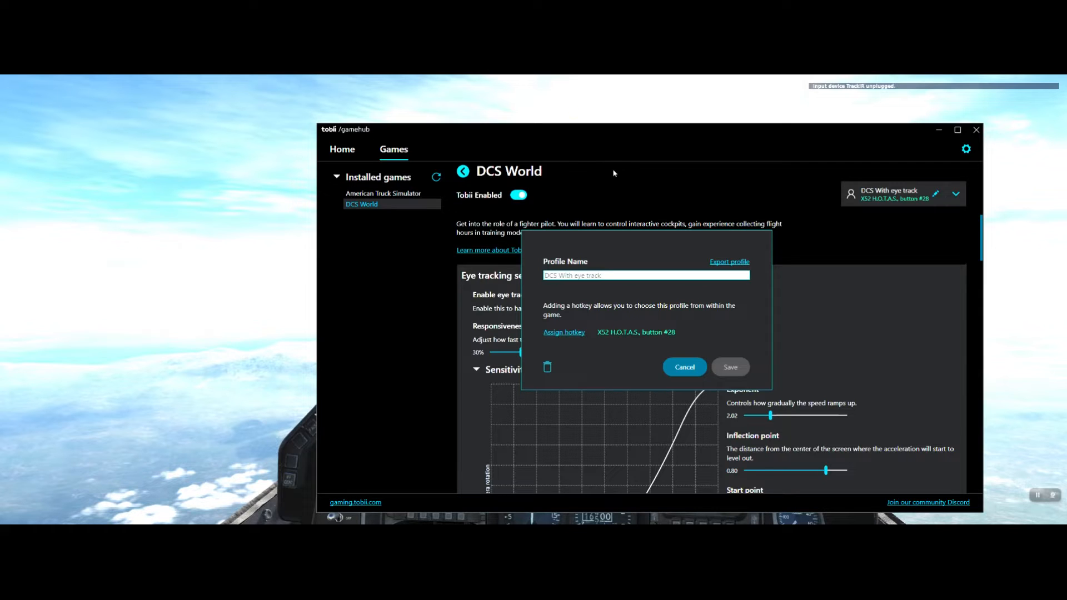
pyautogui.moveTo(779, 311)
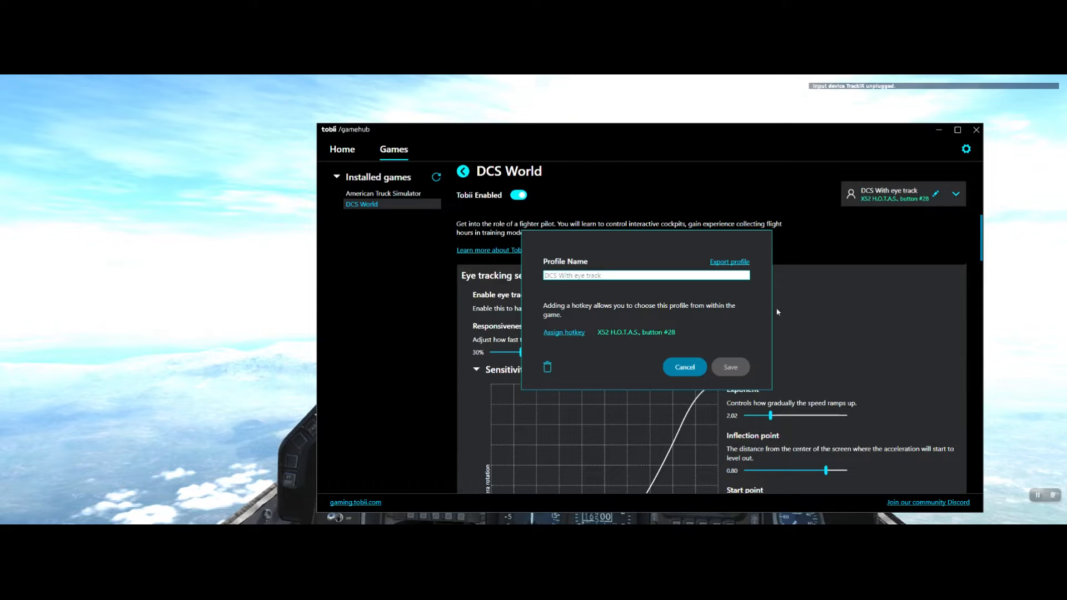
# Step: Cancel the profile dialog and review the Sensitivity gradient and yaw/pitch Limits sections
pyautogui.click(684, 367)
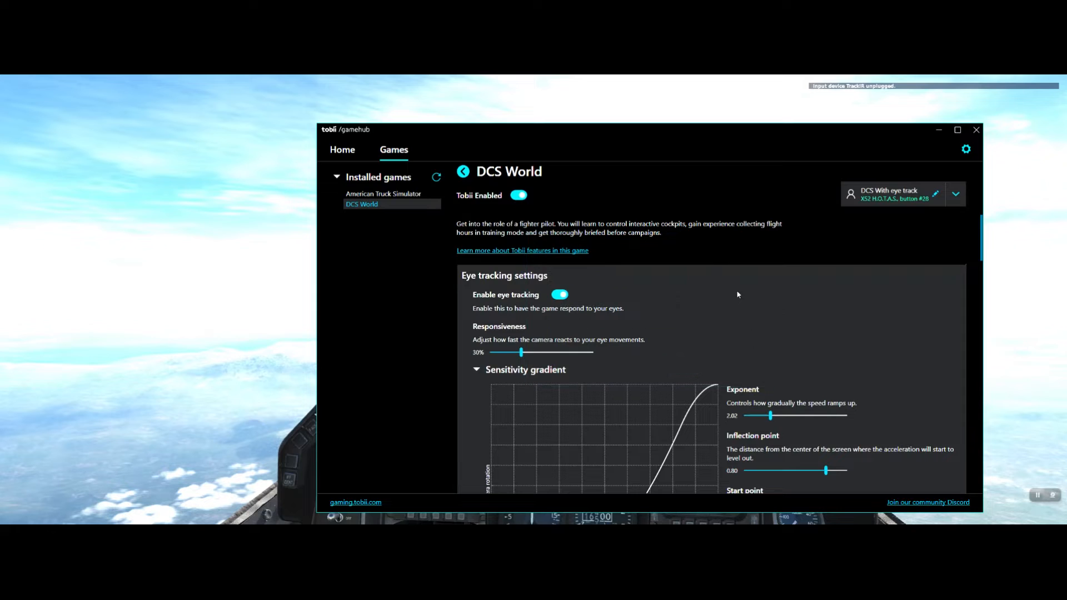
pyautogui.scroll(-3)
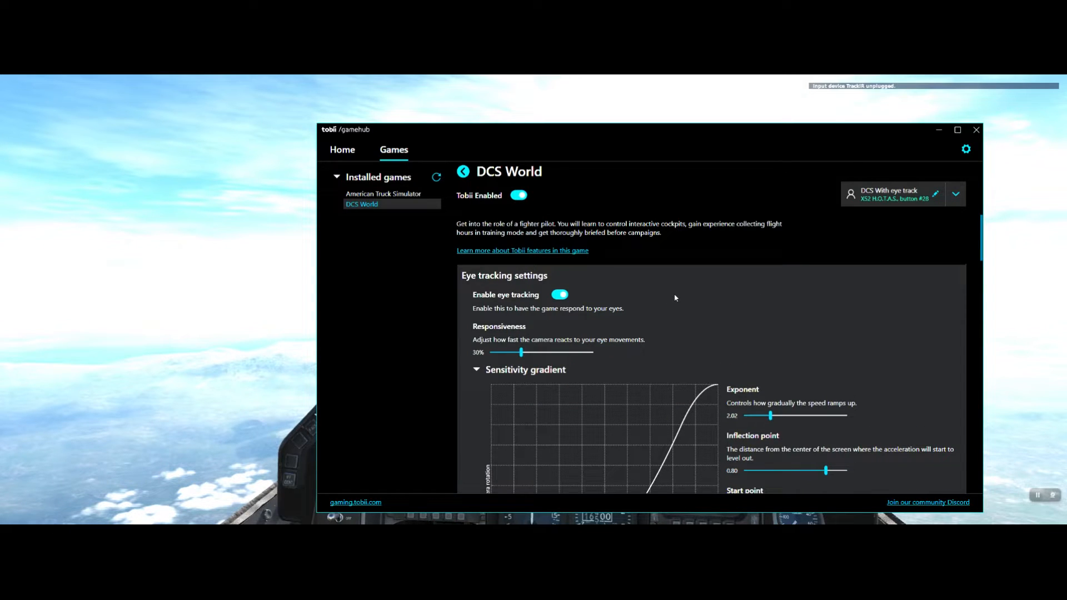
pyautogui.moveTo(687, 311)
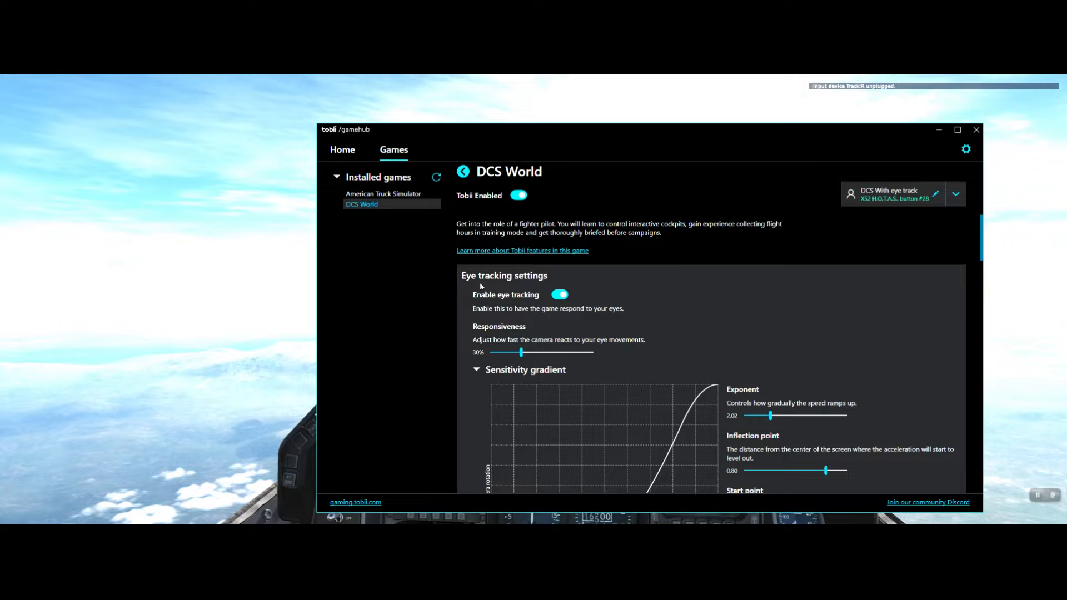
pyautogui.scroll(-3)
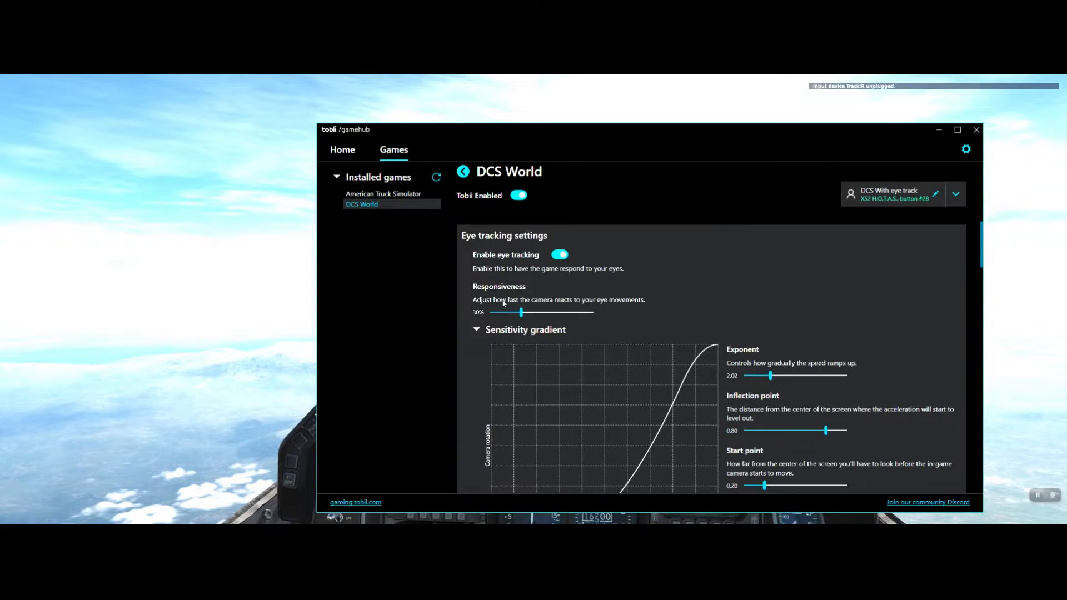
pyautogui.scroll(-3)
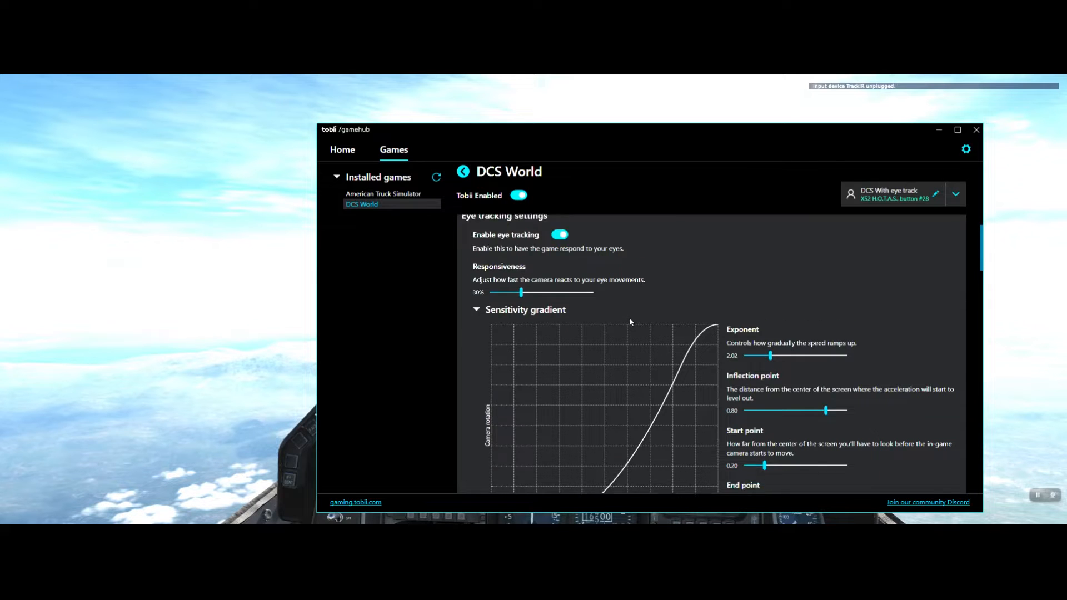
pyautogui.scroll(-3)
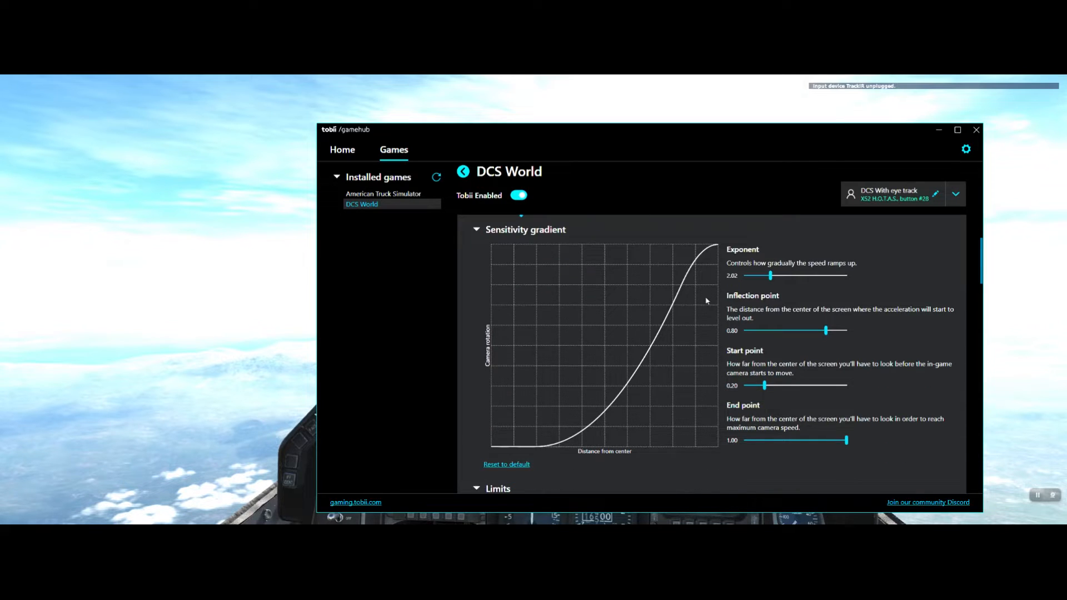
pyautogui.moveTo(814, 271)
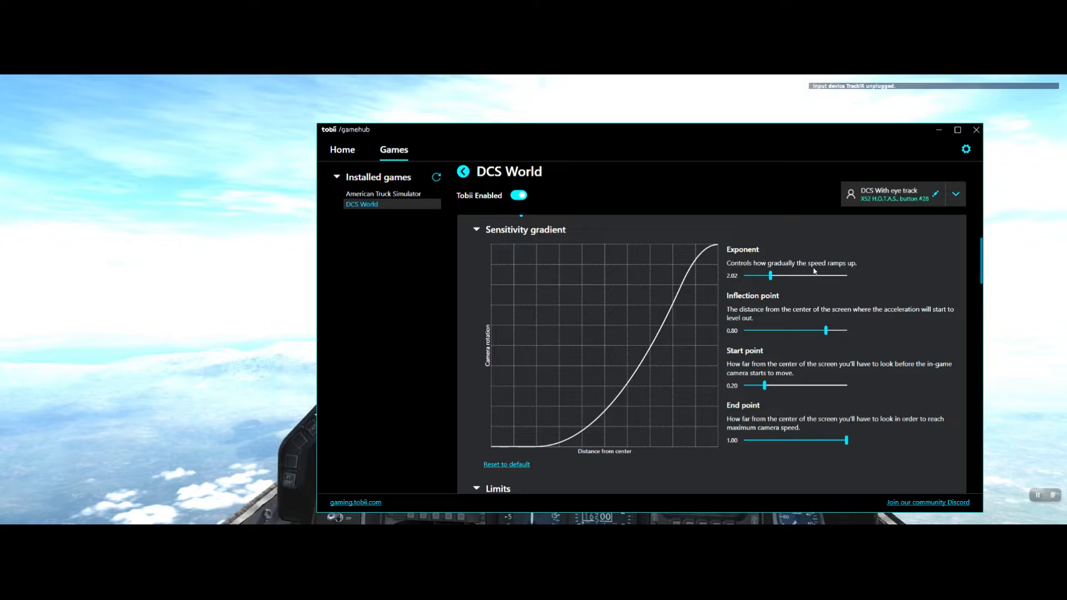
pyautogui.moveTo(745, 287)
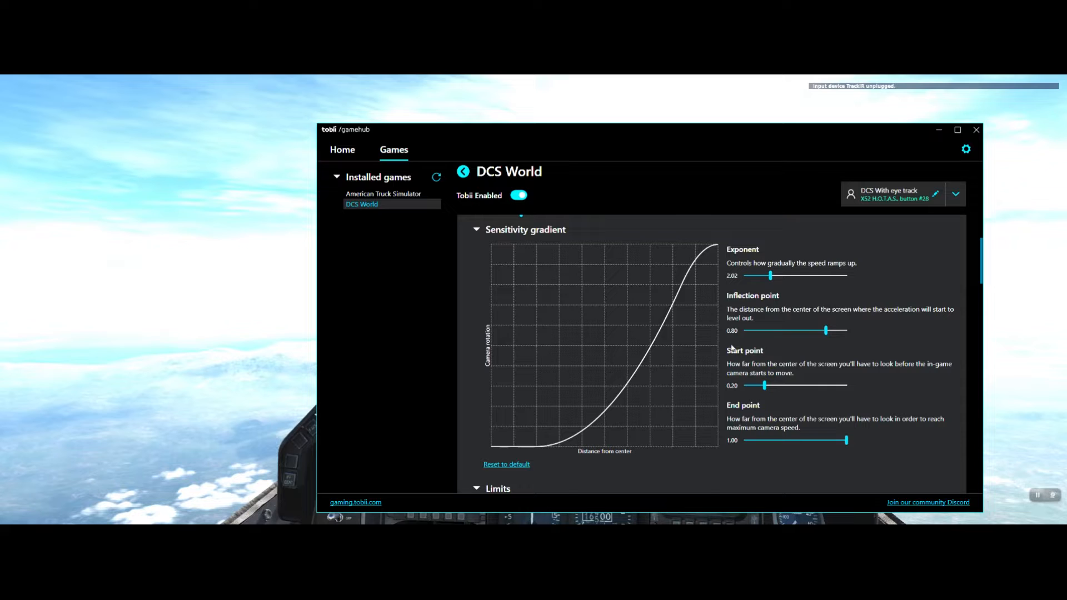
pyautogui.scroll(-3)
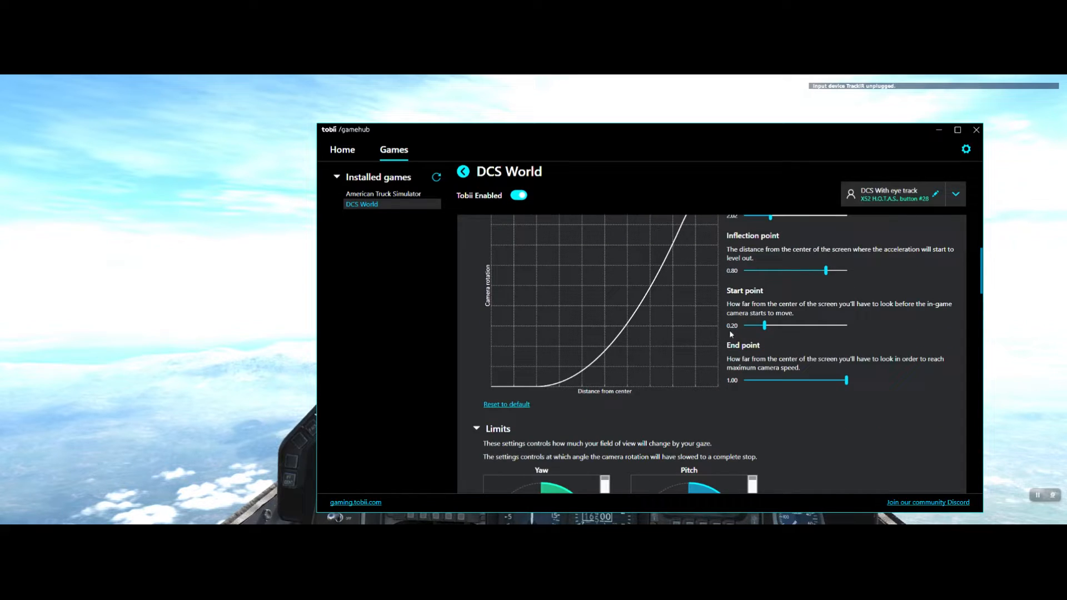
pyautogui.scroll(-3)
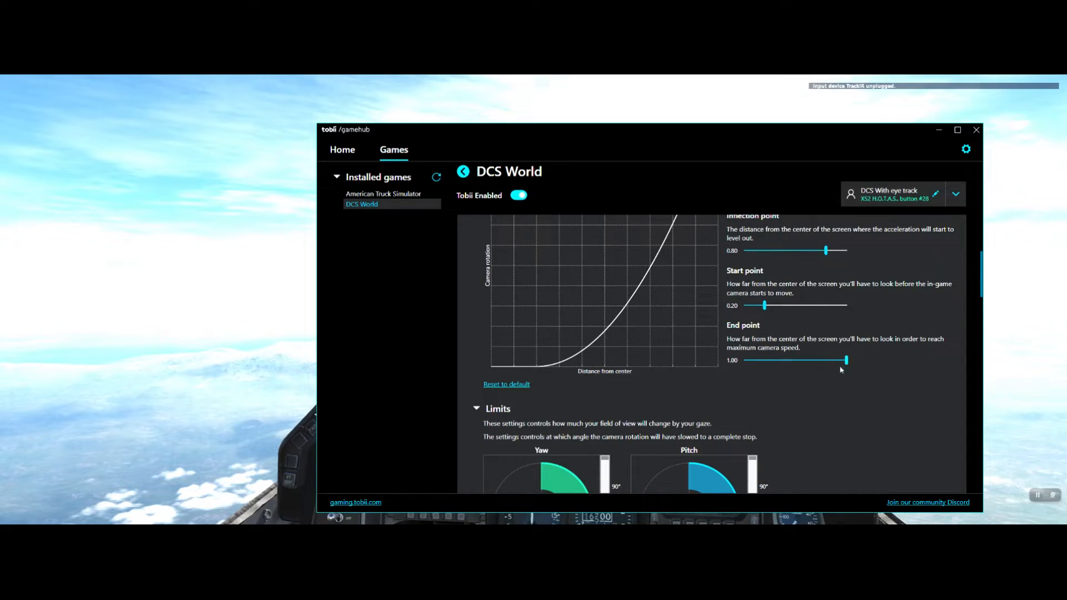
pyautogui.scroll(-3)
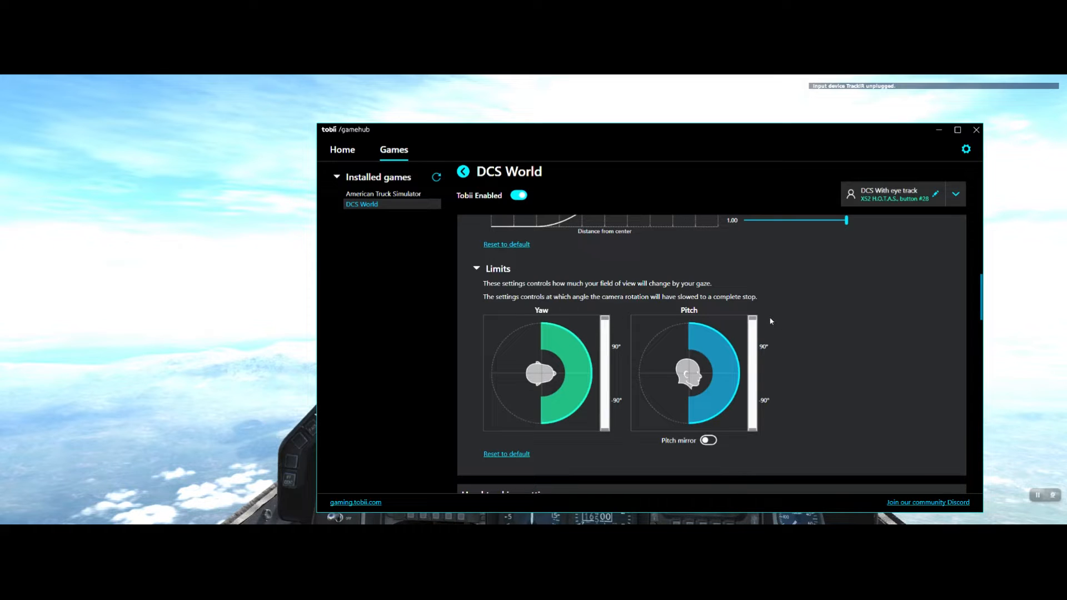
pyautogui.scroll(-3)
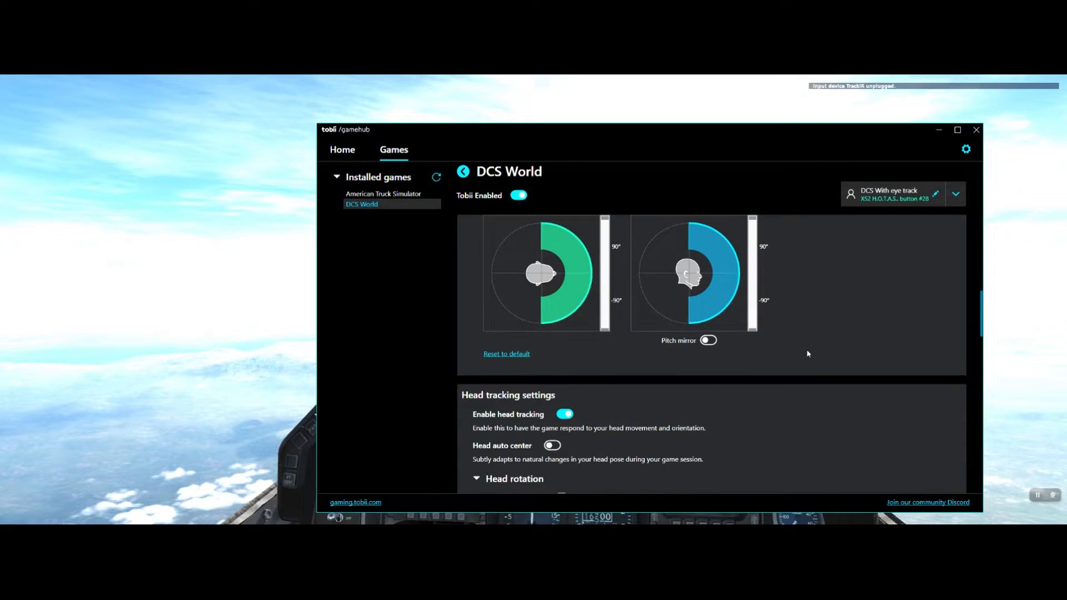
pyautogui.moveTo(357, 149)
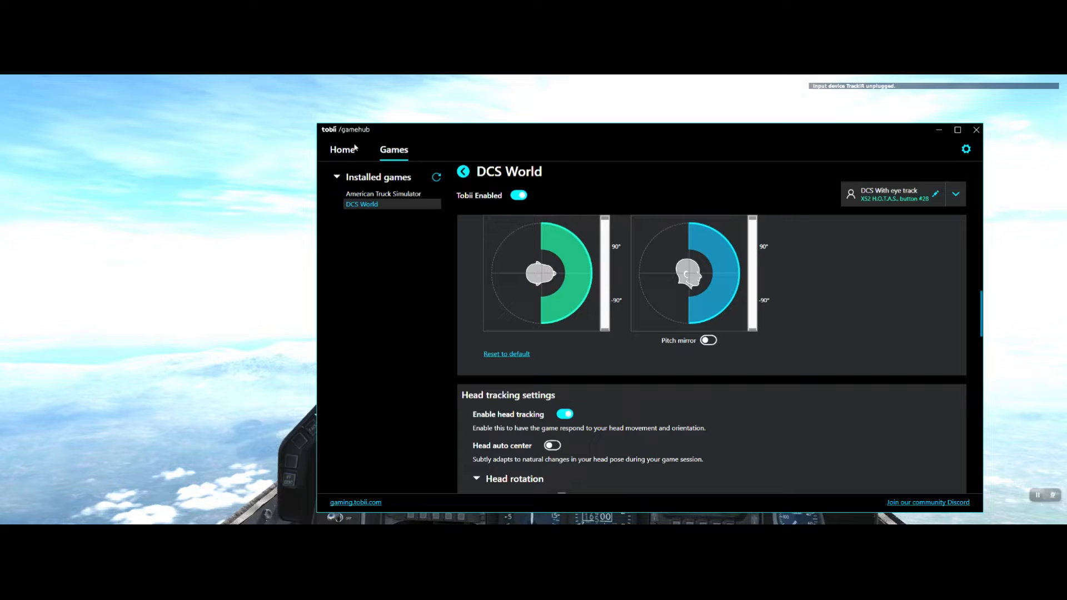
pyautogui.moveTo(776, 355)
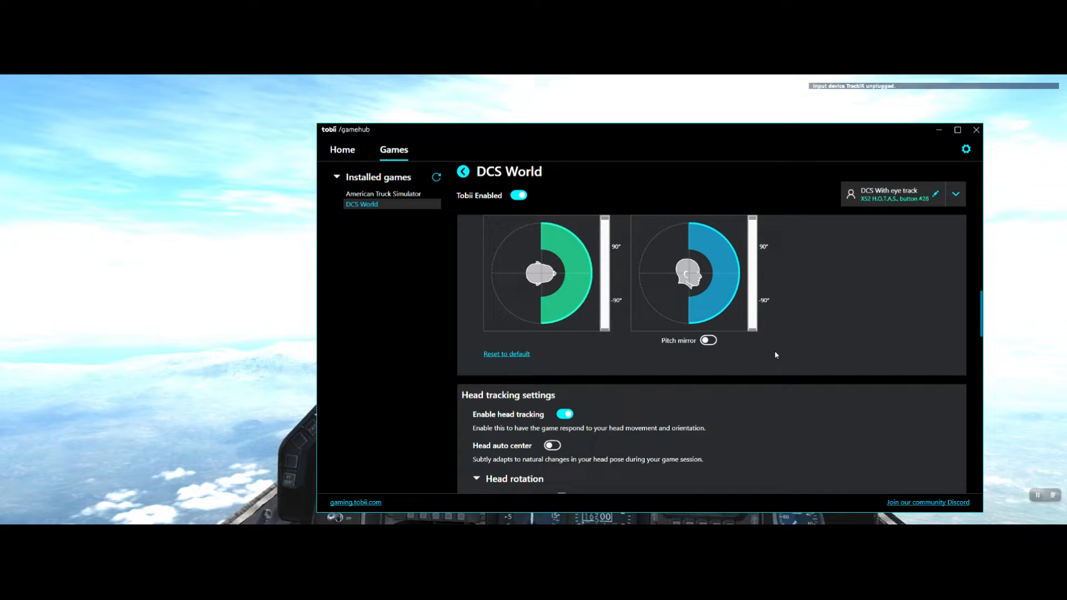
pyautogui.moveTo(776, 358)
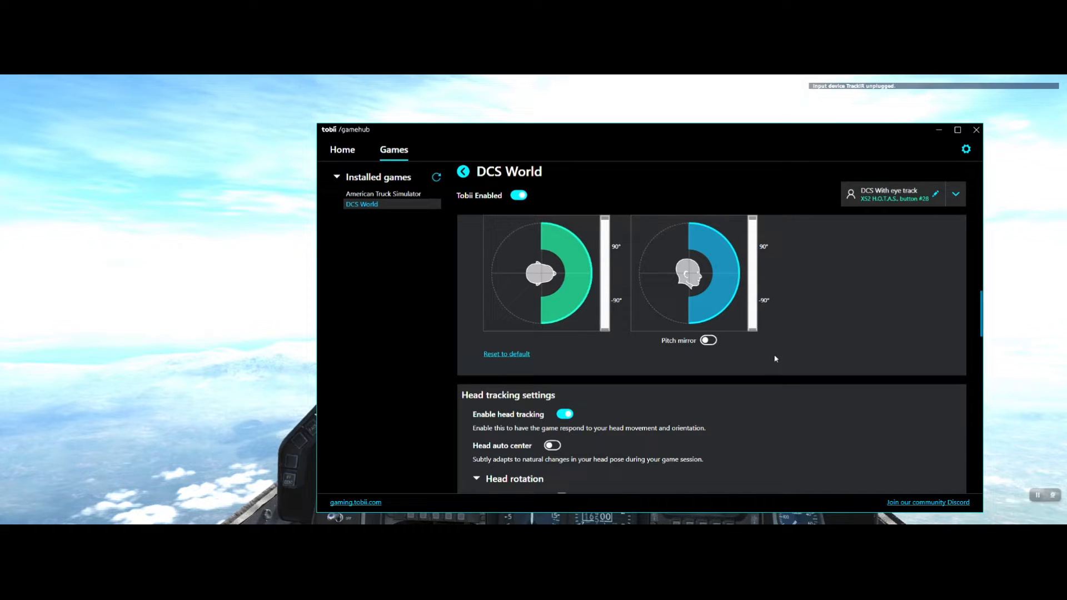
pyautogui.scroll(-3)
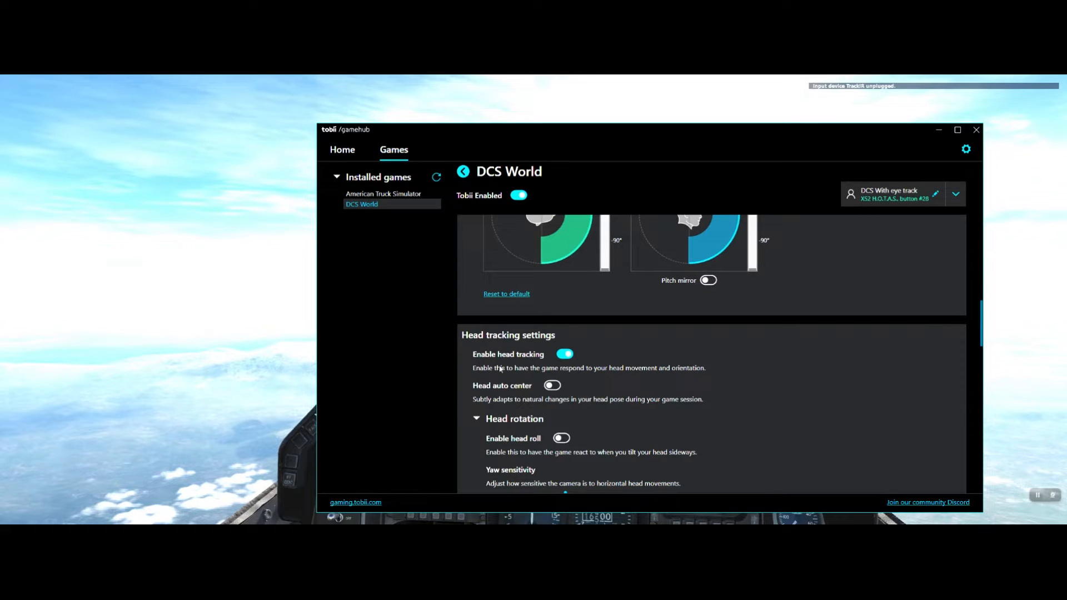
pyautogui.moveTo(469, 382)
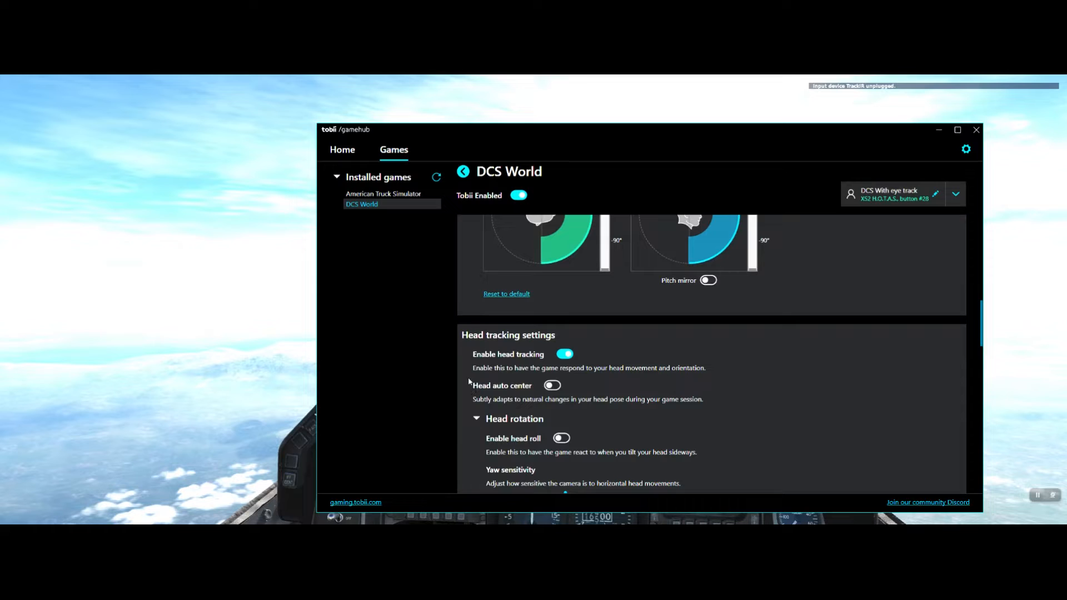
pyautogui.scroll(-3)
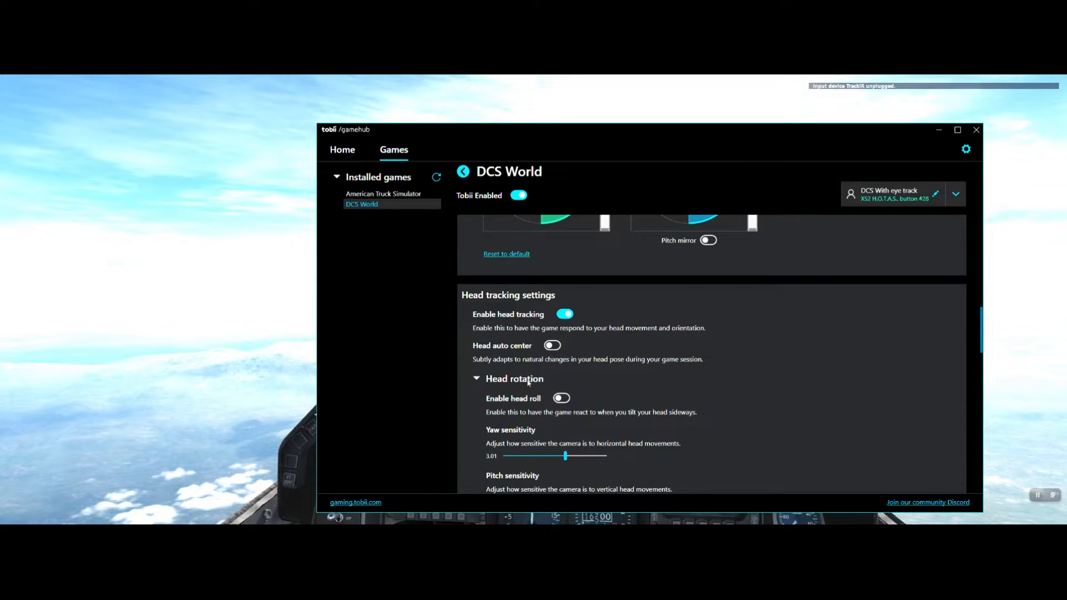
pyautogui.scroll(-3)
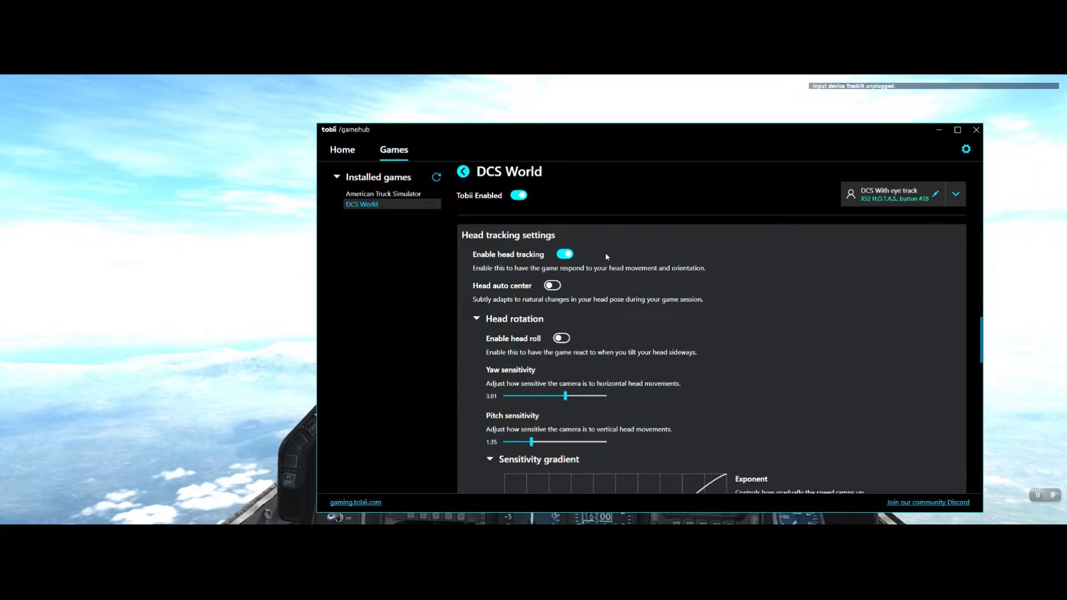
pyautogui.scroll(-3)
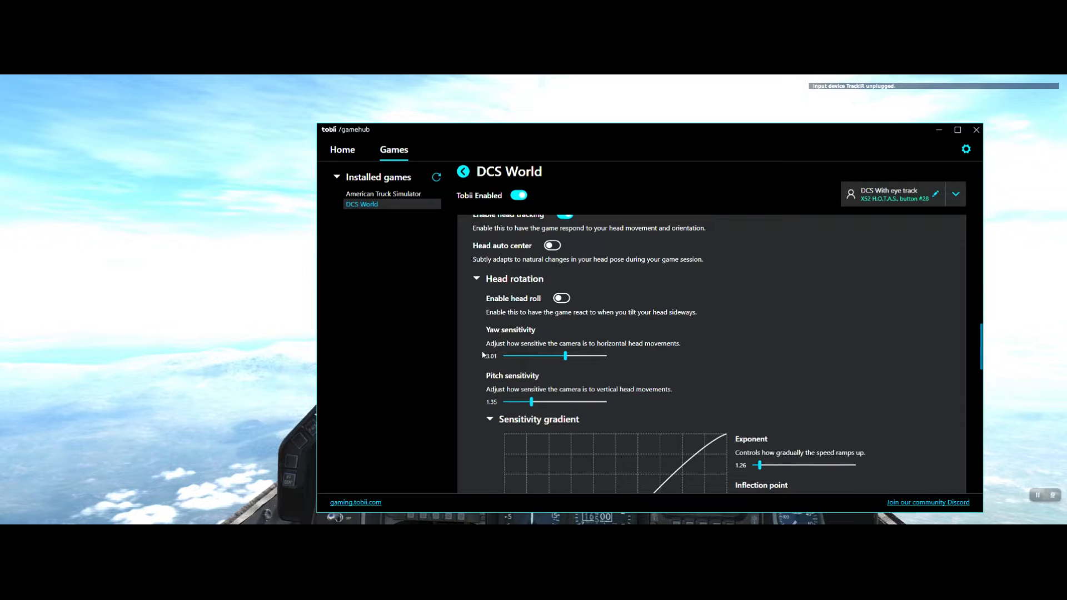
pyautogui.scroll(-3)
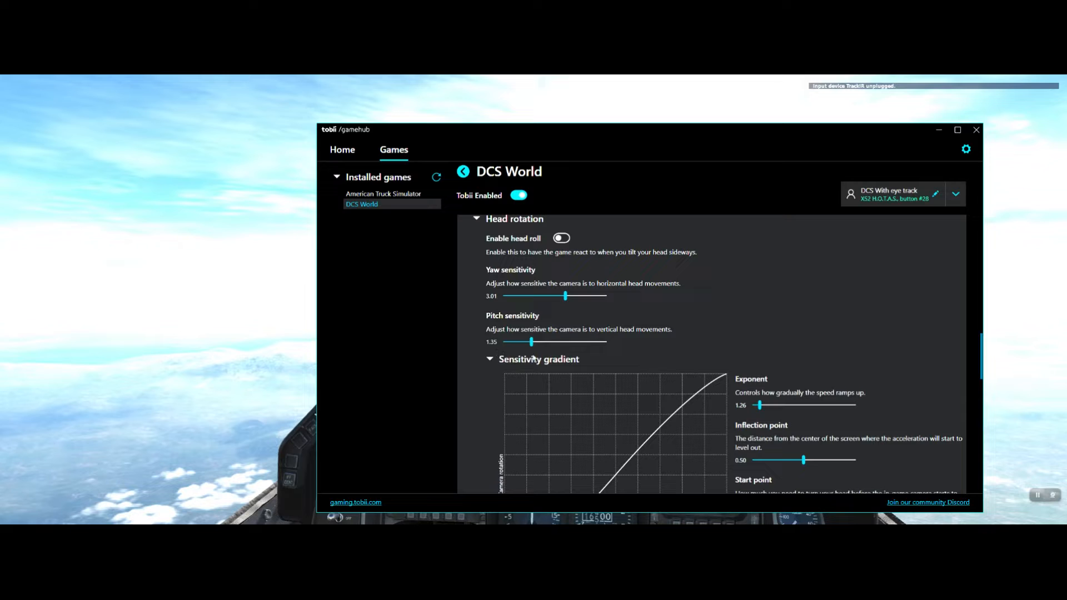
pyautogui.scroll(-3)
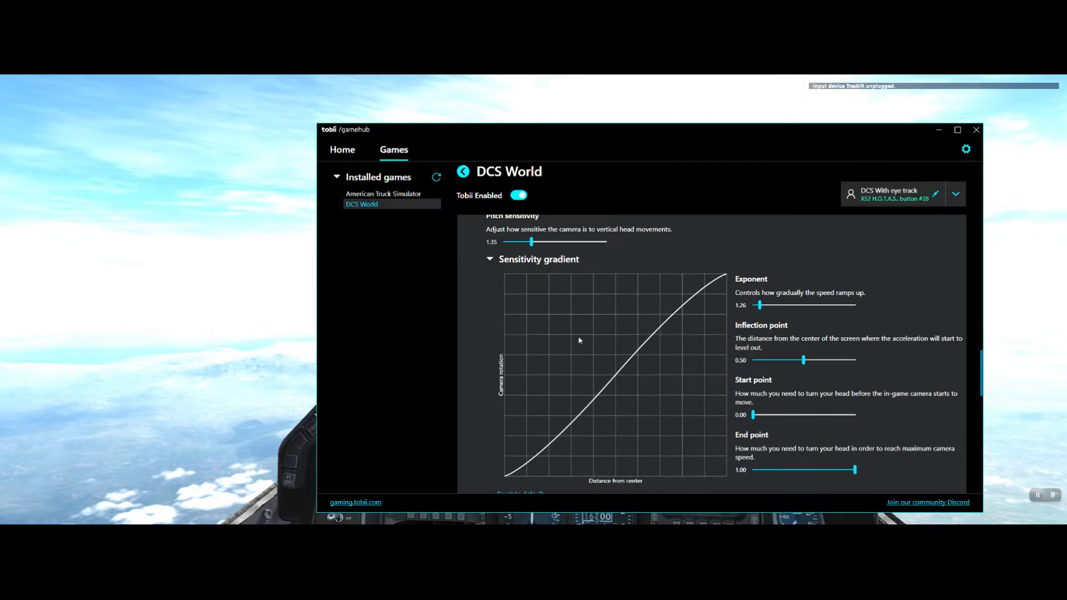
pyautogui.scroll(3)
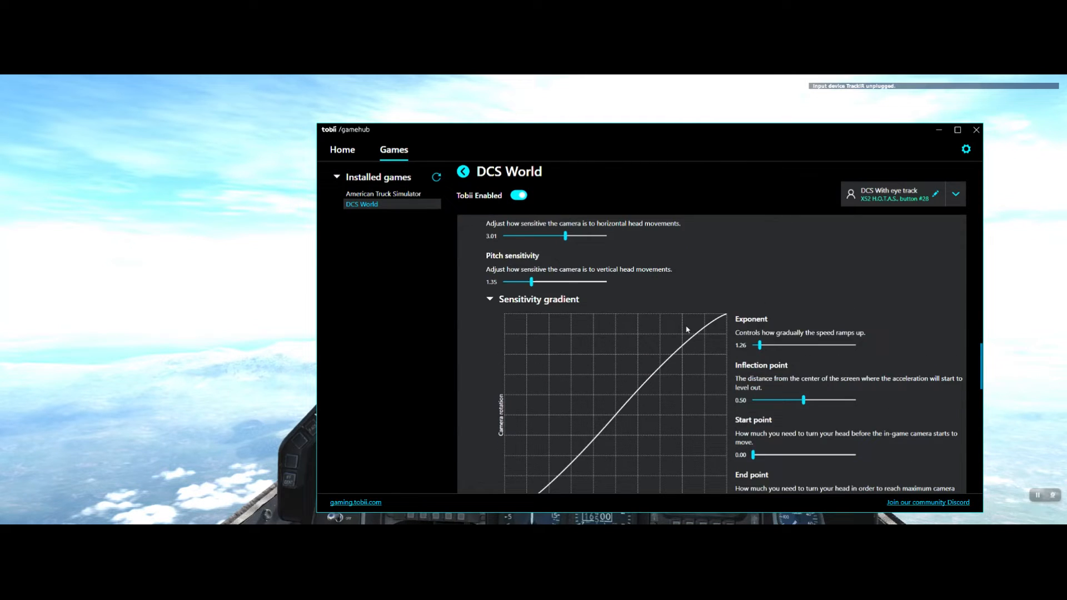
pyautogui.scroll(-3)
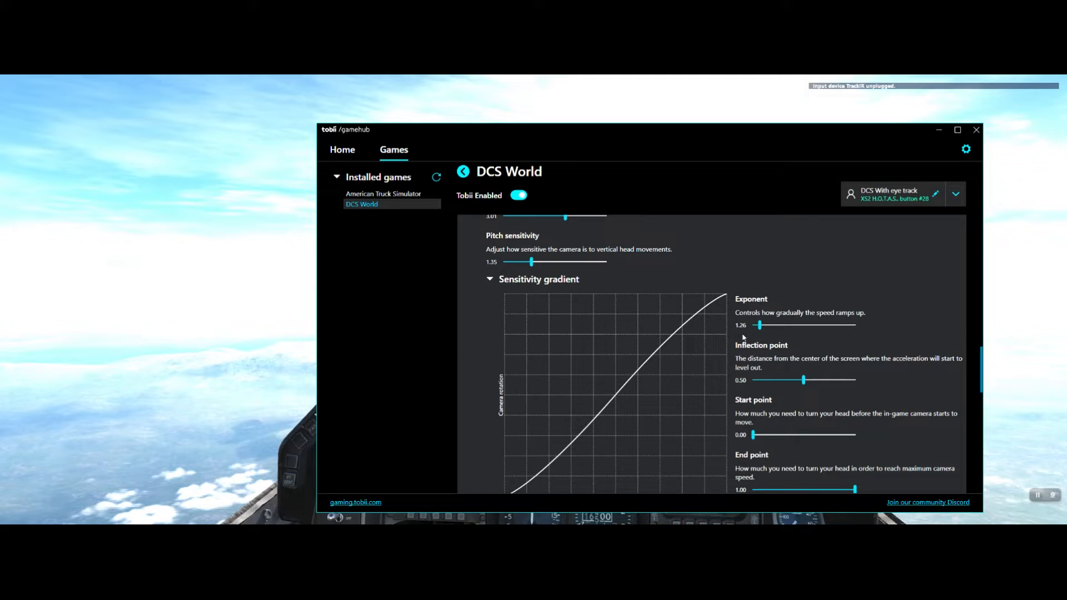
pyautogui.scroll(-3)
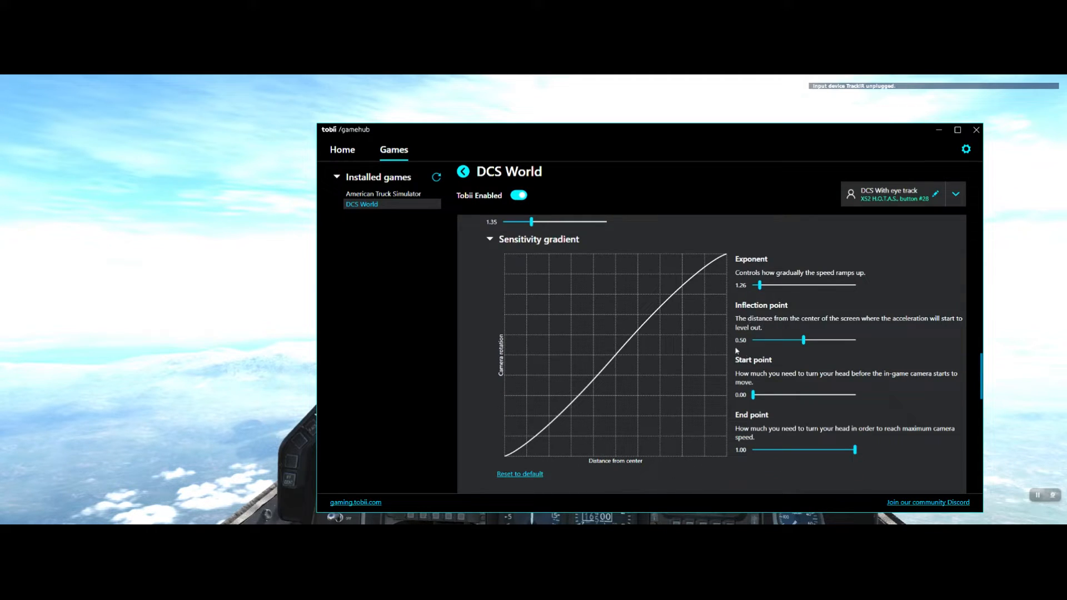
pyautogui.scroll(-3)
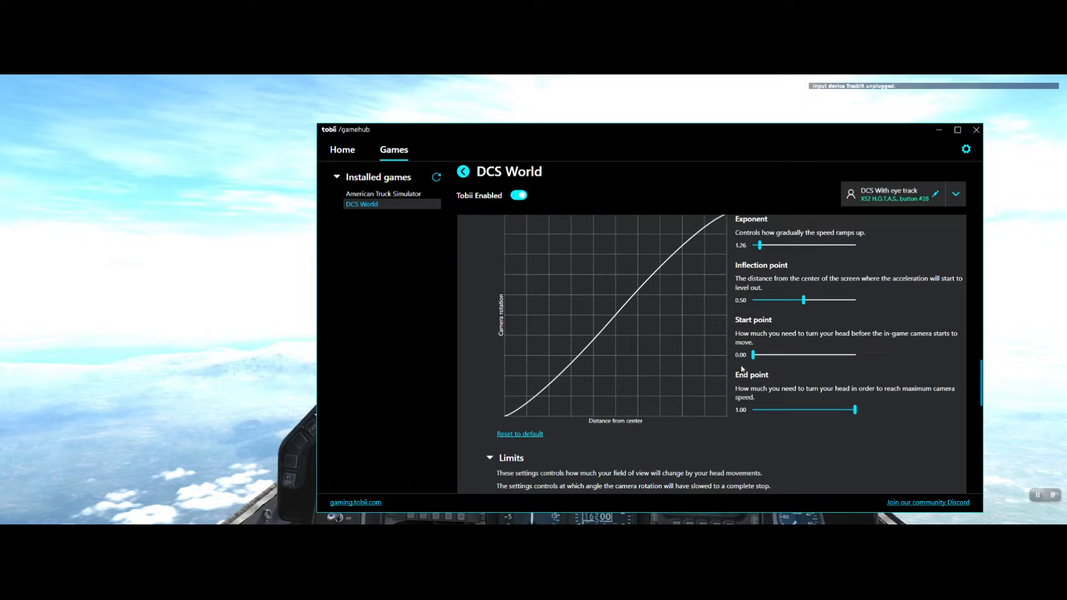
pyautogui.scroll(-3)
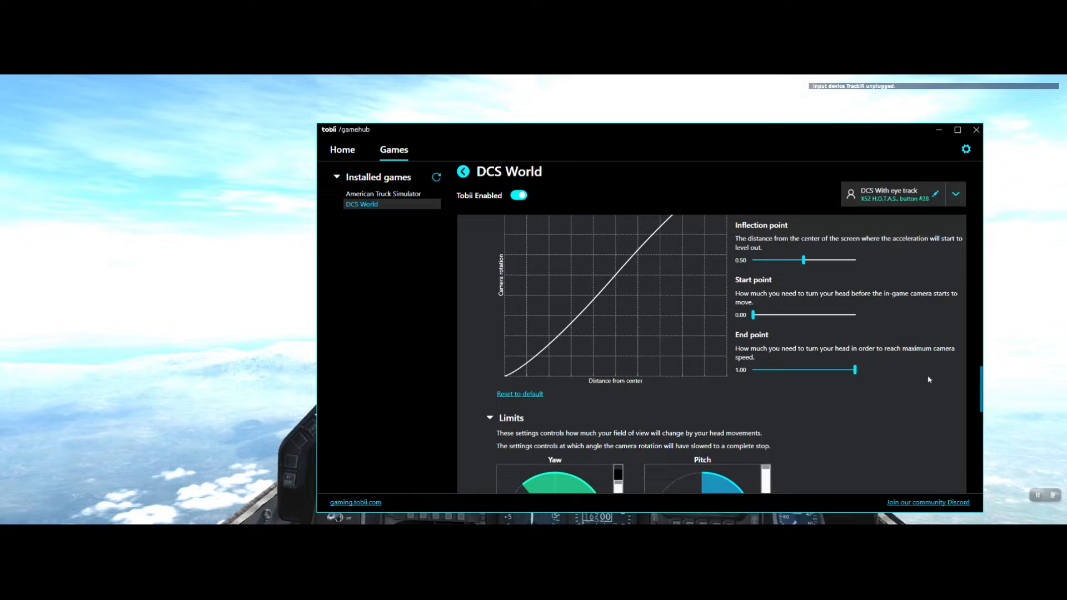
# Step: Narrow the yaw limit from 180° to 130° each way, leaving pitch at 90°
pyautogui.scroll(-3)
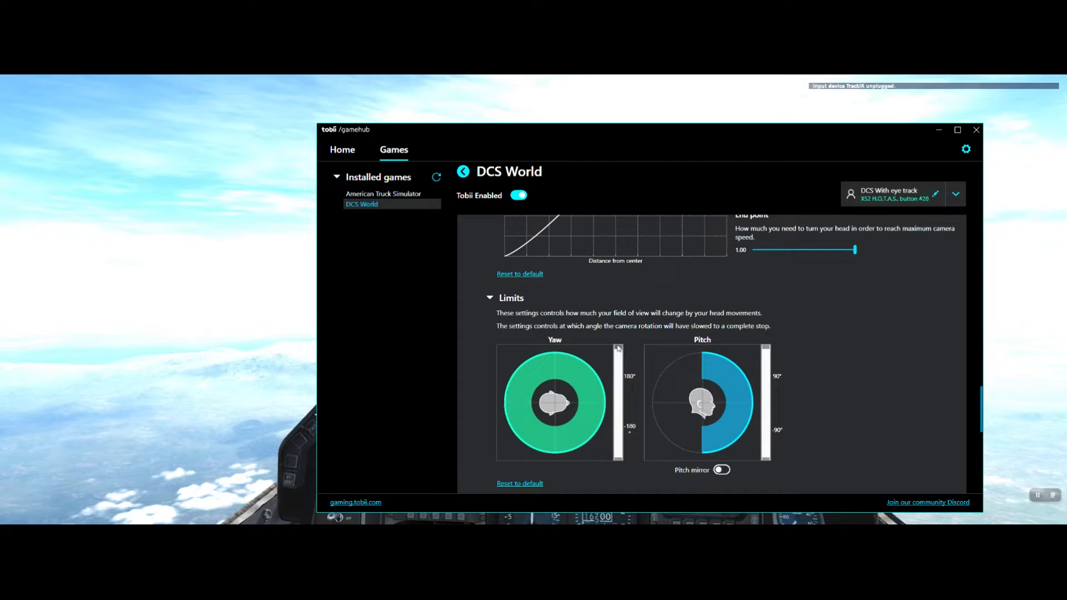
pyautogui.moveTo(618, 349); pyautogui.dragTo(619, 357)
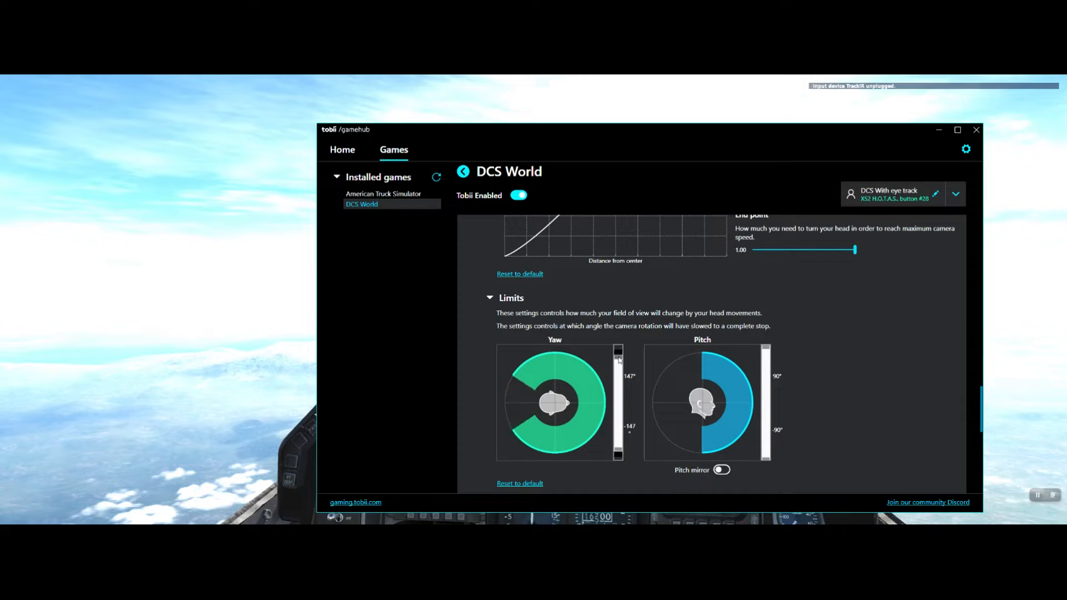
pyautogui.moveTo(618, 350); pyautogui.dragTo(618, 365)
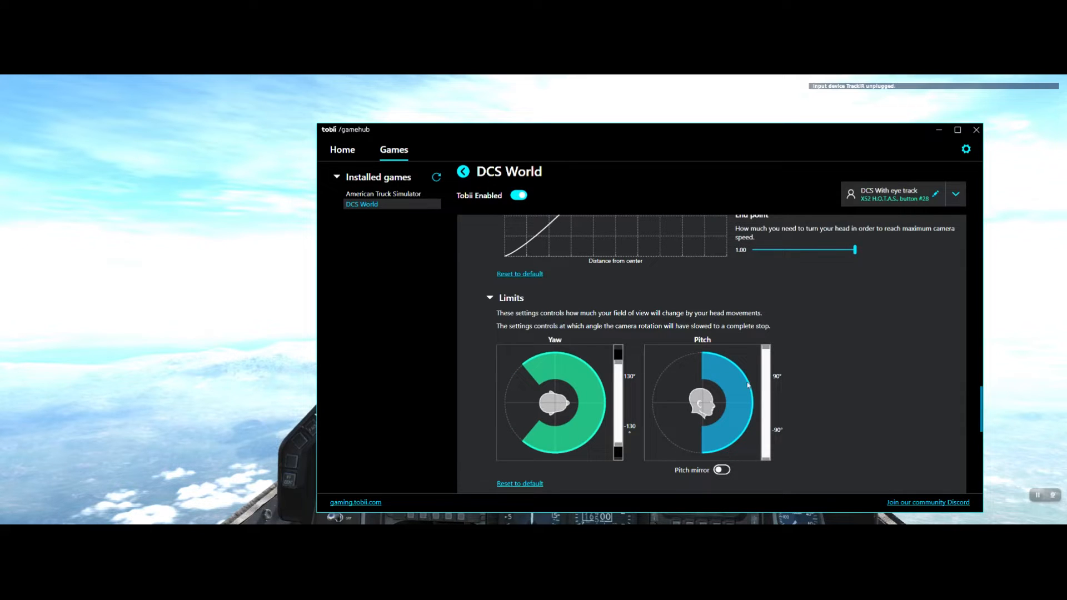
pyautogui.scroll(-3)
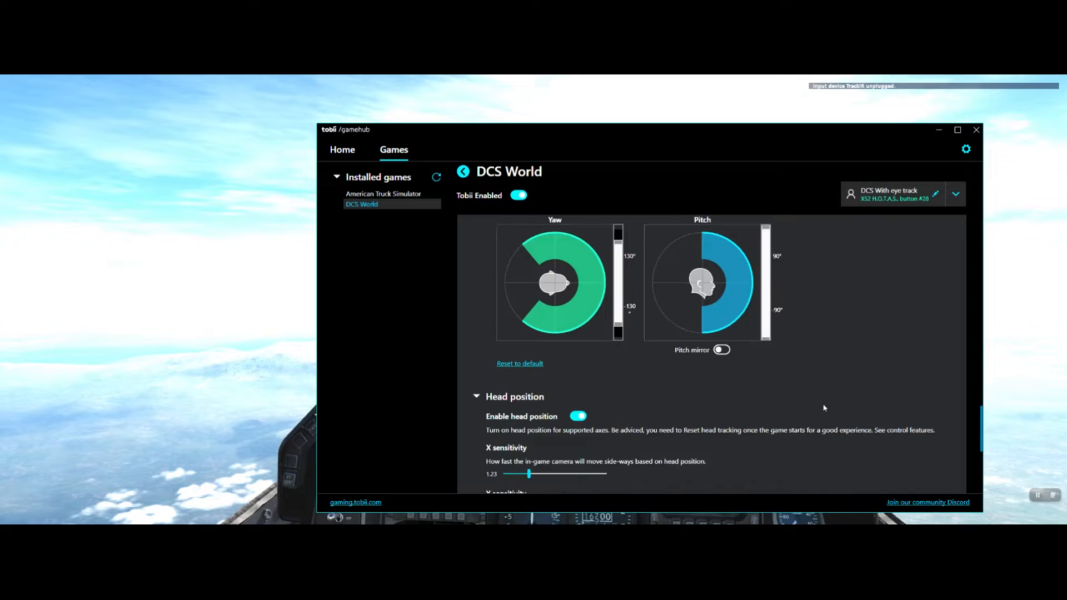
pyautogui.scroll(-3)
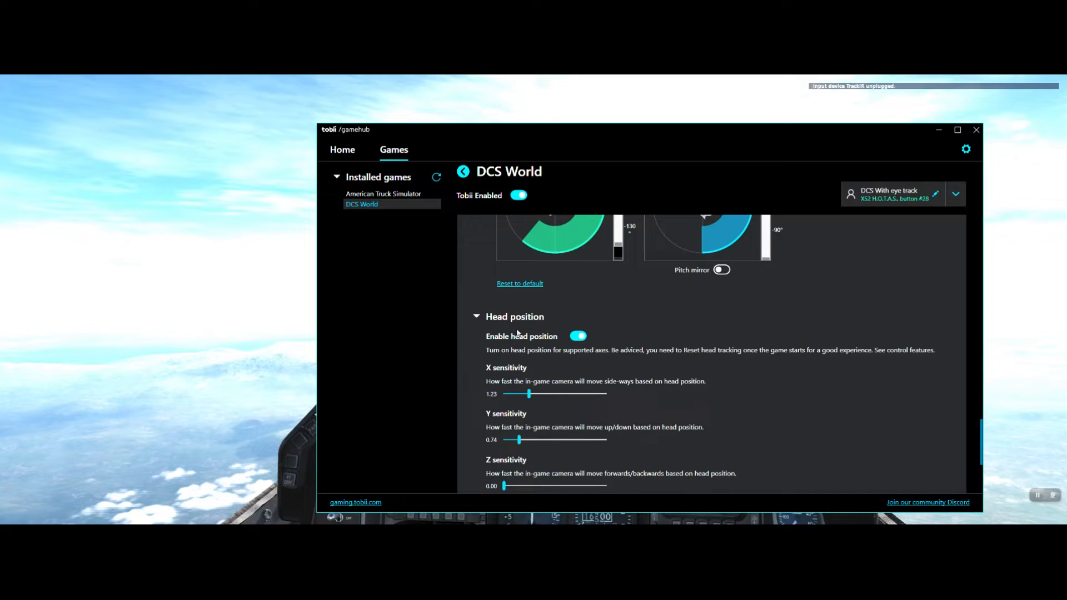
pyautogui.scroll(-3)
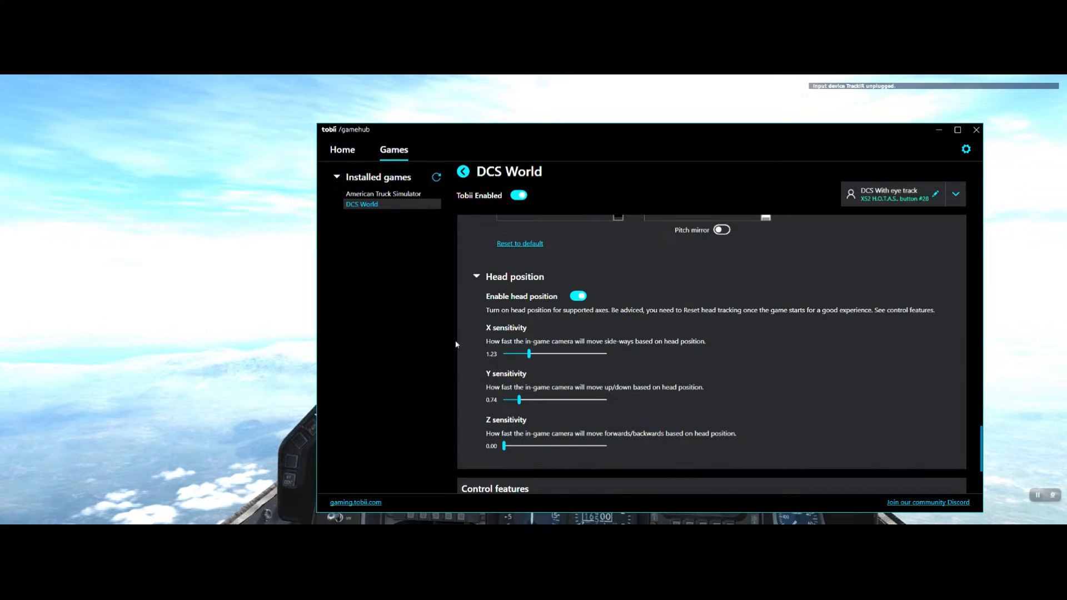
pyautogui.moveTo(491, 364)
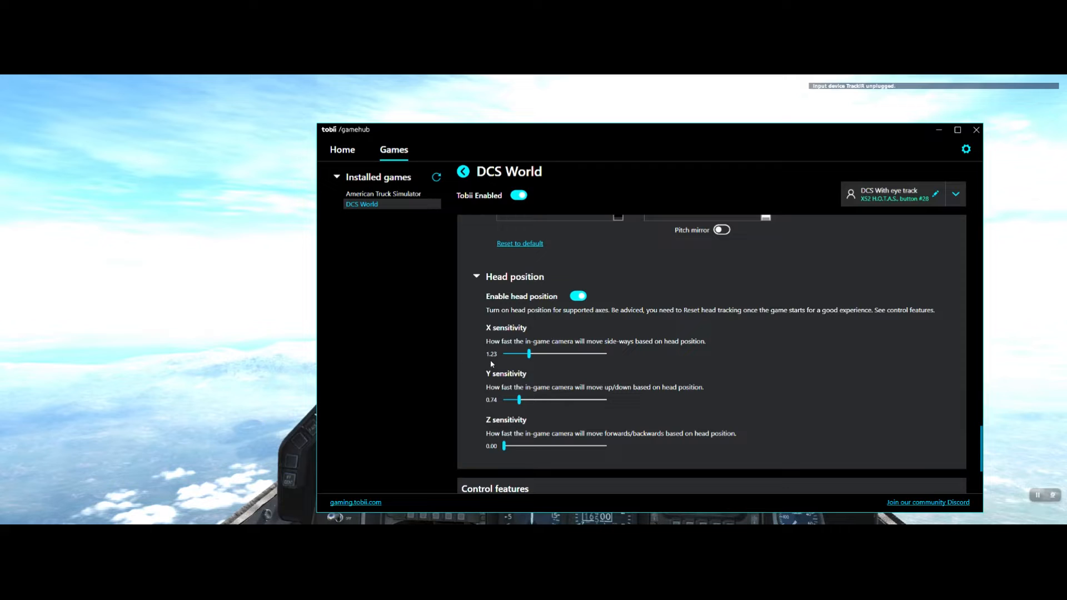
pyautogui.scroll(-3)
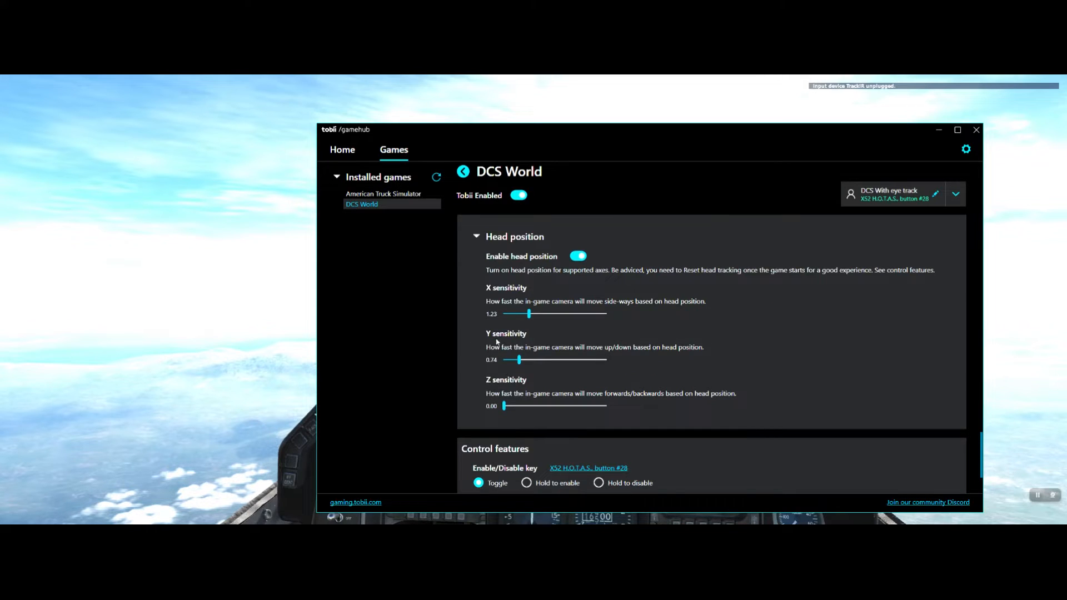
pyautogui.moveTo(498, 370)
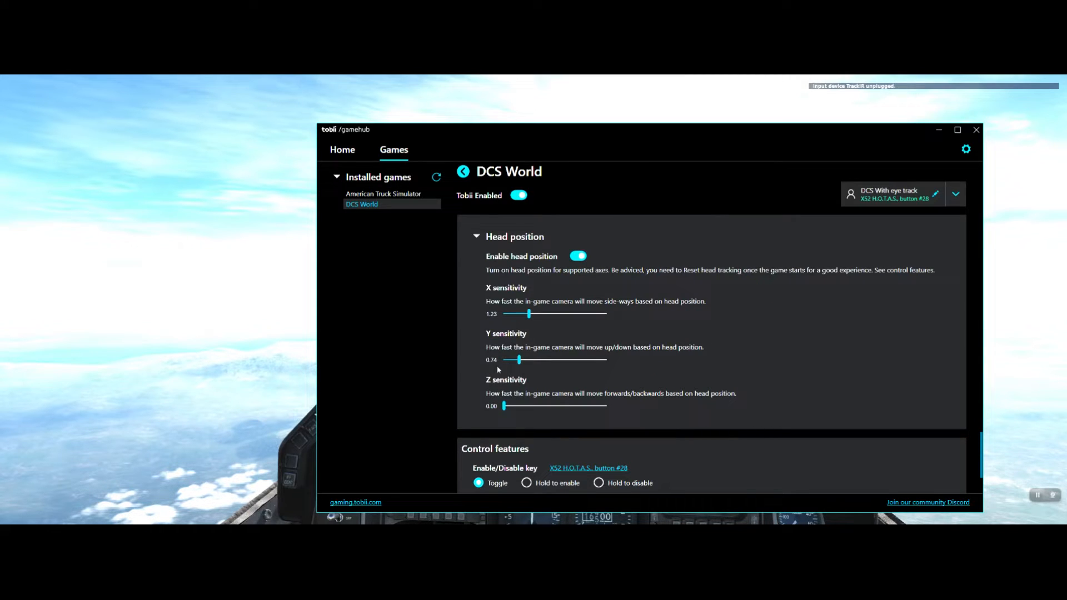
pyautogui.scroll(-3)
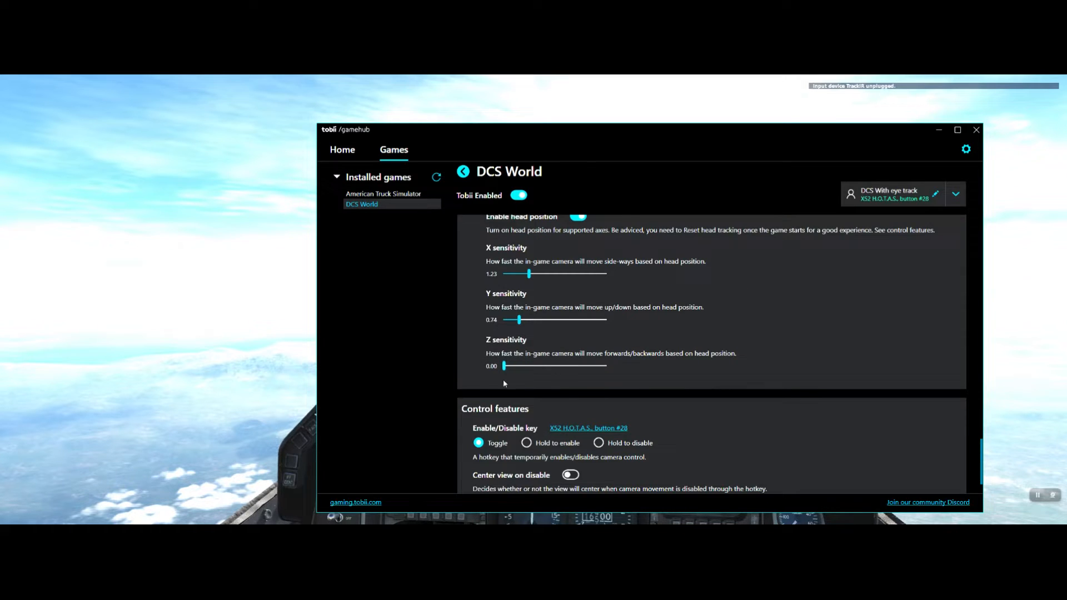
pyautogui.scroll(-3)
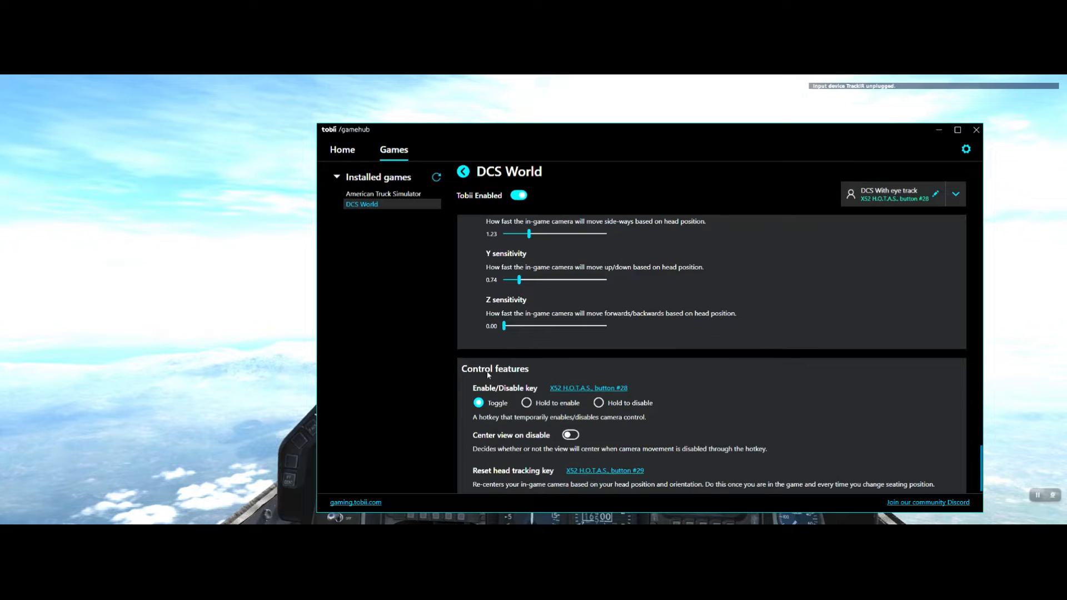
pyautogui.scroll(-3)
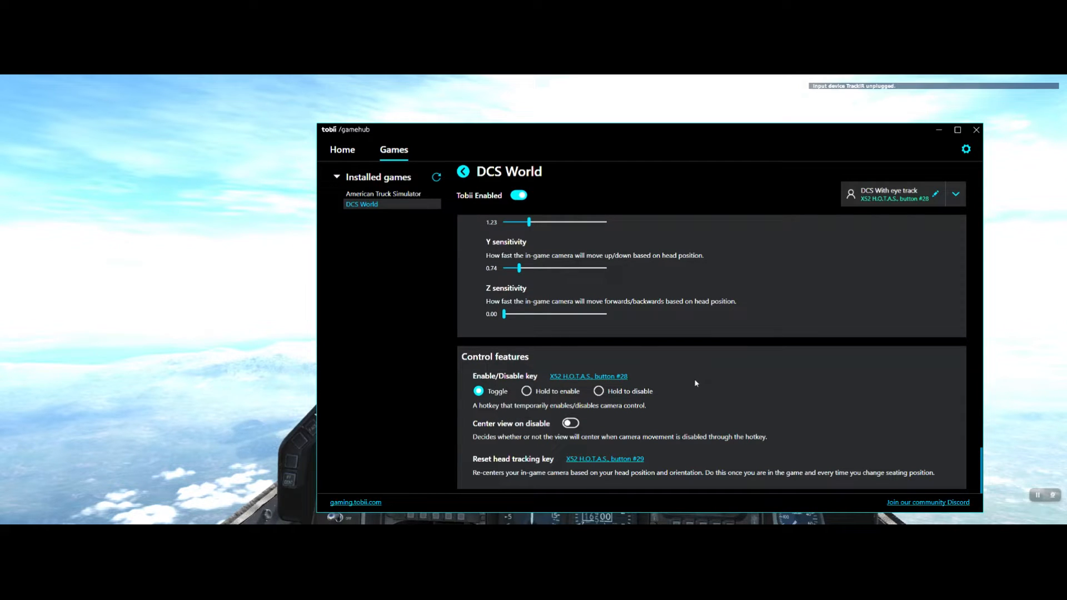
pyautogui.moveTo(693, 374)
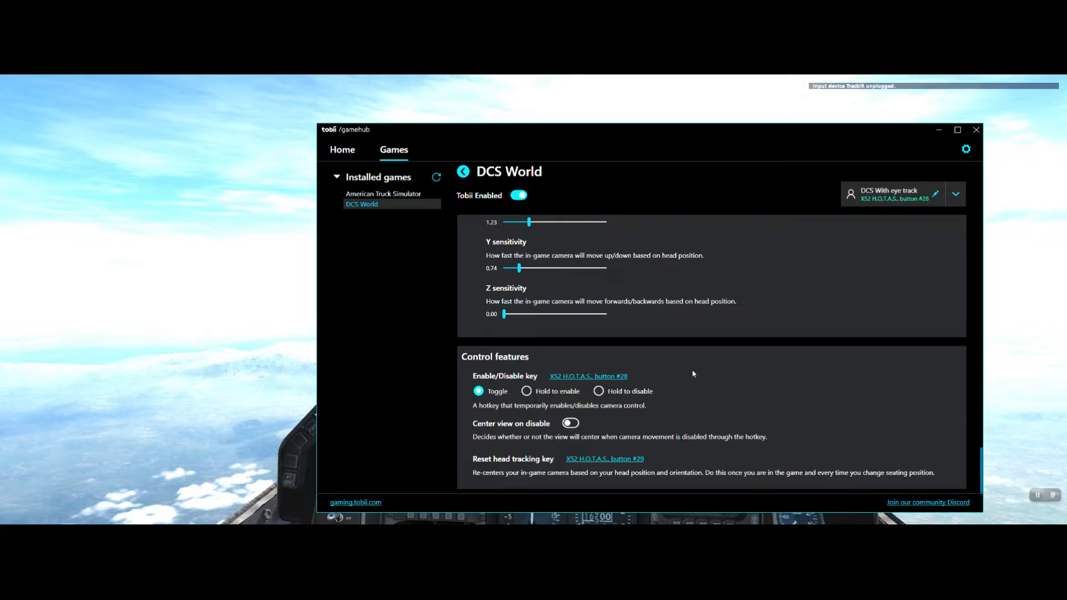
pyautogui.moveTo(737, 367)
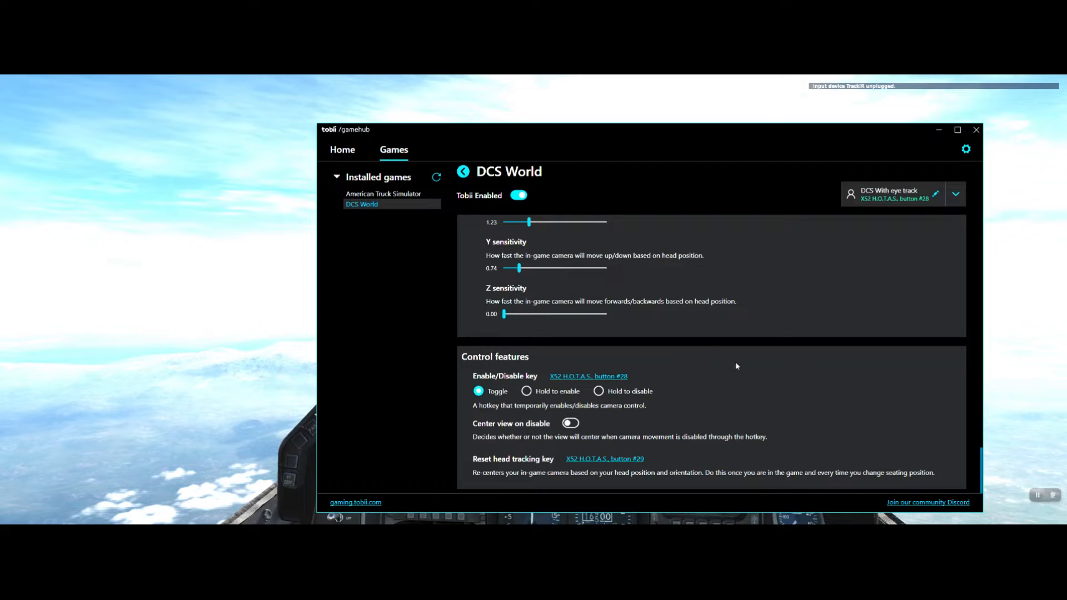
pyautogui.moveTo(591, 384)
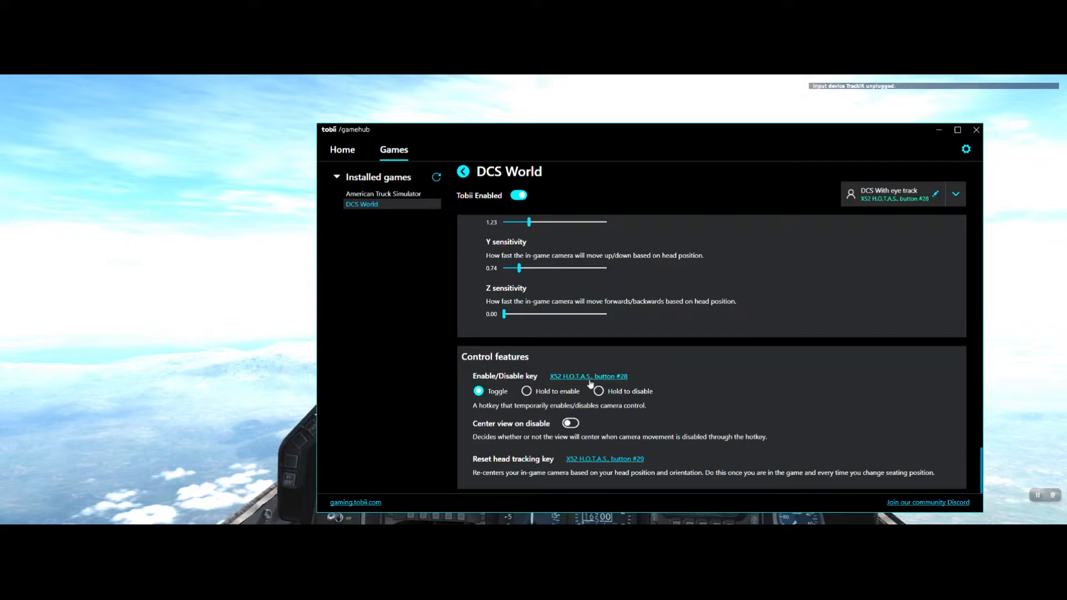
# Step: Start reassigning the Enable/Disable head-tracking hotkey, currently X52 H.O.T.A.S. button #28
pyautogui.click(588, 375)
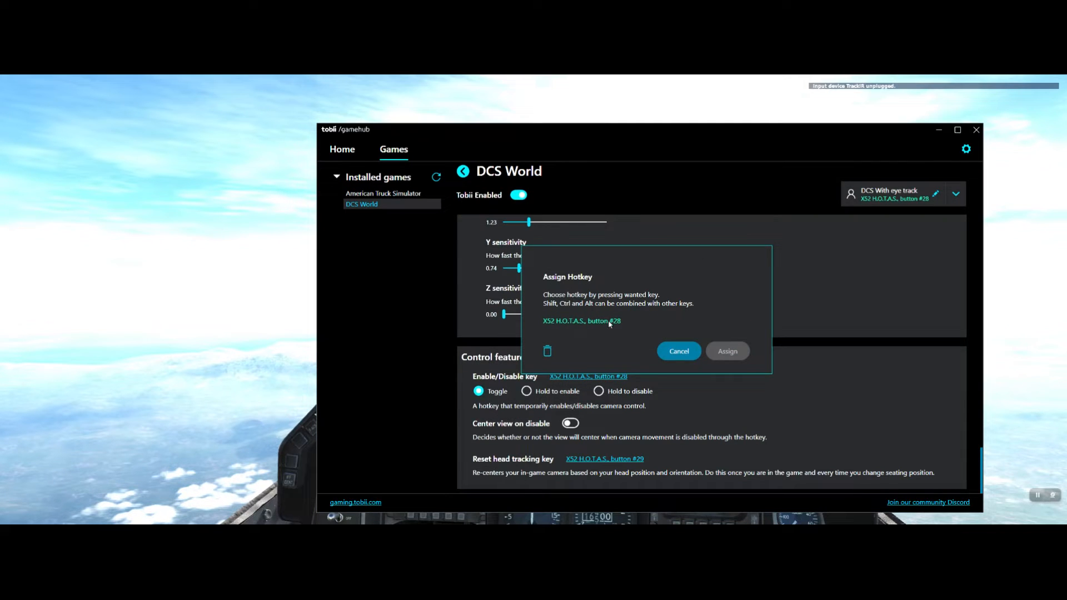
pyautogui.moveTo(592, 289)
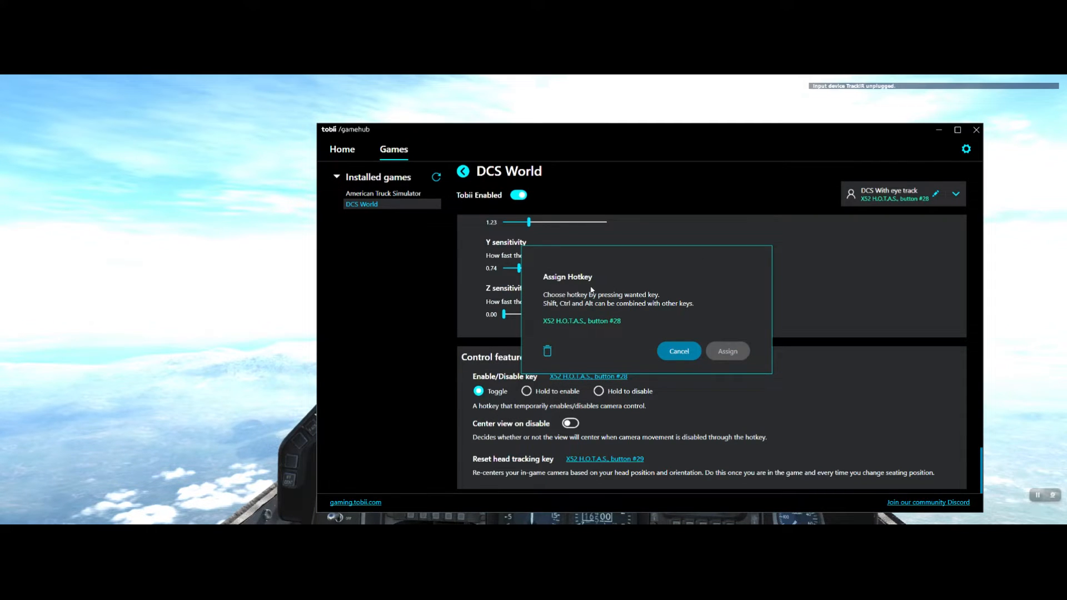
pyautogui.moveTo(597, 327)
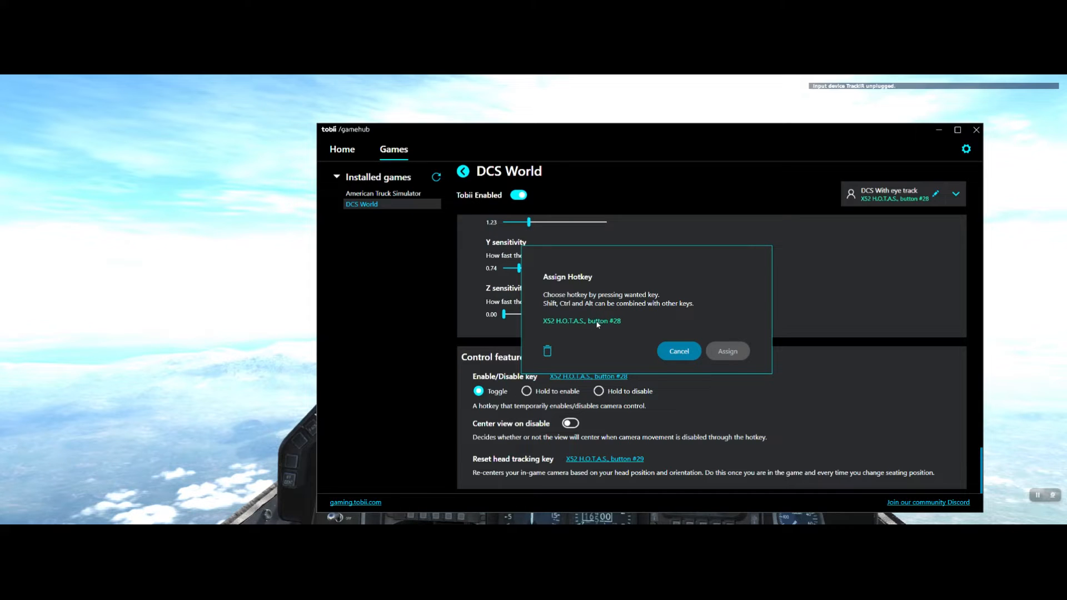
pyautogui.moveTo(610, 306)
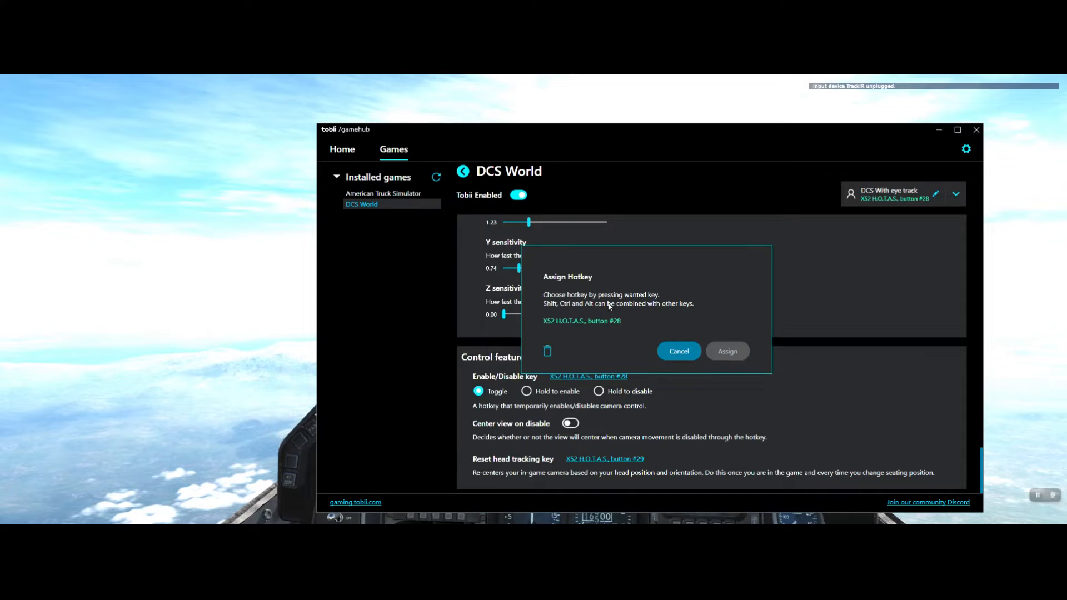
pyautogui.moveTo(625, 316)
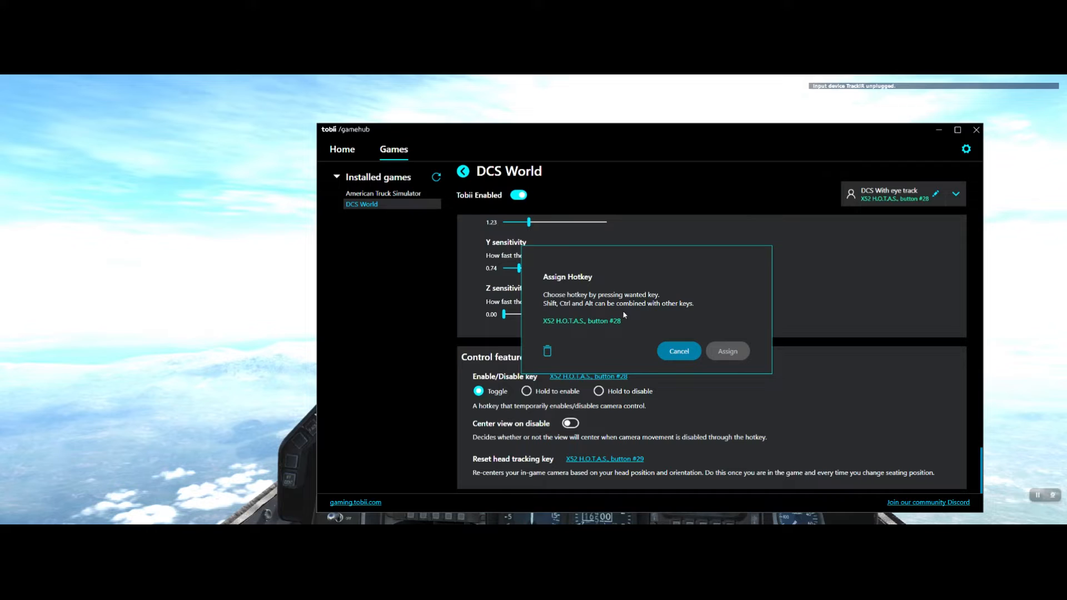
pyautogui.moveTo(613, 333)
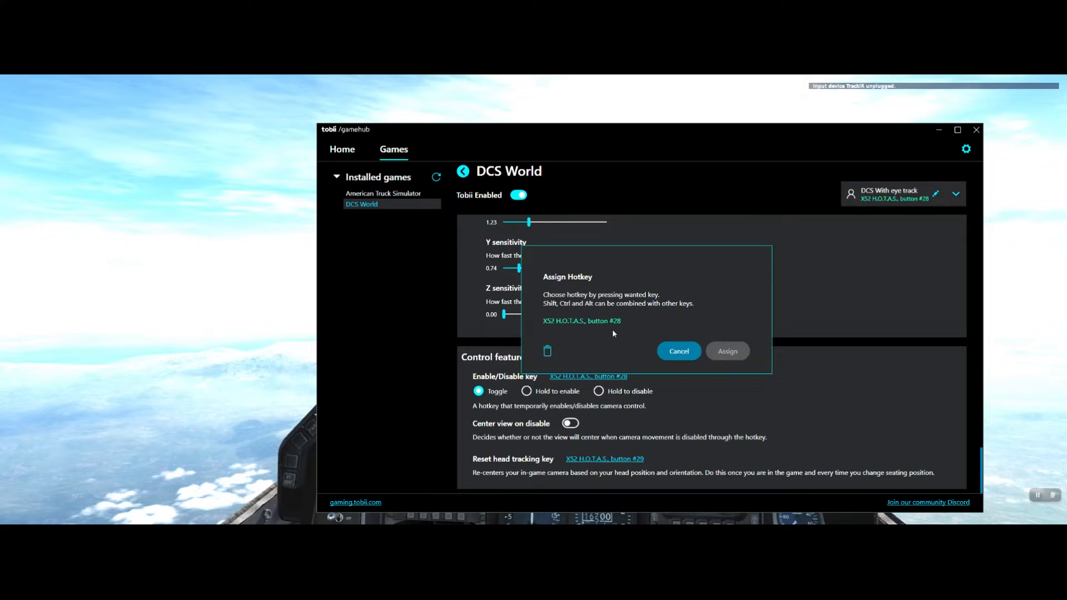
pyautogui.moveTo(635, 341)
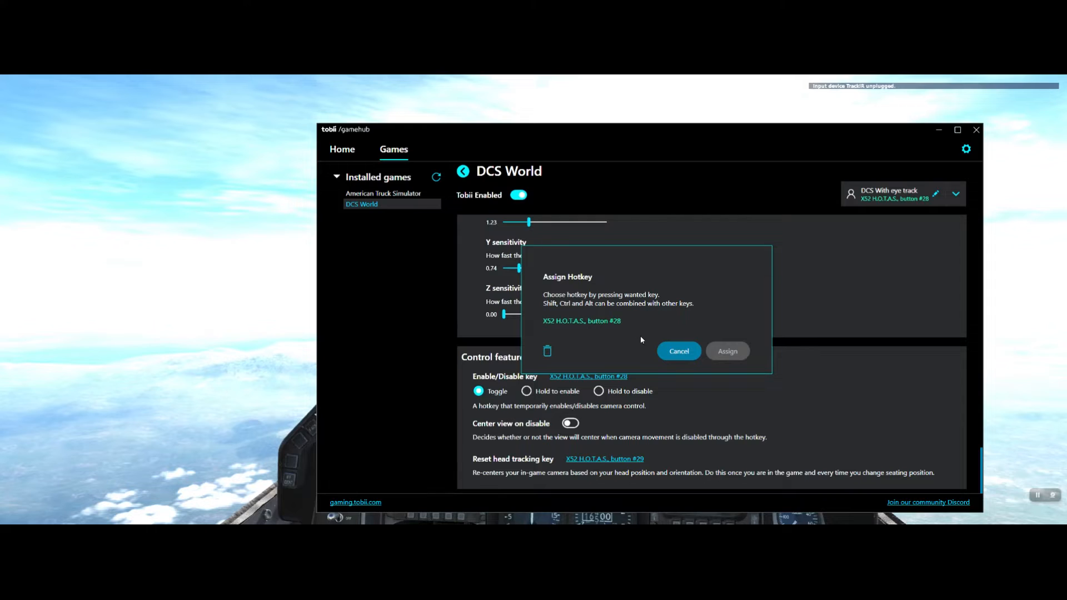
pyautogui.moveTo(638, 350)
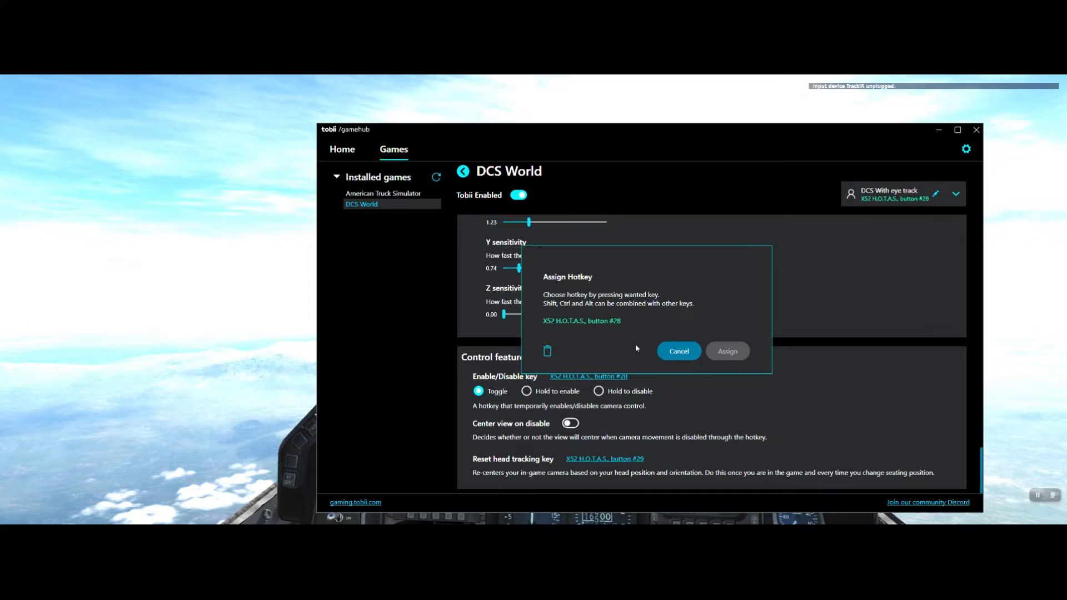
pyautogui.moveTo(582, 335)
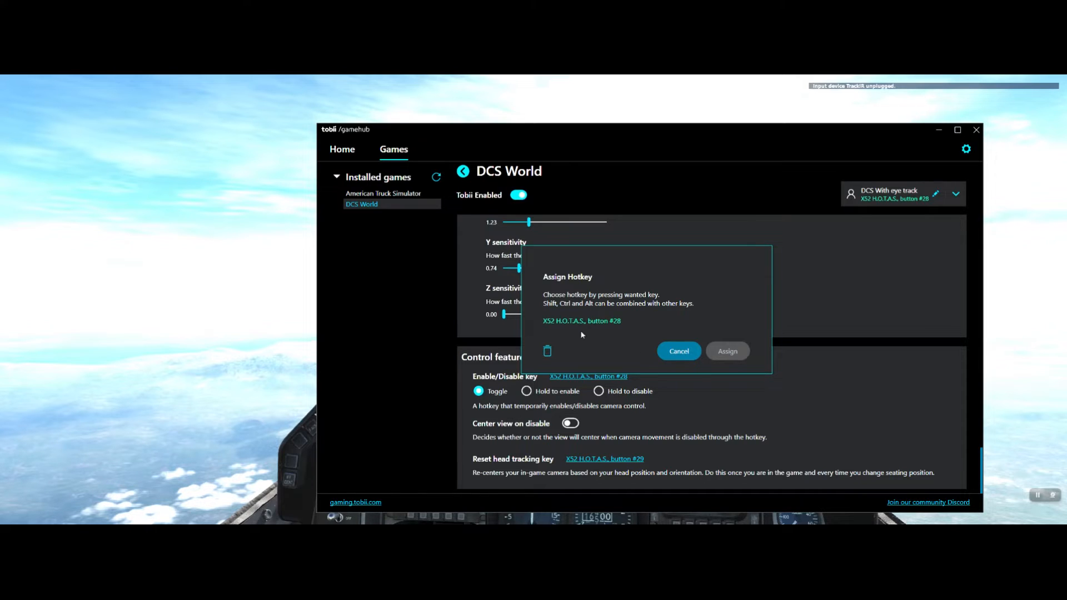
pyautogui.moveTo(679, 356)
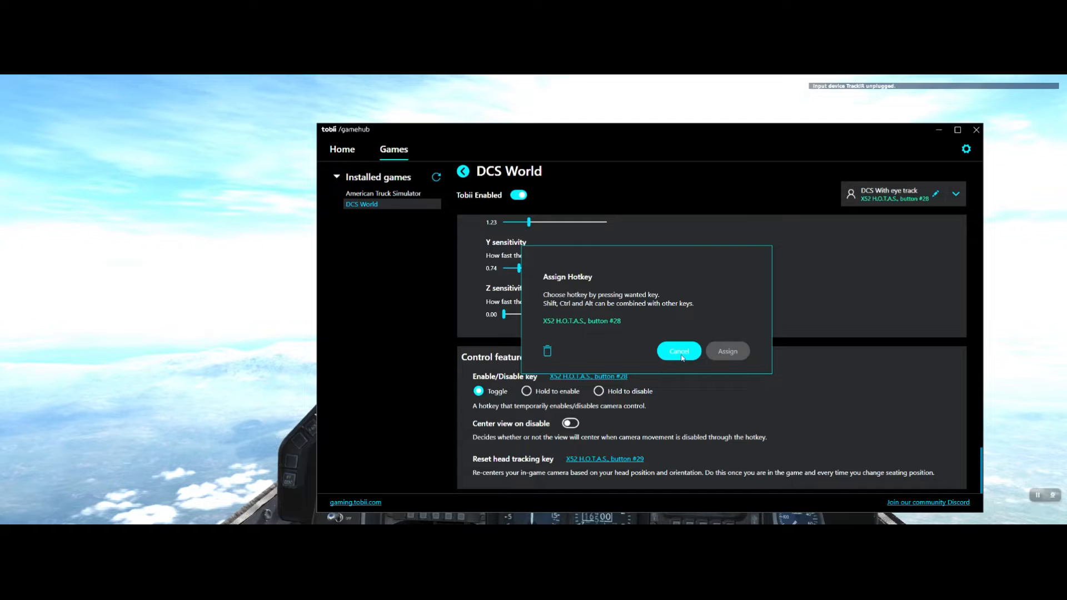
# Step: Keep the hotkey unchanged, turn on Center view on disable, and save it to the profile
pyautogui.click(680, 351)
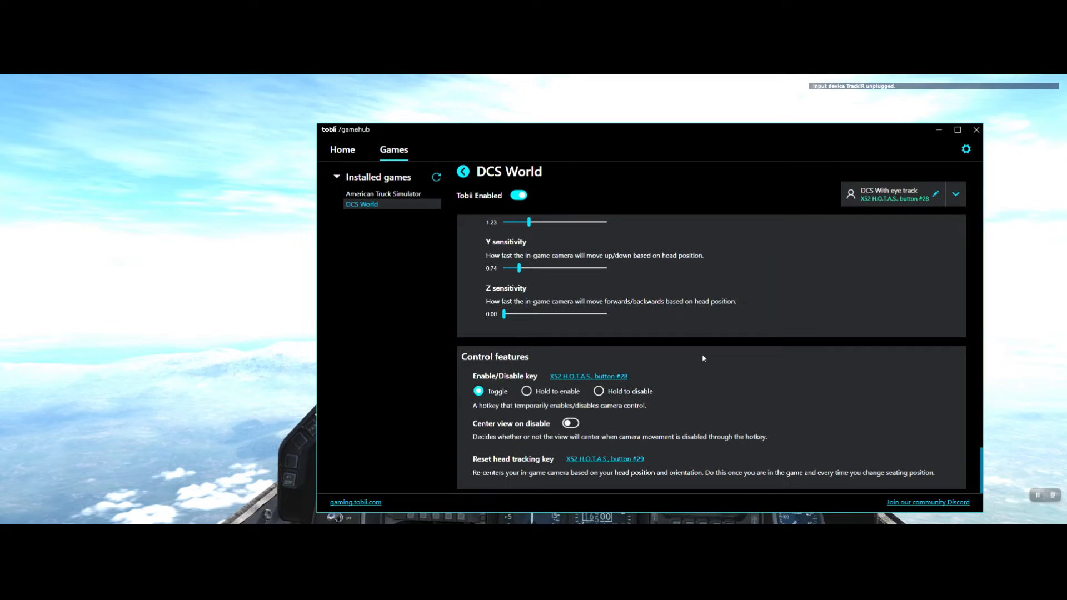
pyautogui.moveTo(478, 398)
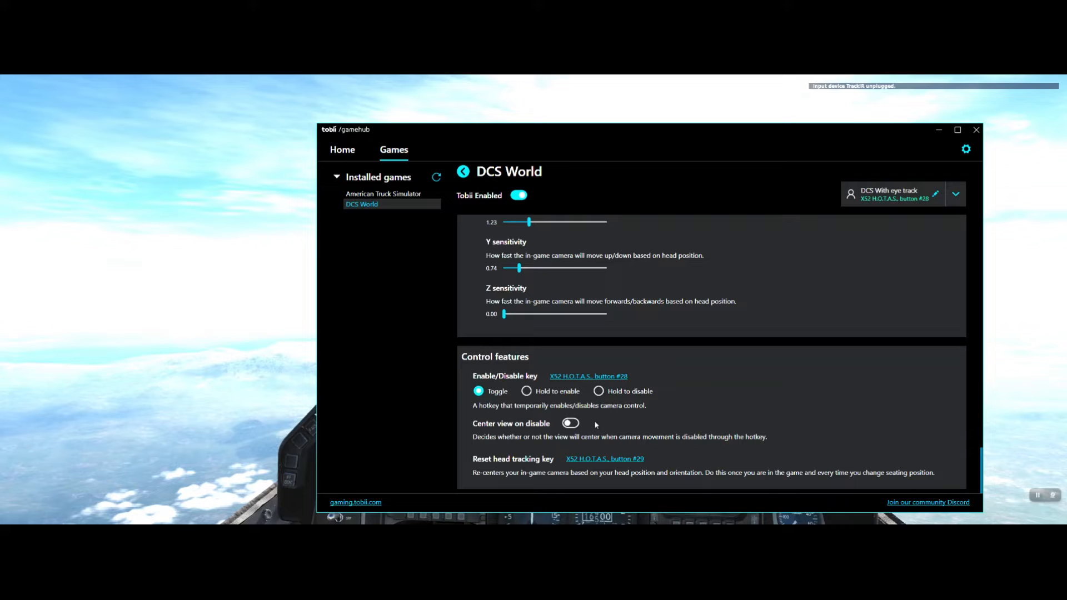
pyautogui.moveTo(605, 429)
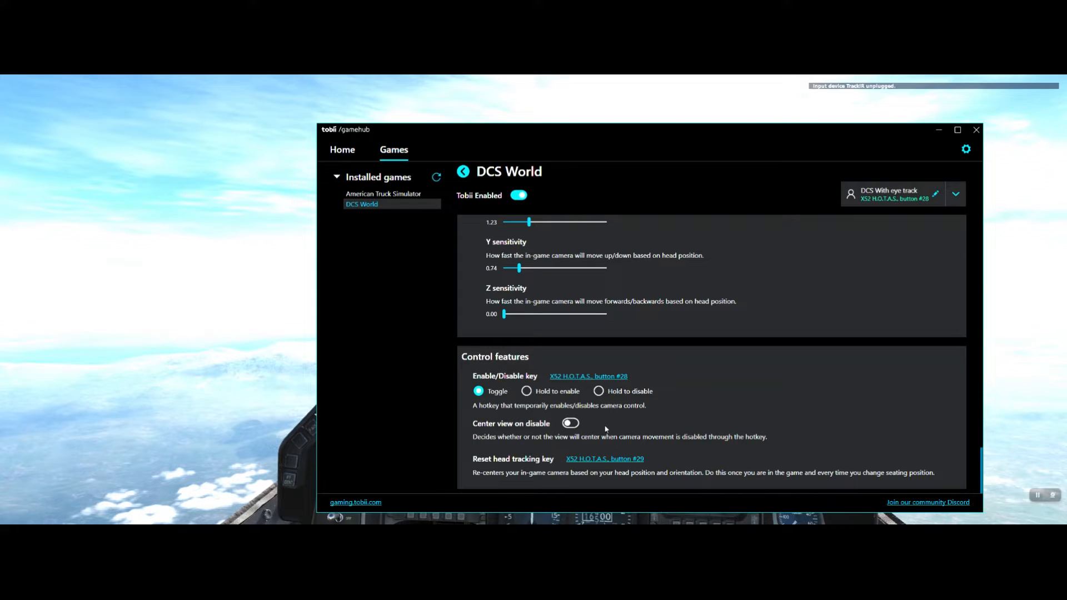
pyautogui.click(570, 424)
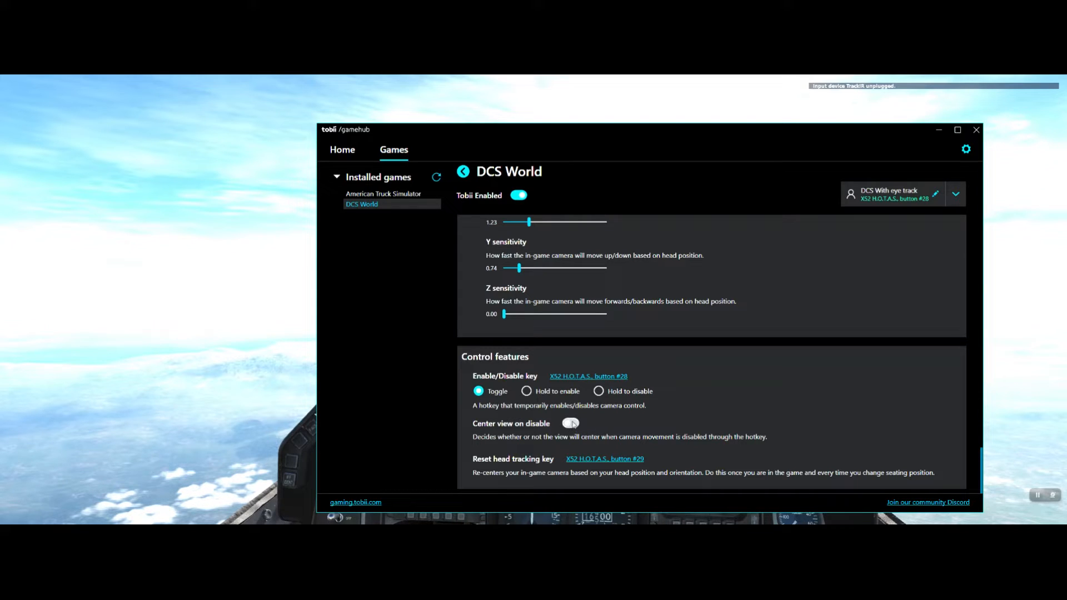
pyautogui.click(571, 423)
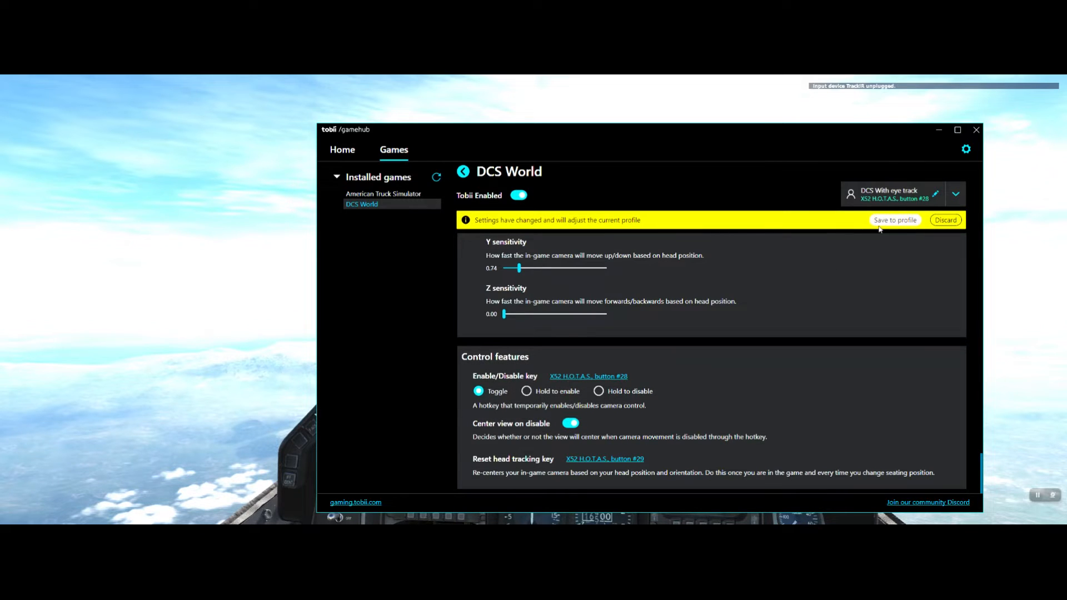
pyautogui.click(895, 220)
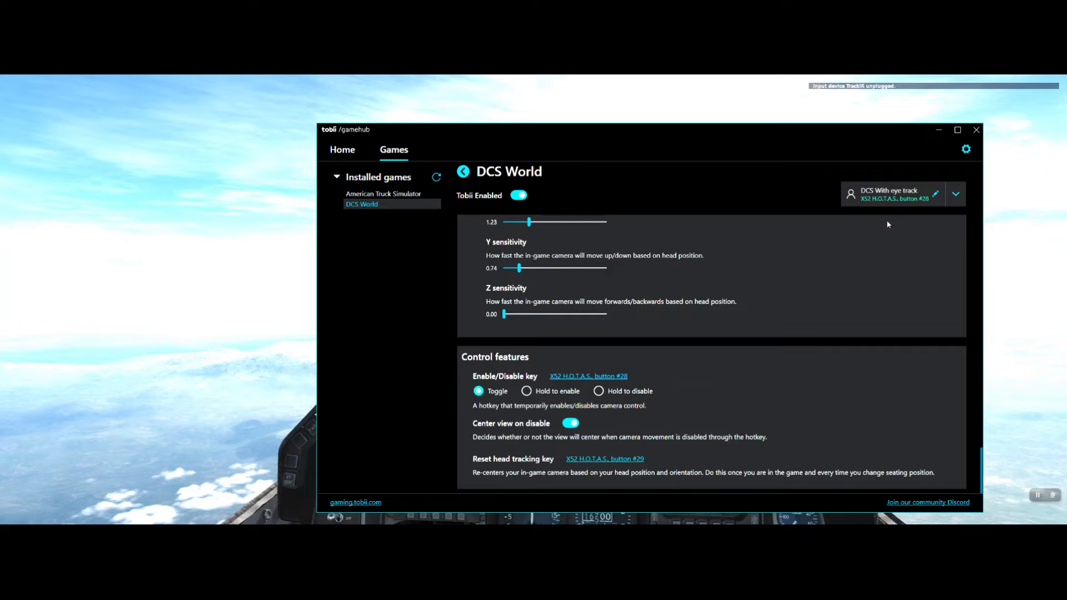
pyautogui.moveTo(529, 474)
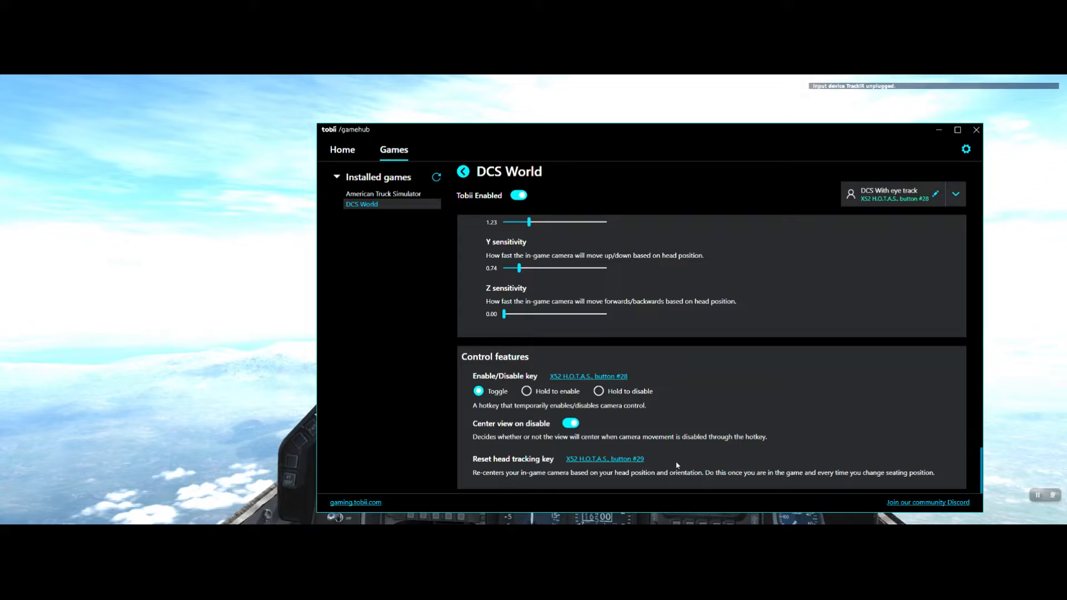
pyautogui.moveTo(675, 461)
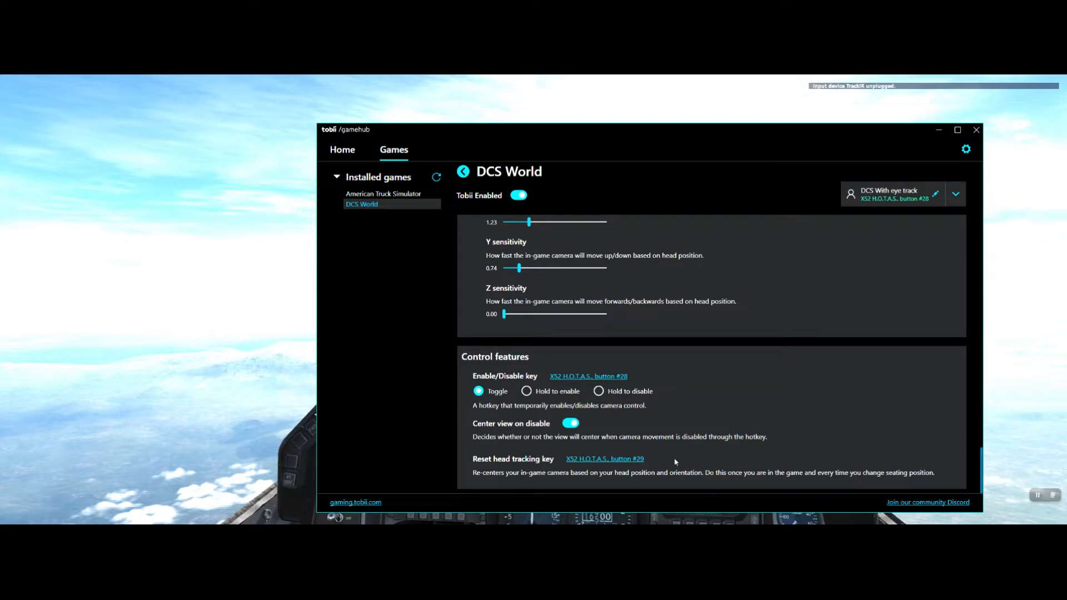
pyautogui.moveTo(695, 434)
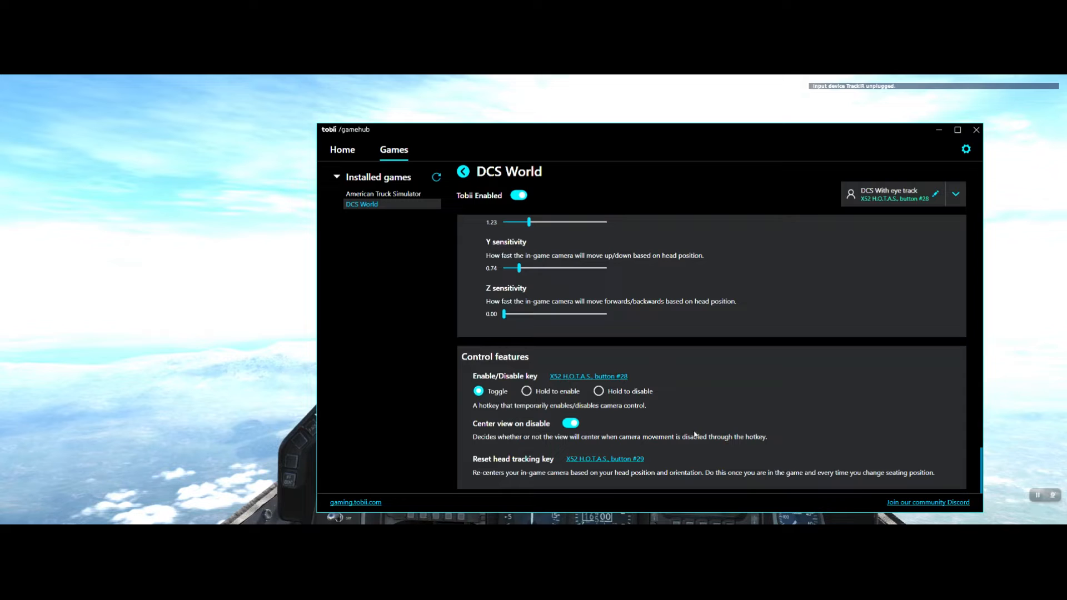
pyautogui.moveTo(702, 424)
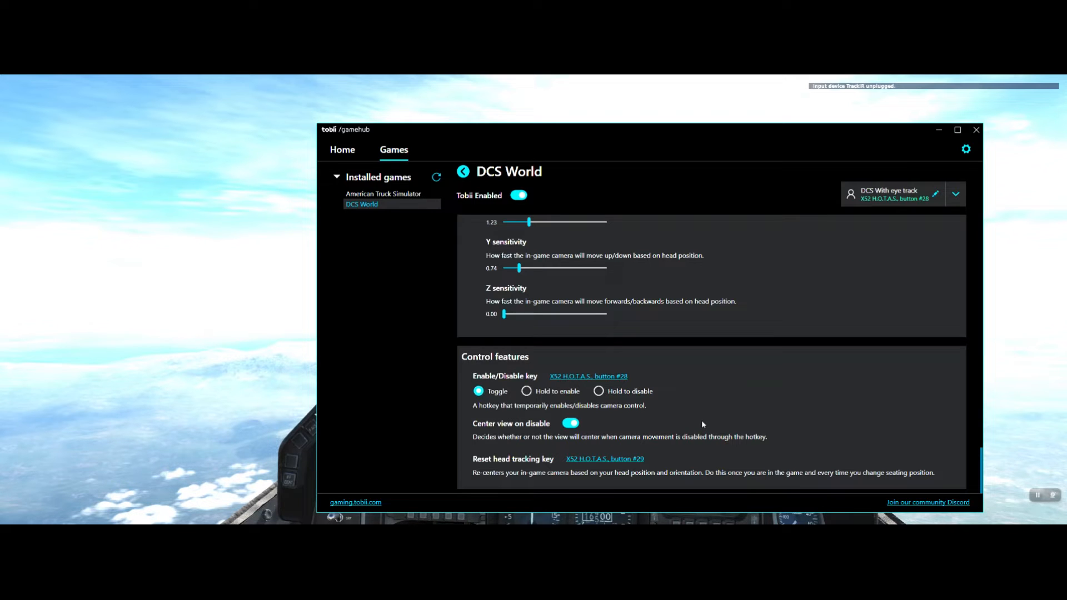
pyautogui.moveTo(711, 427)
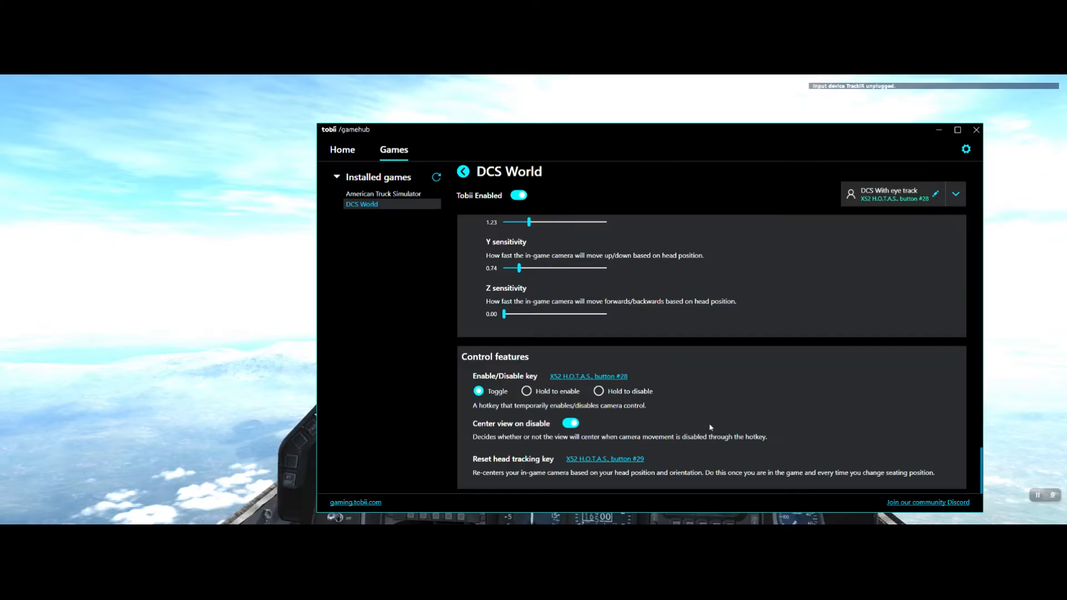
pyautogui.moveTo(771, 431)
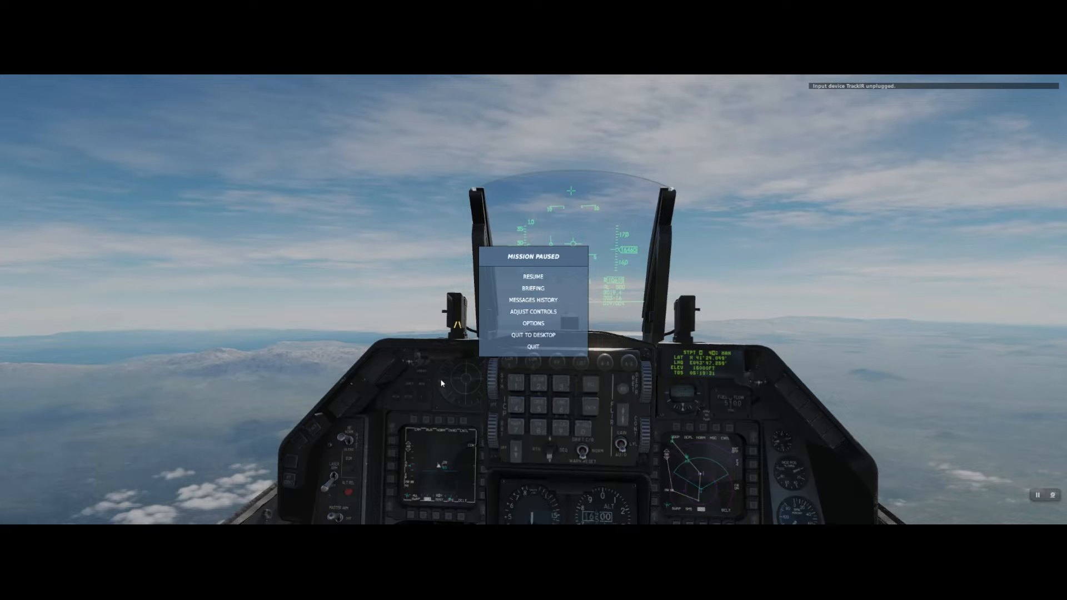
# Step: Open Adjust Controls and scroll to the F-16C zoom commands bound to HOTAS buttons 33 and 34
pyautogui.click(531, 299)
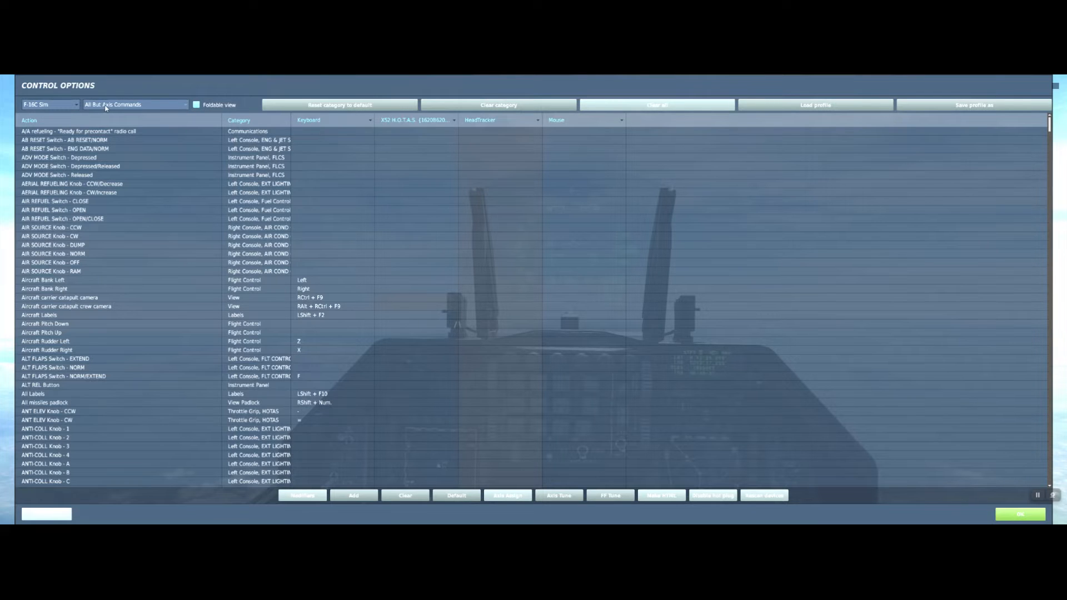
pyautogui.scroll(-3)
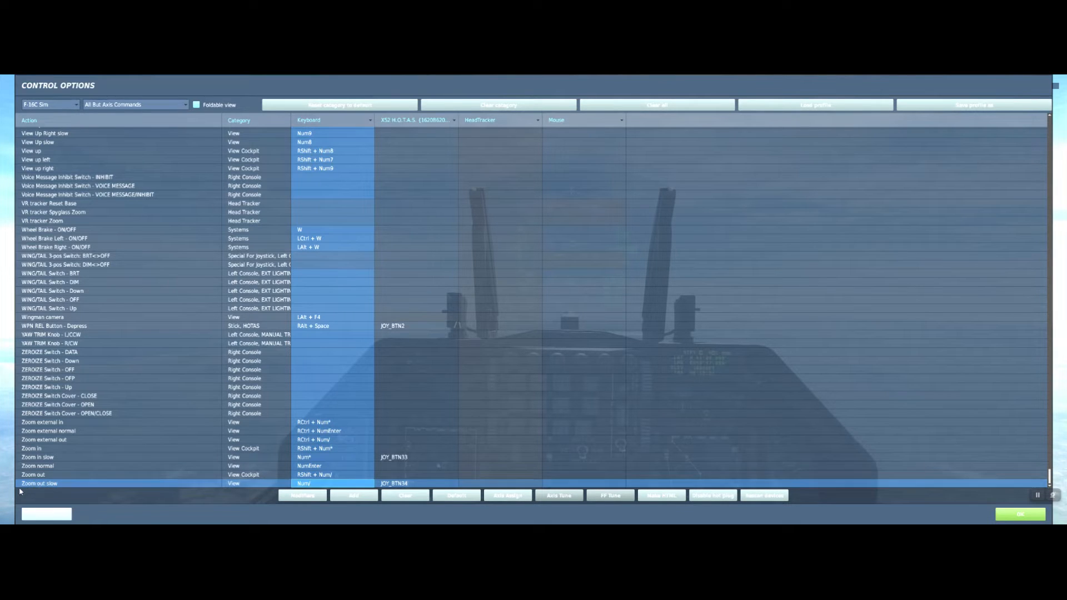
pyautogui.moveTo(371, 487)
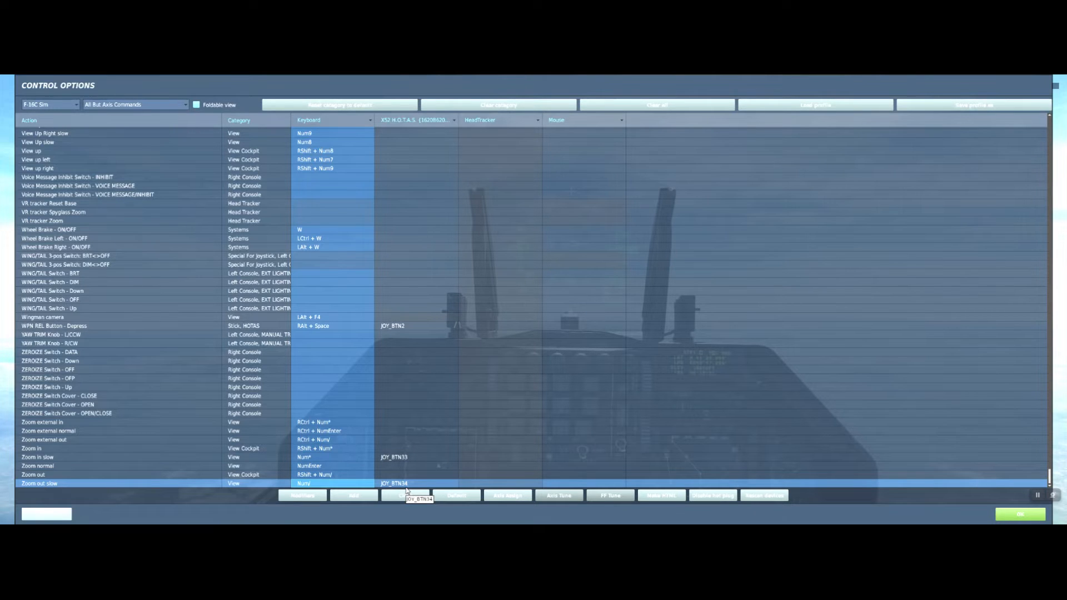
pyautogui.moveTo(431, 489)
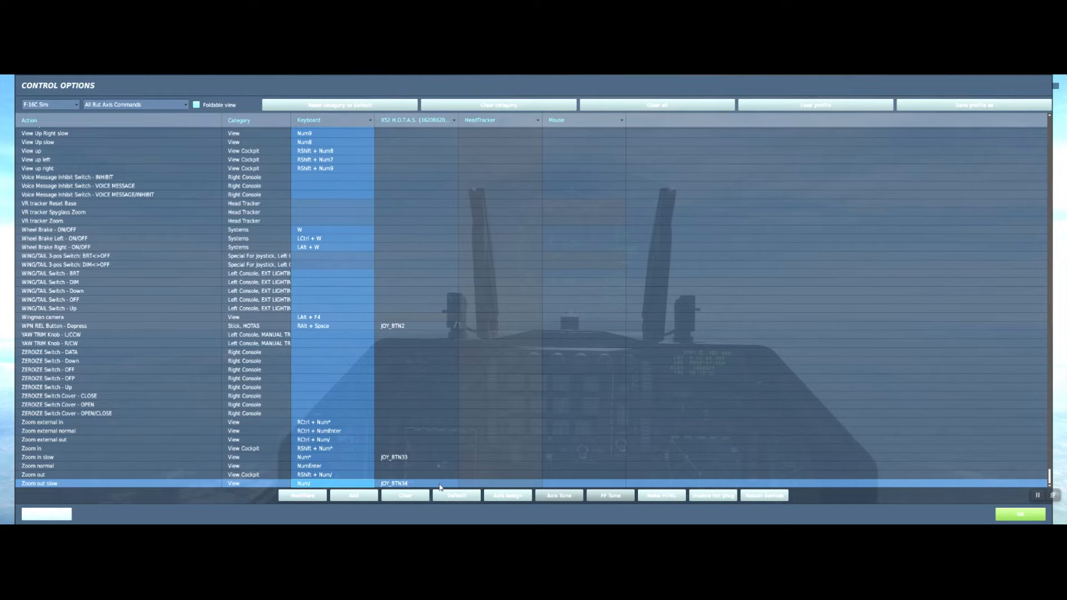
pyautogui.moveTo(452, 527)
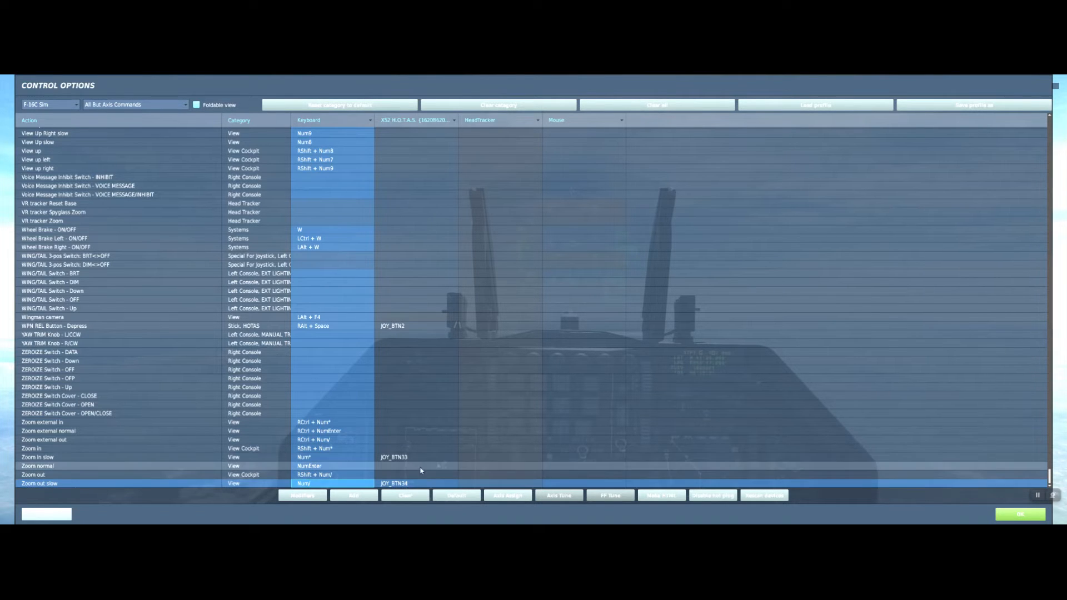
pyautogui.moveTo(94, 452)
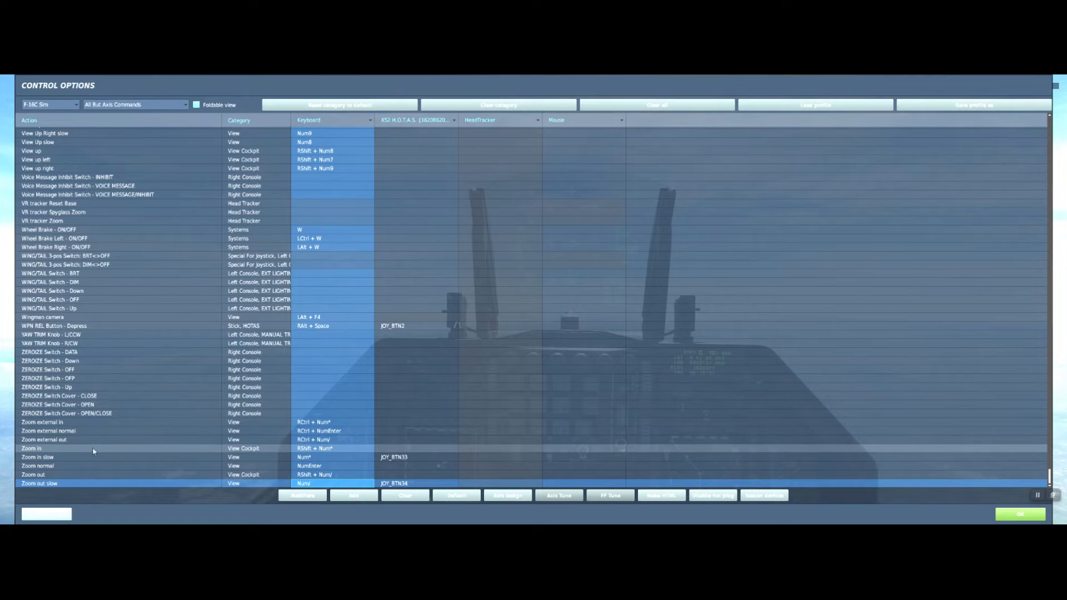
pyautogui.click(392, 457)
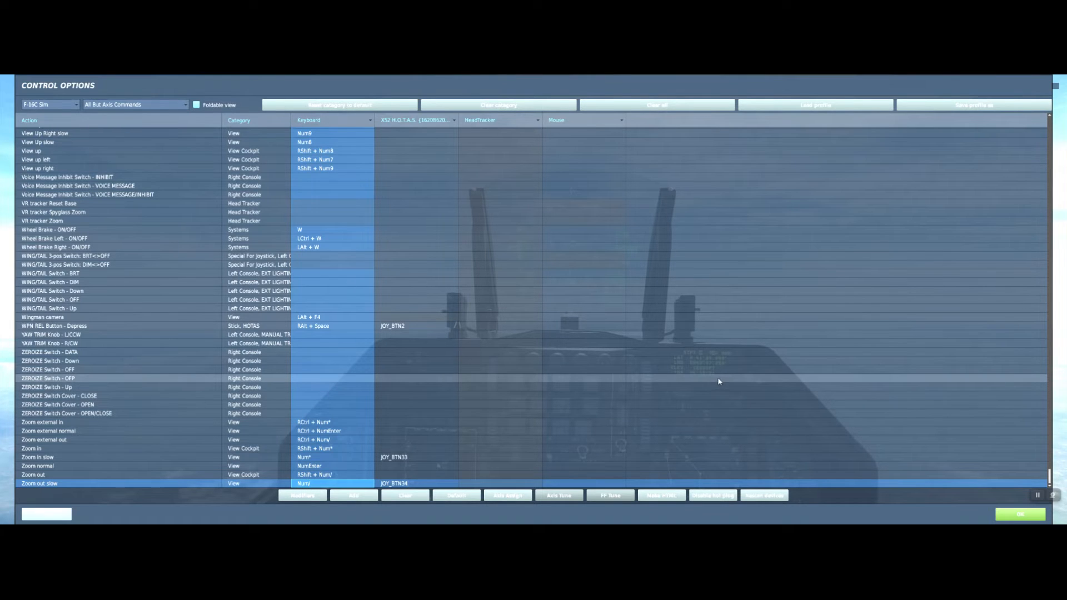
pyautogui.moveTo(710, 384)
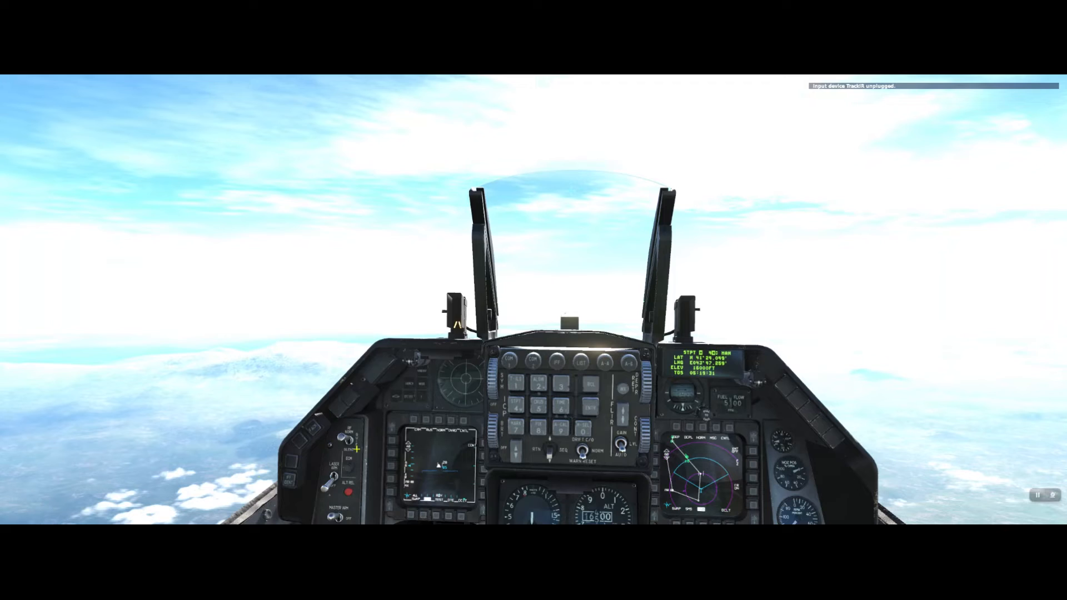
pyautogui.moveTo(494, 455)
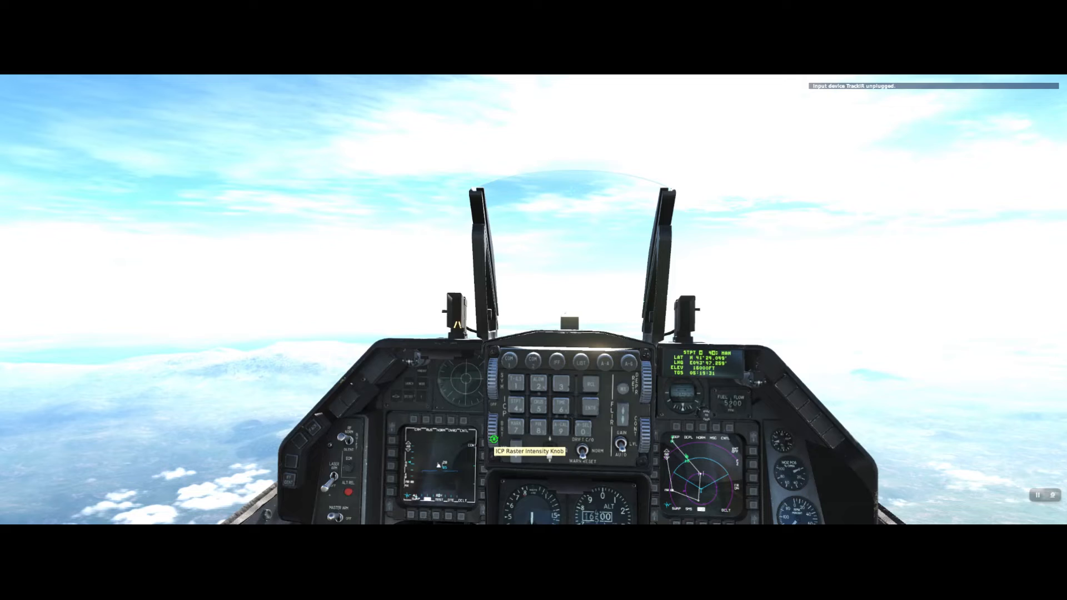
pyautogui.moveTo(636, 432)
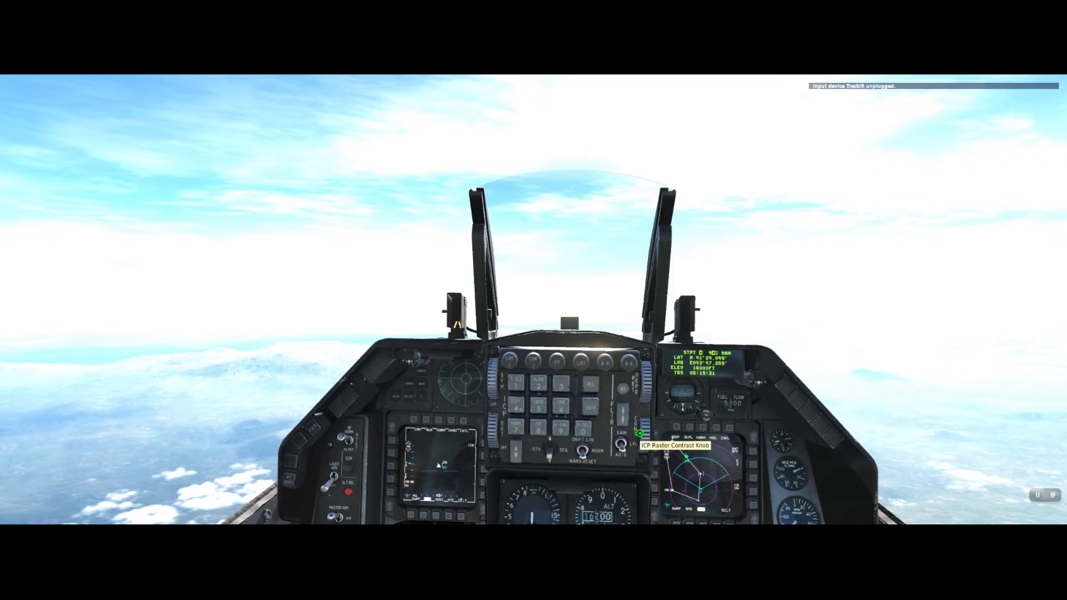